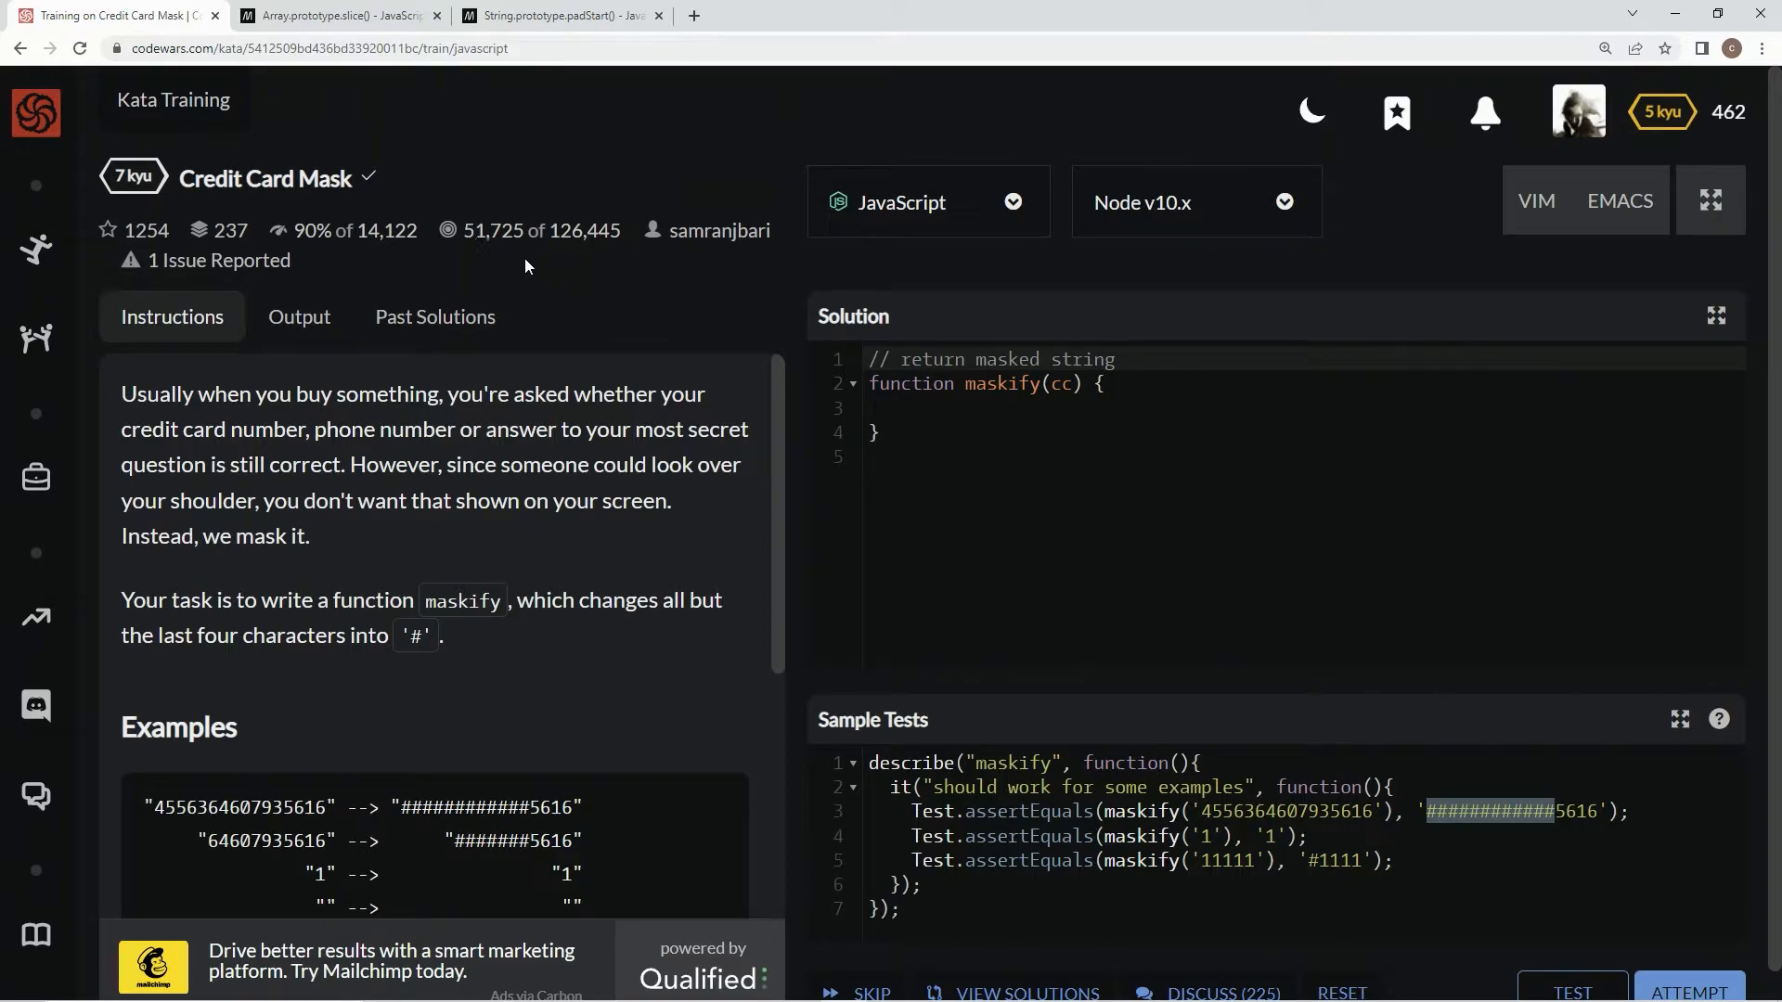
{"action": "mouse_move", "coordinate": [300, 262]}
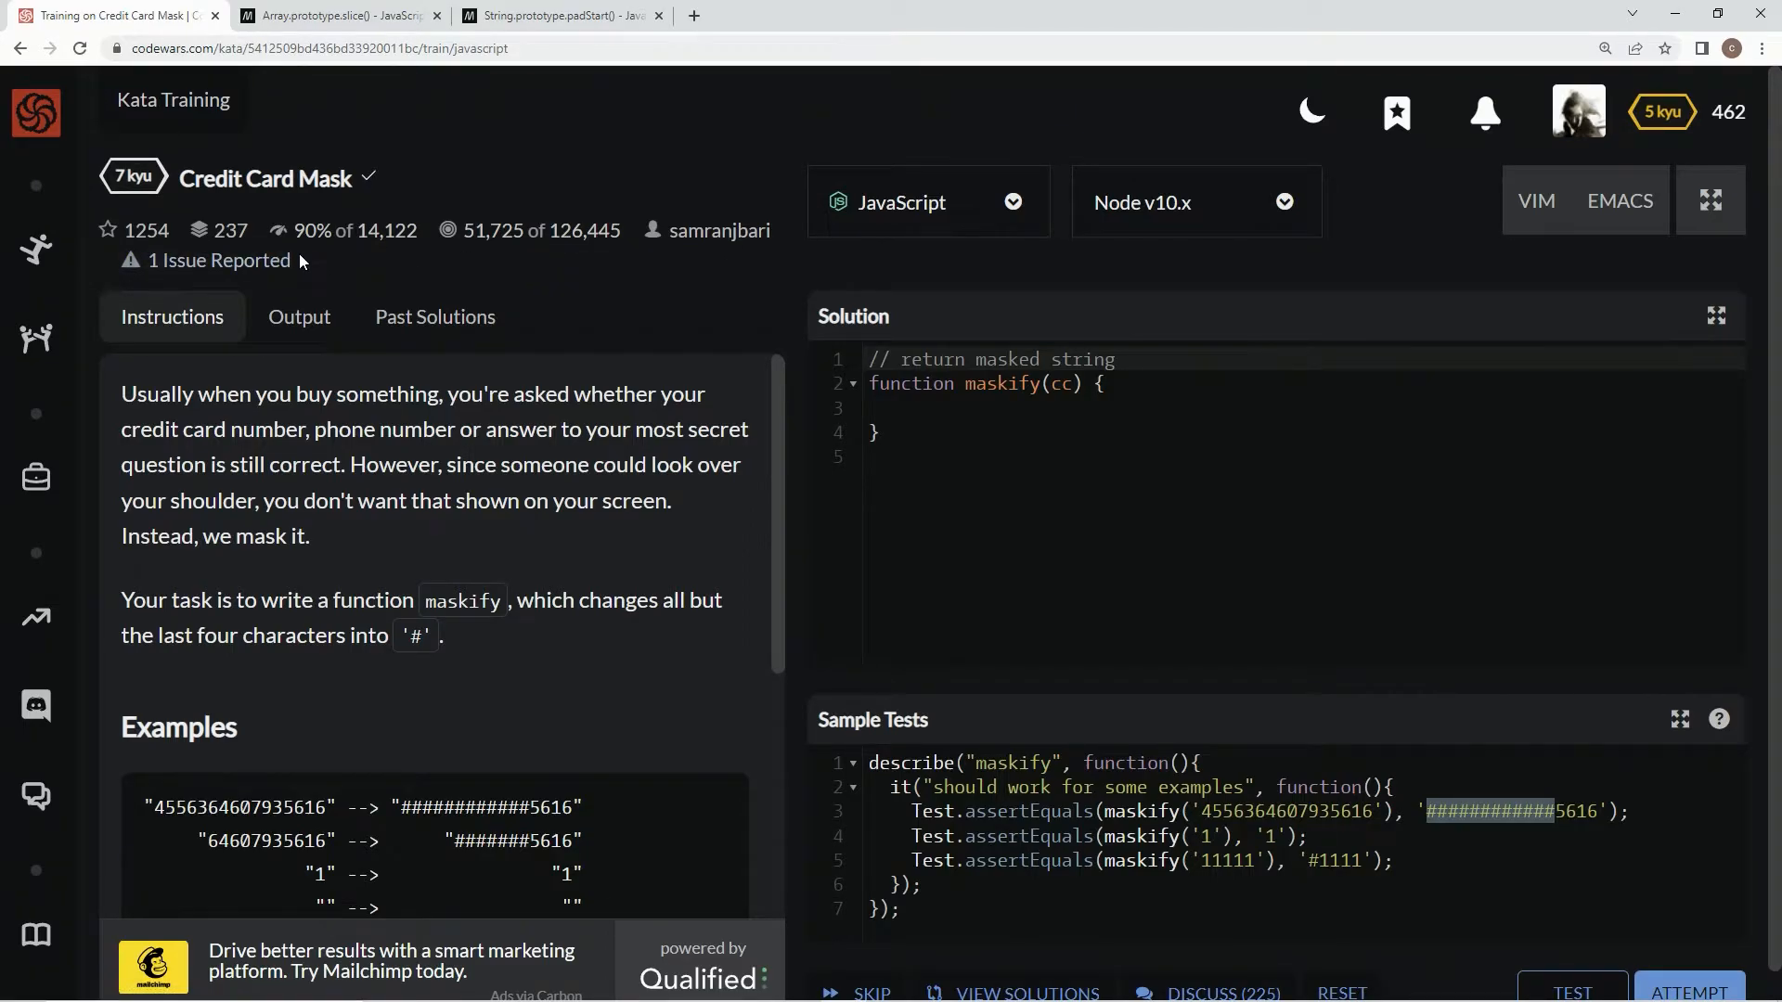
{"action": "mouse_move", "coordinate": [324, 515]}
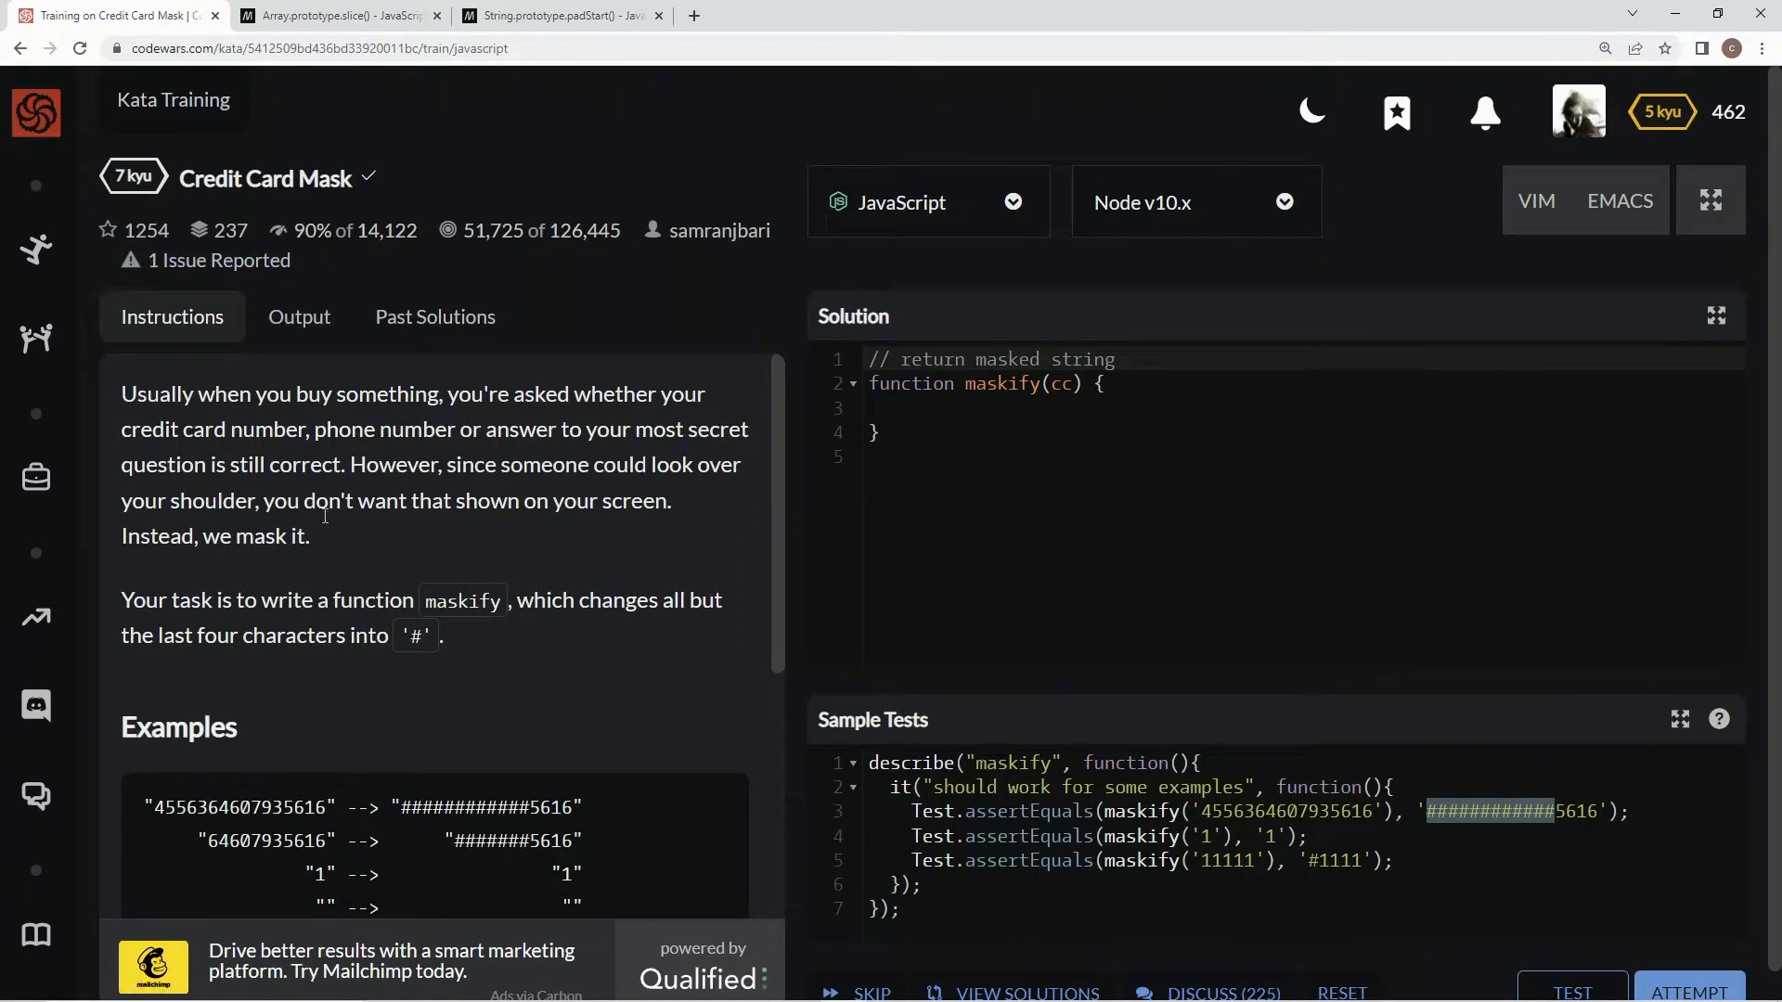
{"action": "mouse_move", "coordinate": [364, 727]}
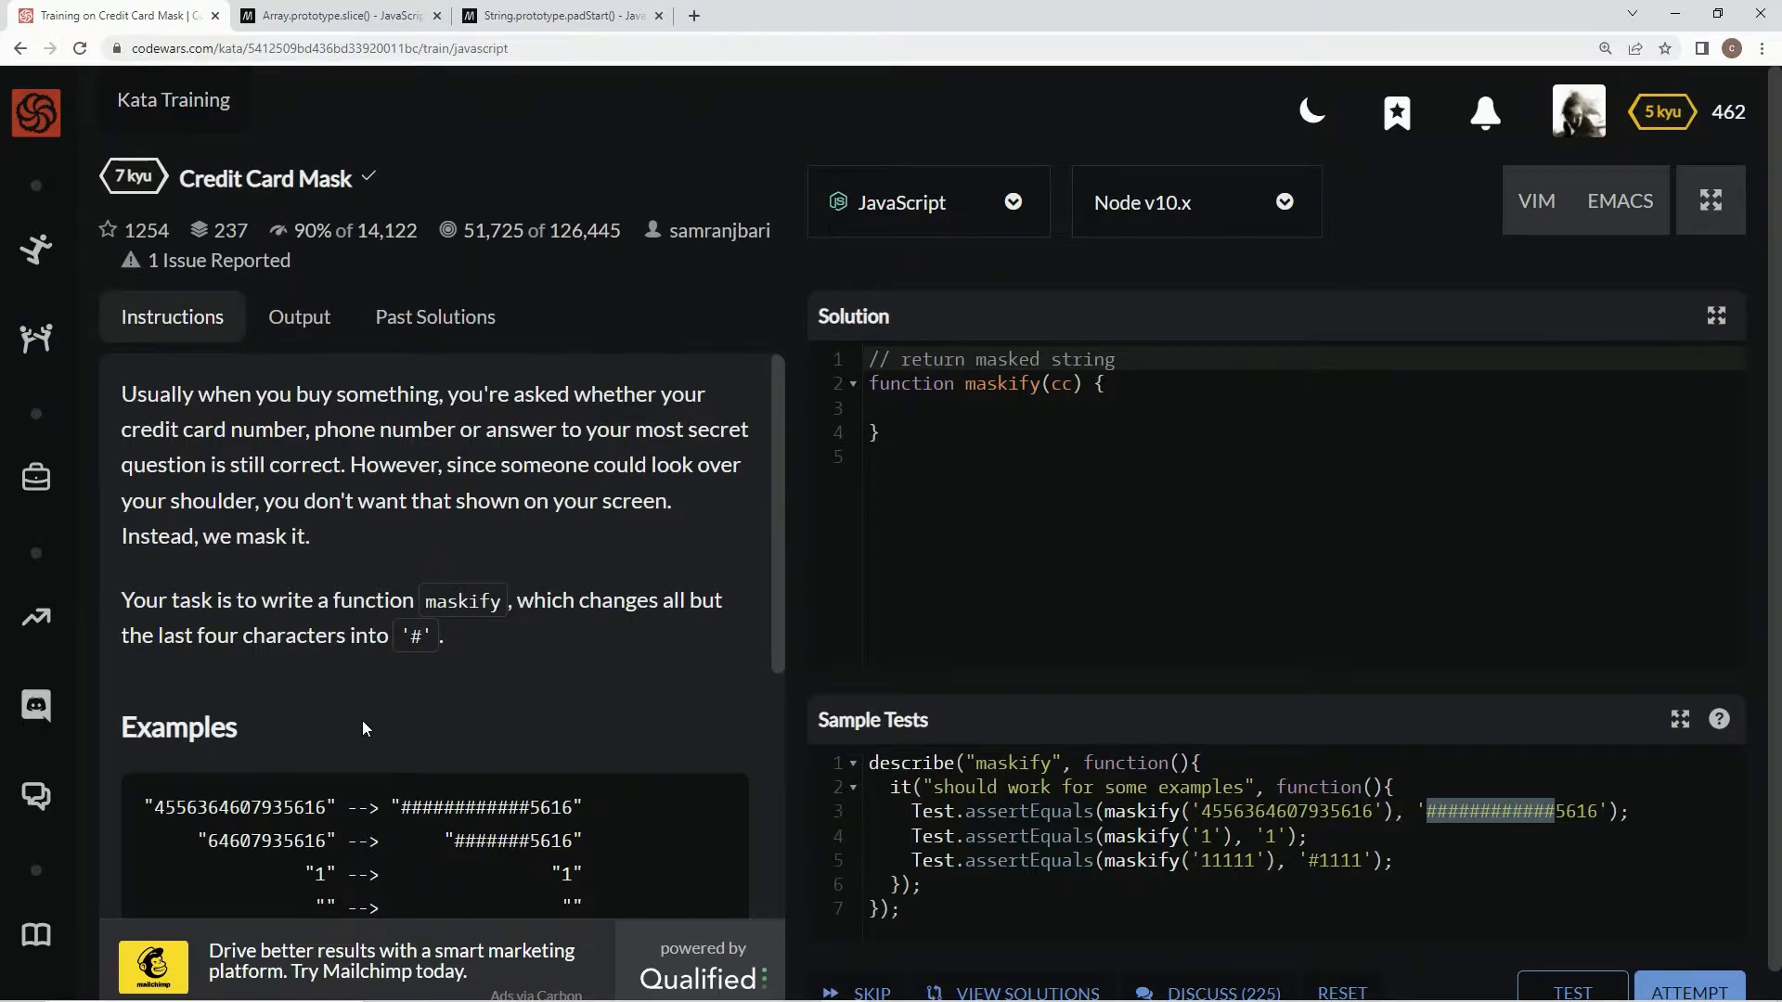
Step: Scroll the instructions to the Examples and select the '// return masked string' comment for deletion
{"action": "scroll", "scroll_direction": "down", "scroll_amount": 3}
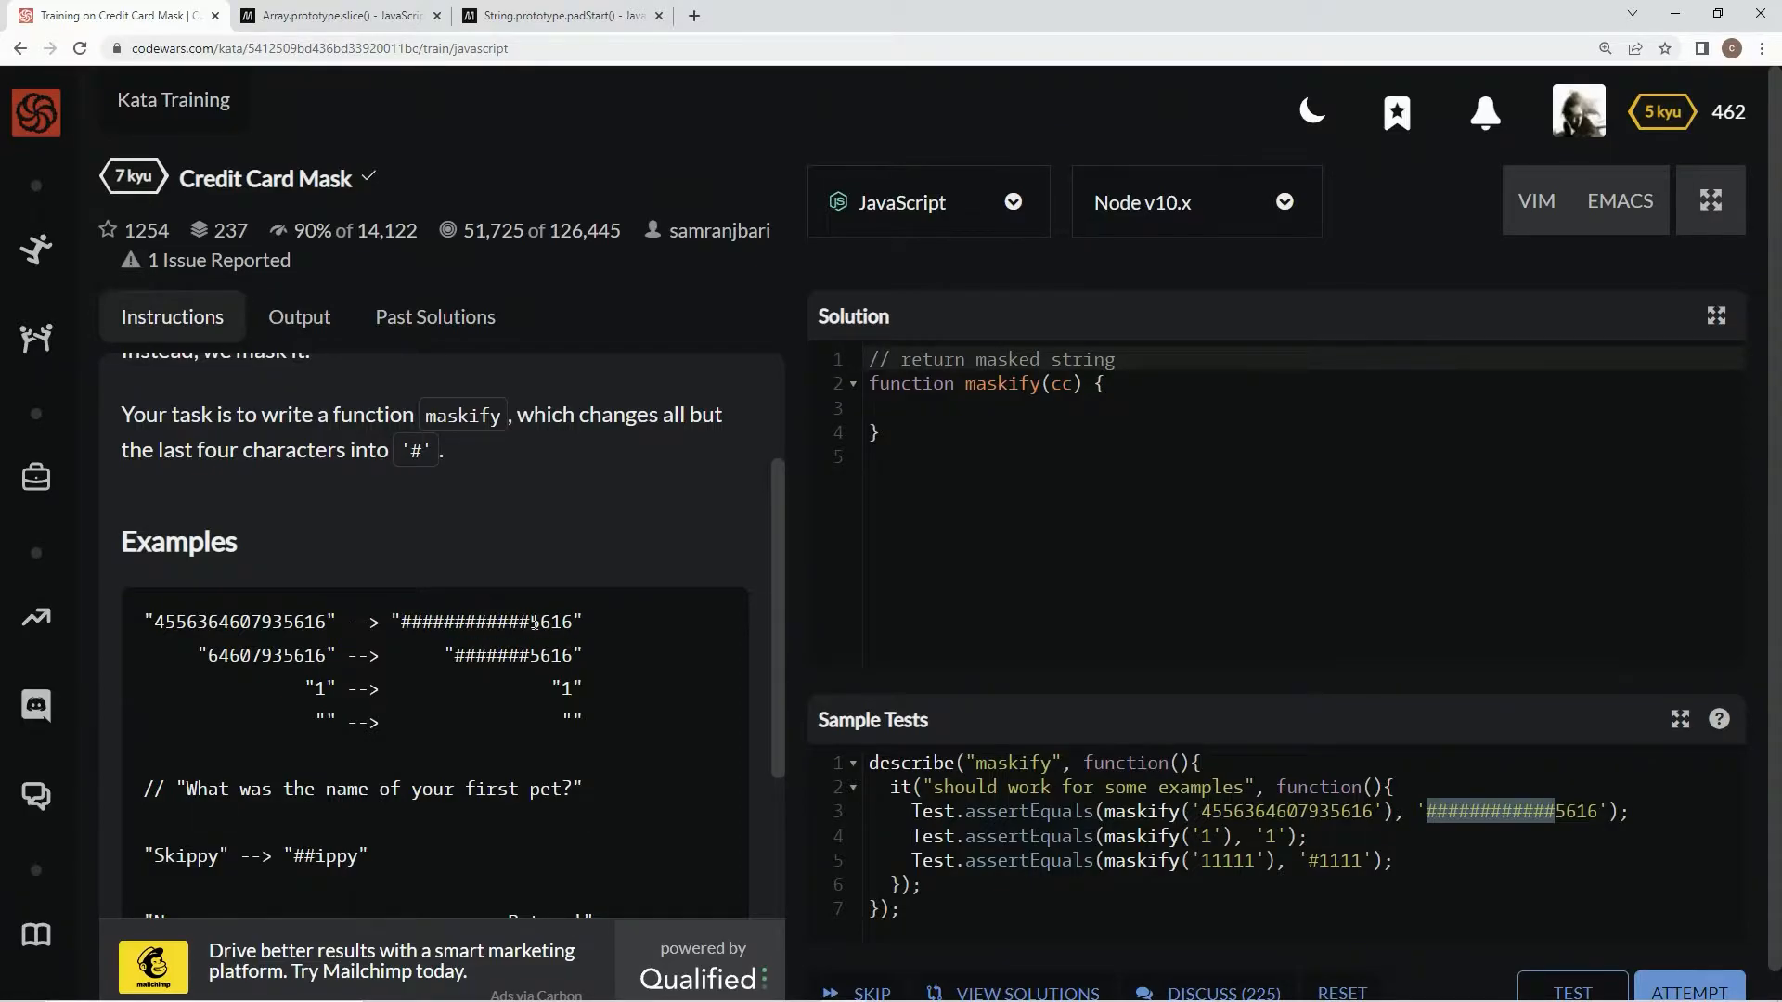
{"action": "double_click", "coordinate": [552, 622]}
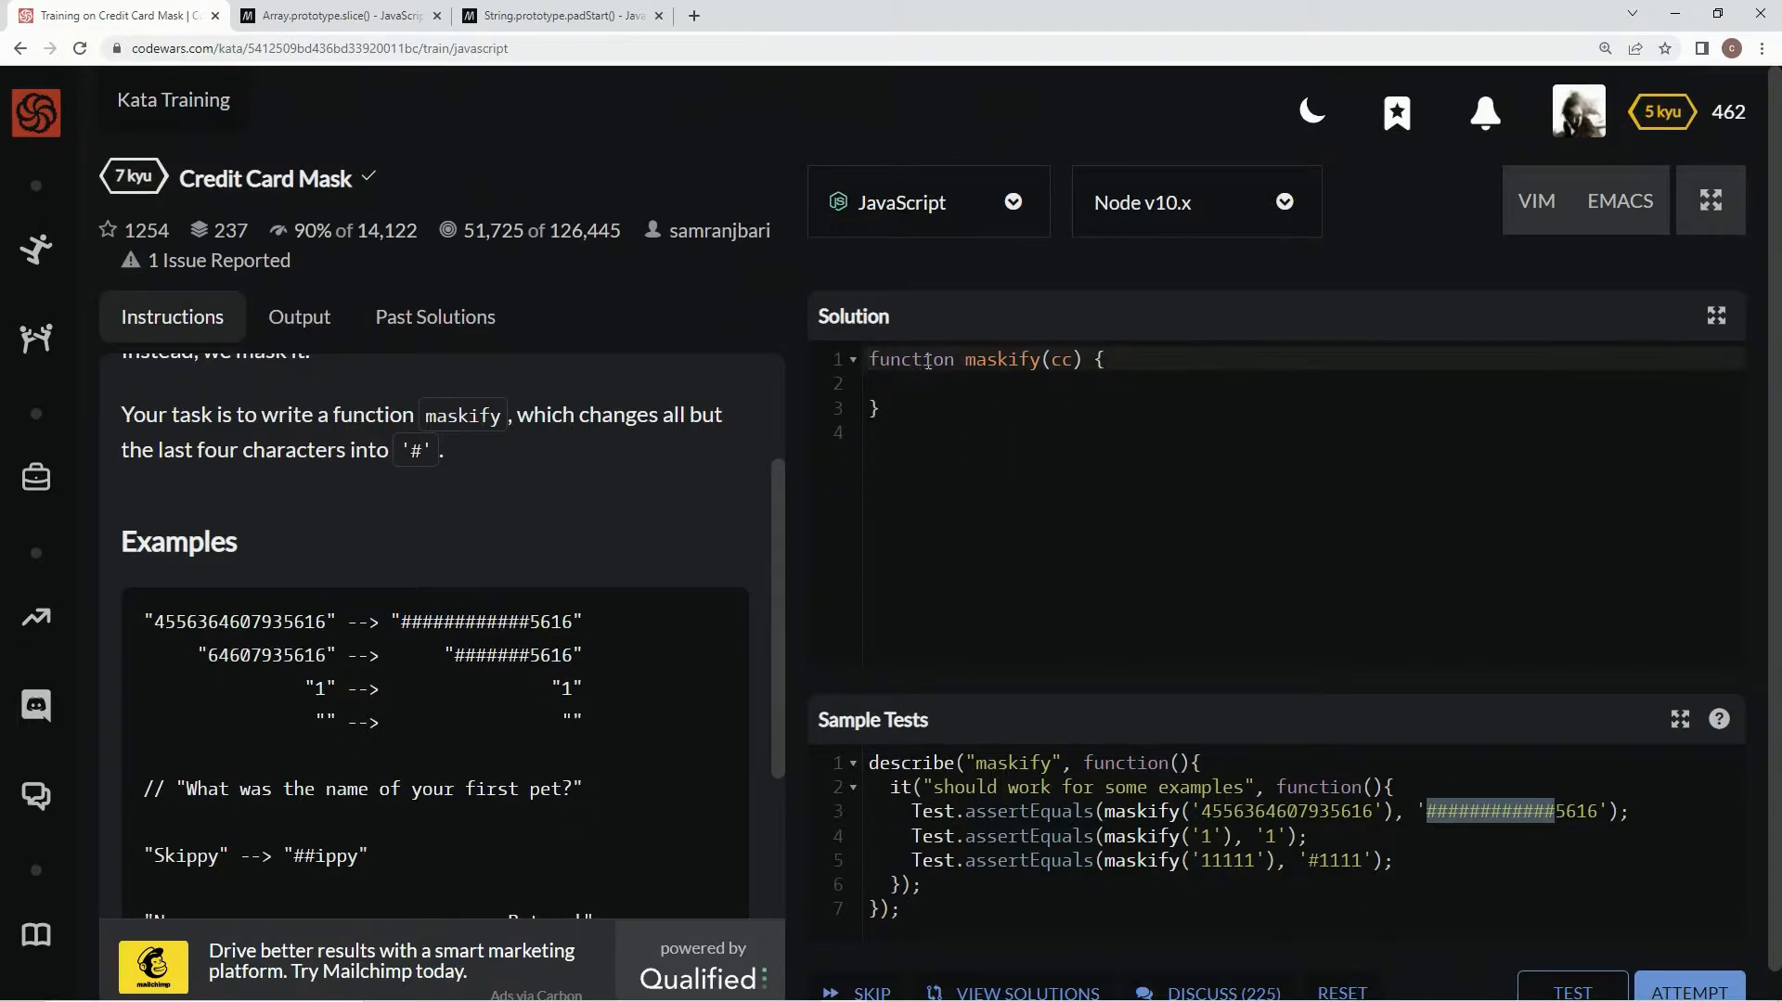
Step: Type 'const maskify = cc =>' followed by 'cc.slice()' on the next line
{"action": "type", "text": "co"}
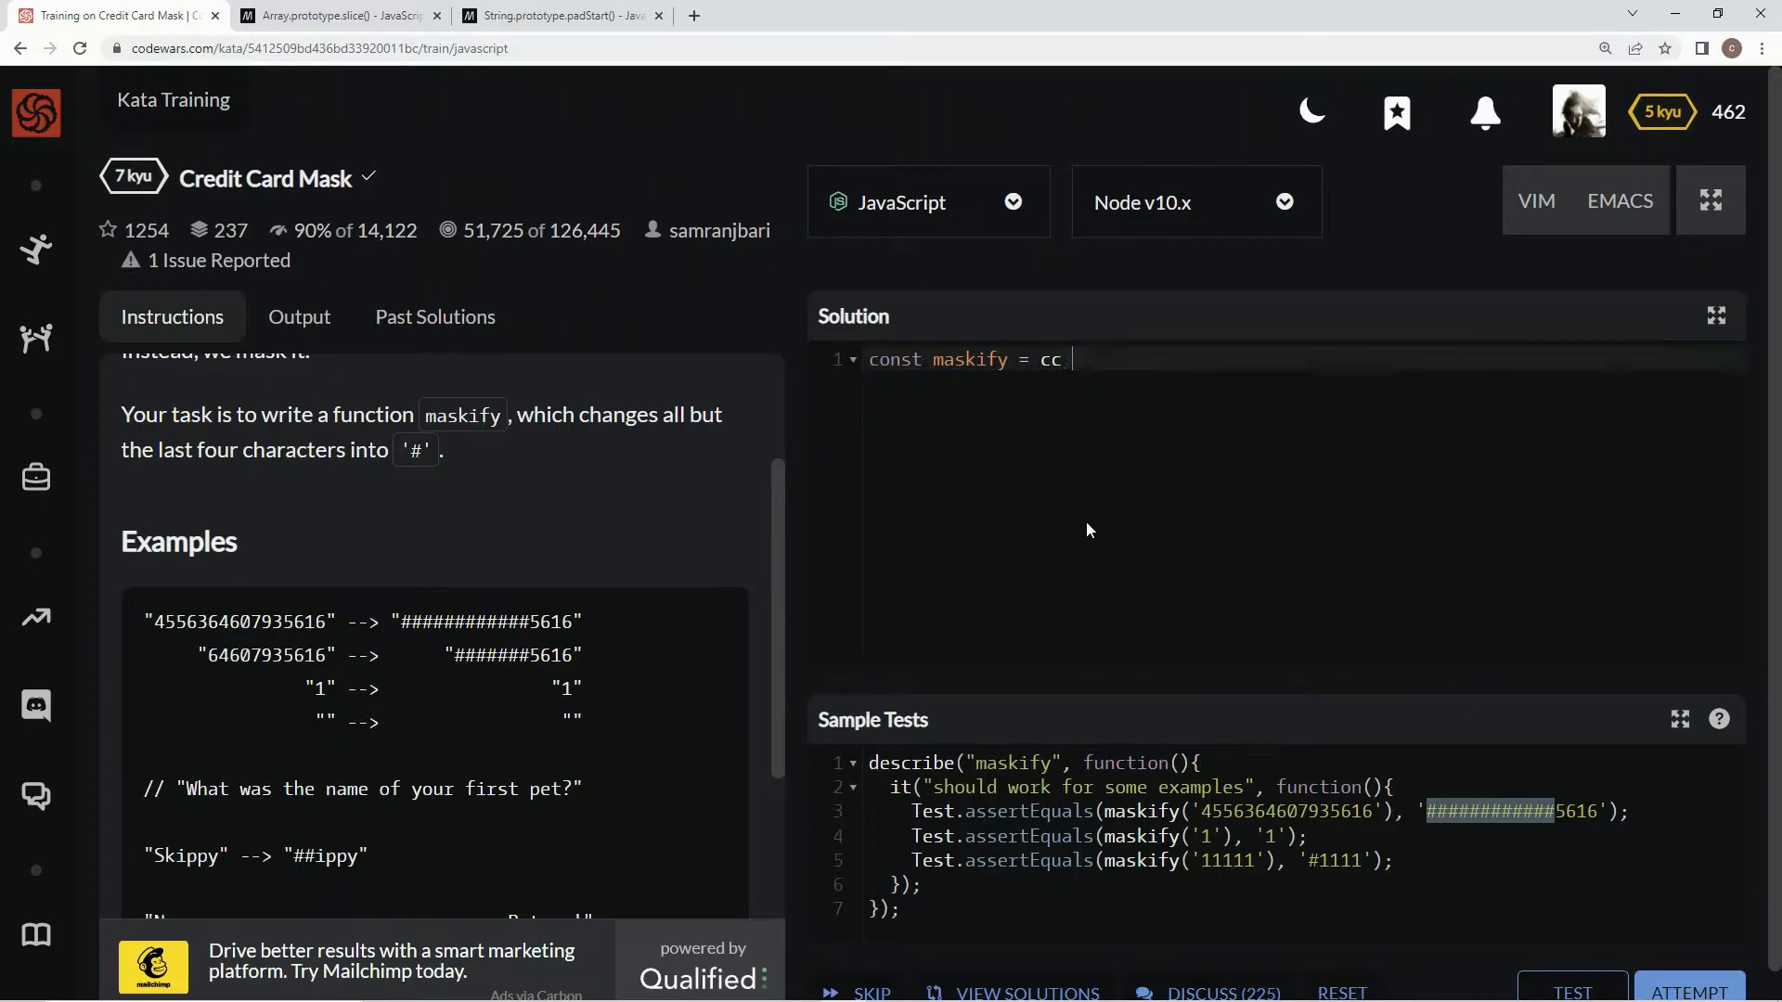
{"action": "type", "text": "=>"}
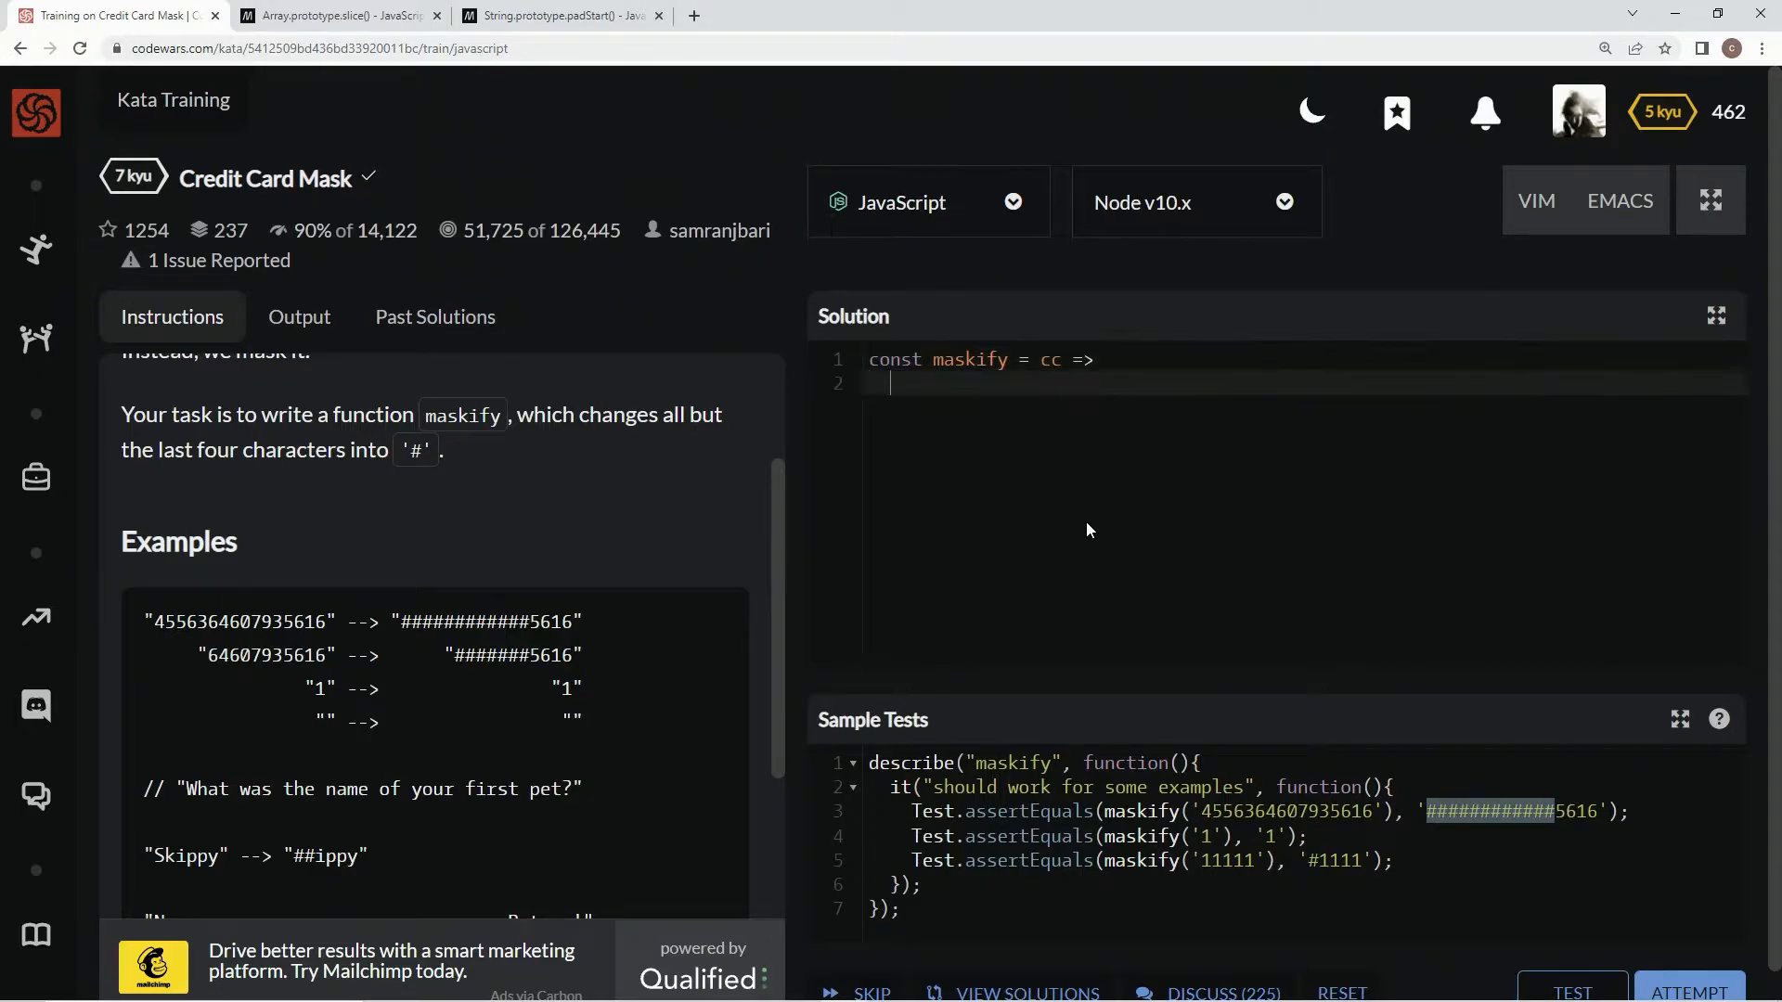
{"action": "type", "text": "cc."}
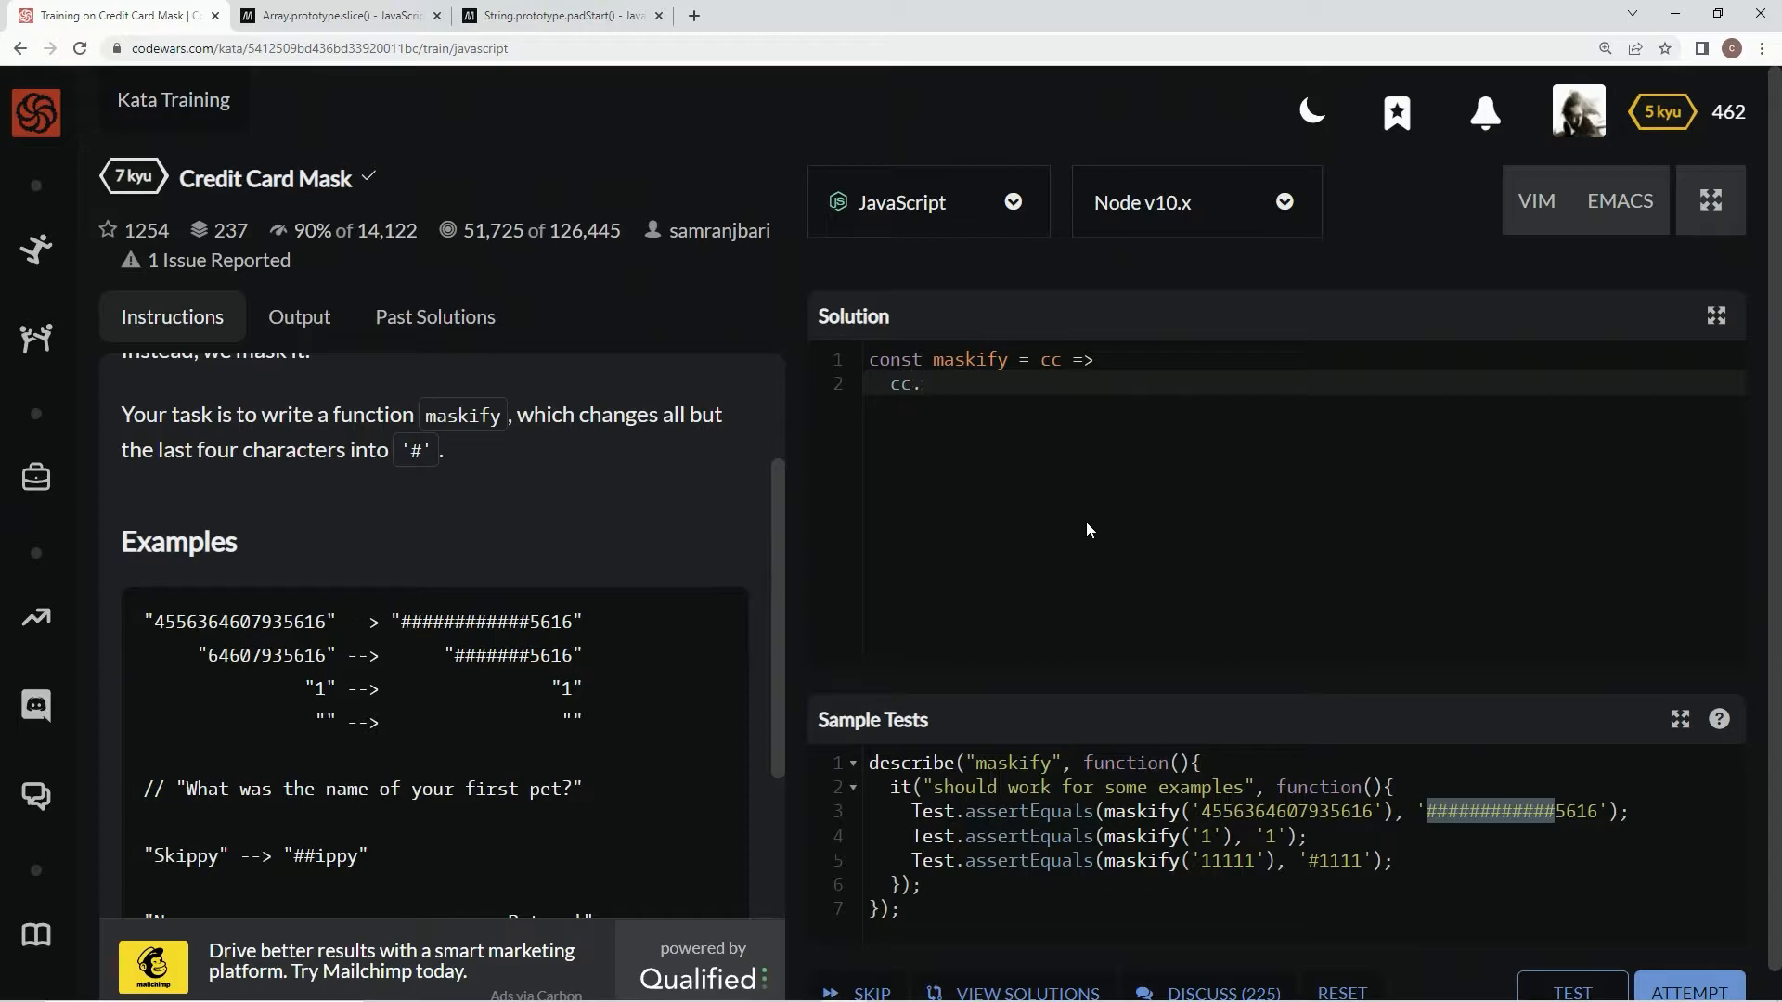
{"action": "type", "text": "slice()"}
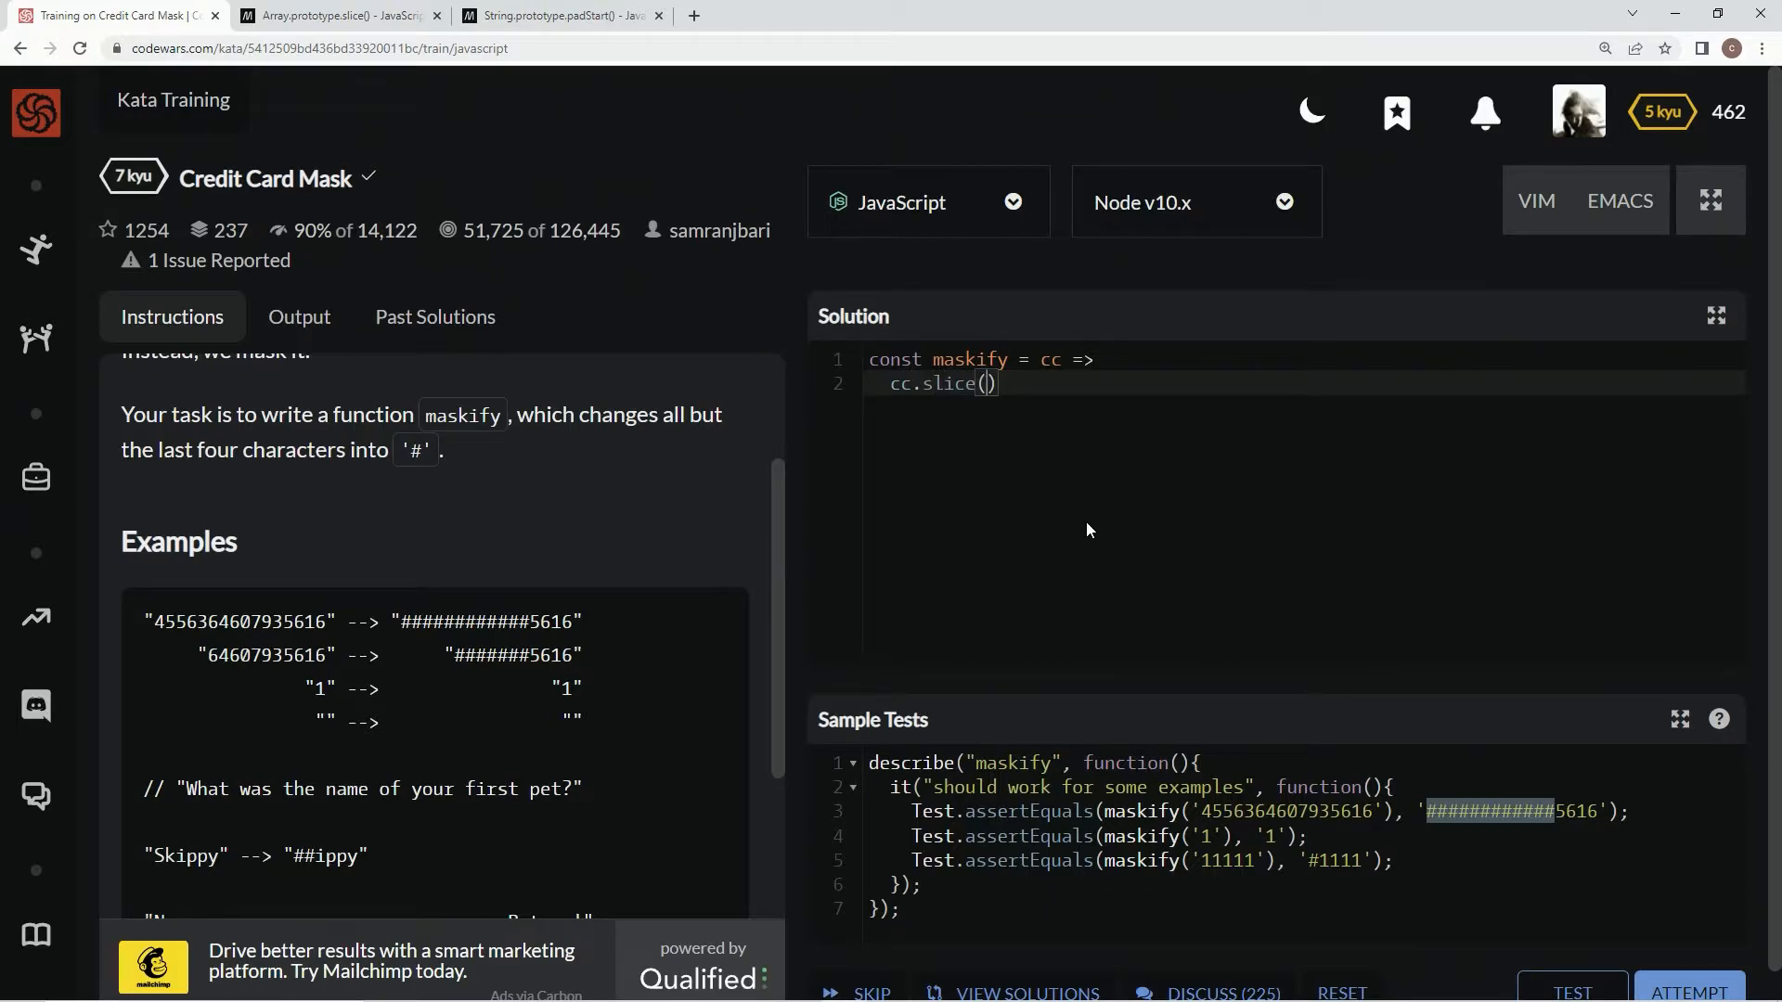
{"action": "mouse_move", "coordinate": [534, 8]}
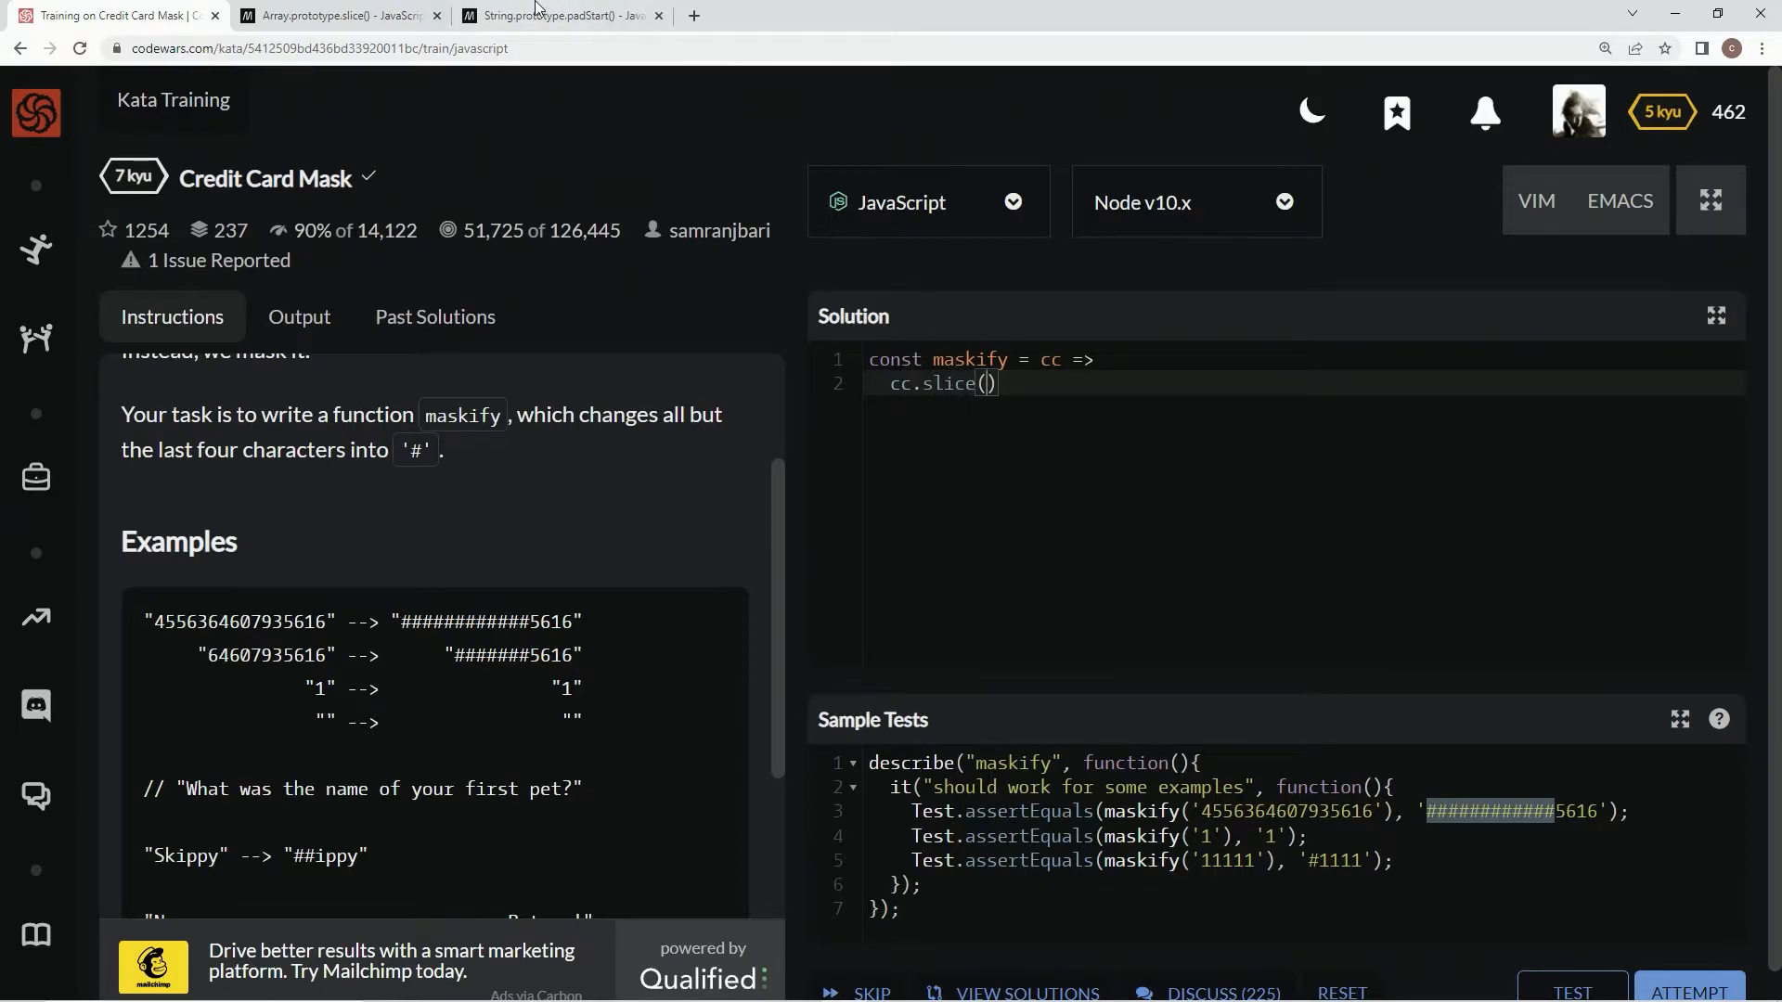
Step: Open the MDN Array.prototype.slice() page and confirm the end index is not included
{"action": "left_click", "coordinate": [335, 15]}
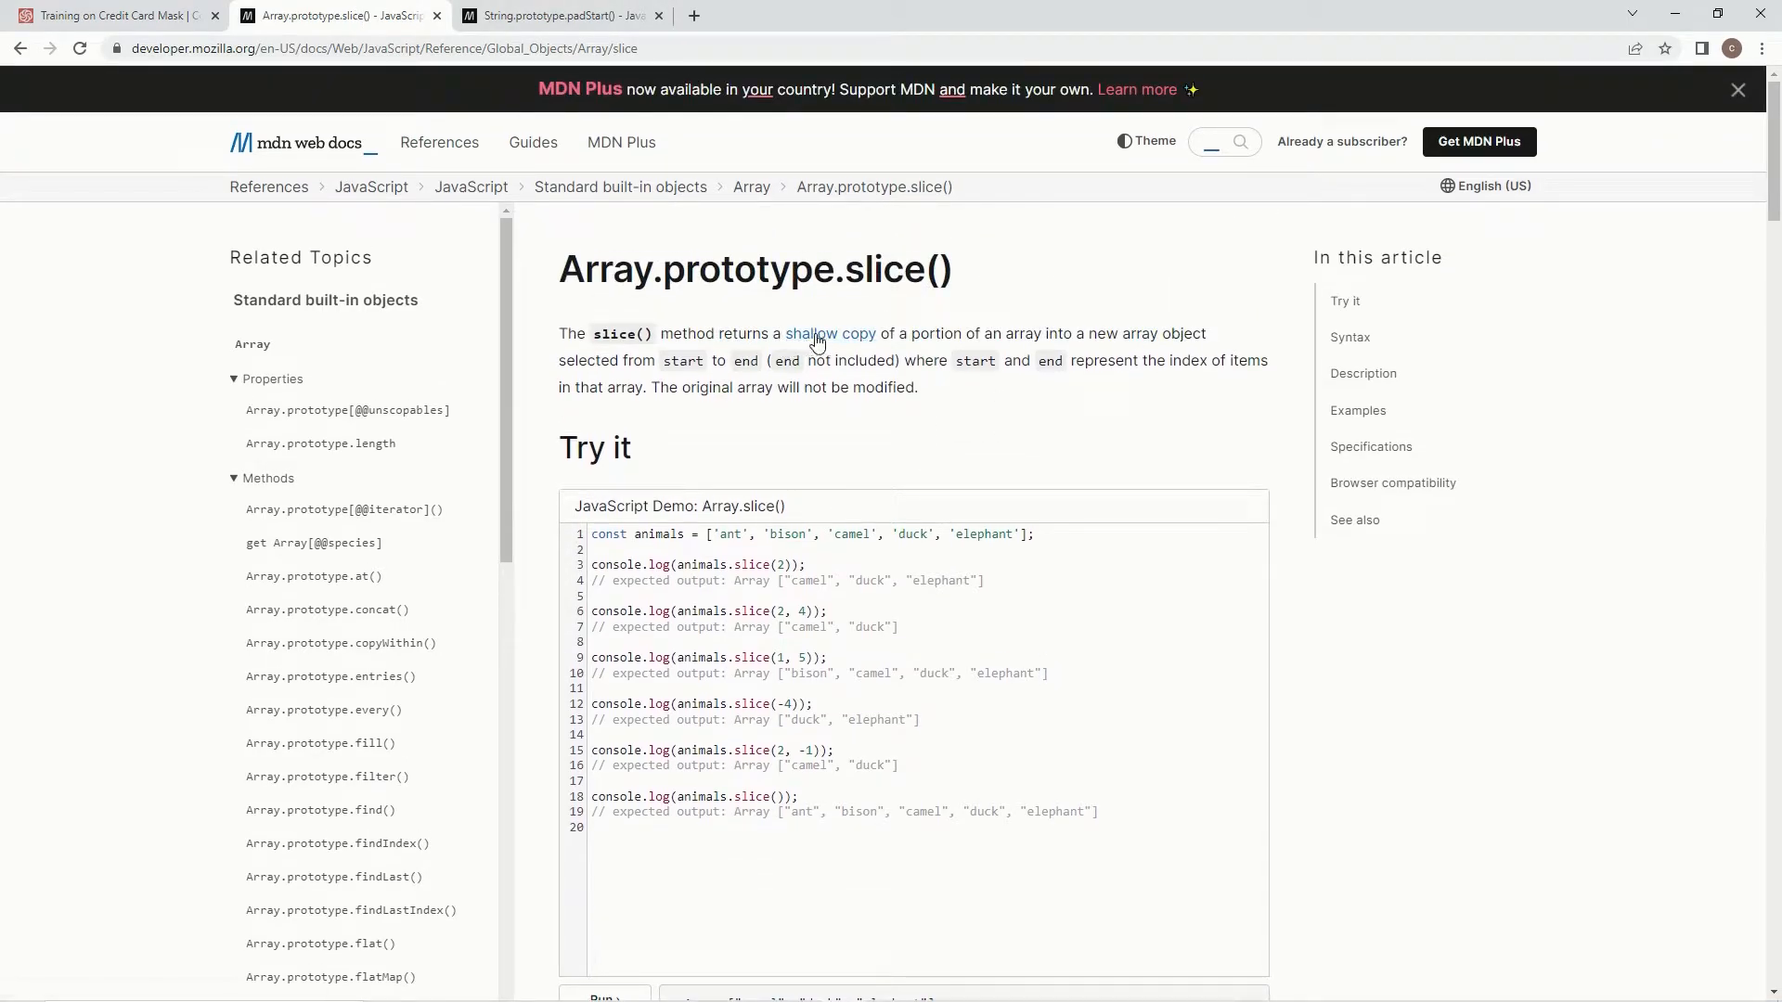
{"action": "mouse_move", "coordinate": [1128, 336]}
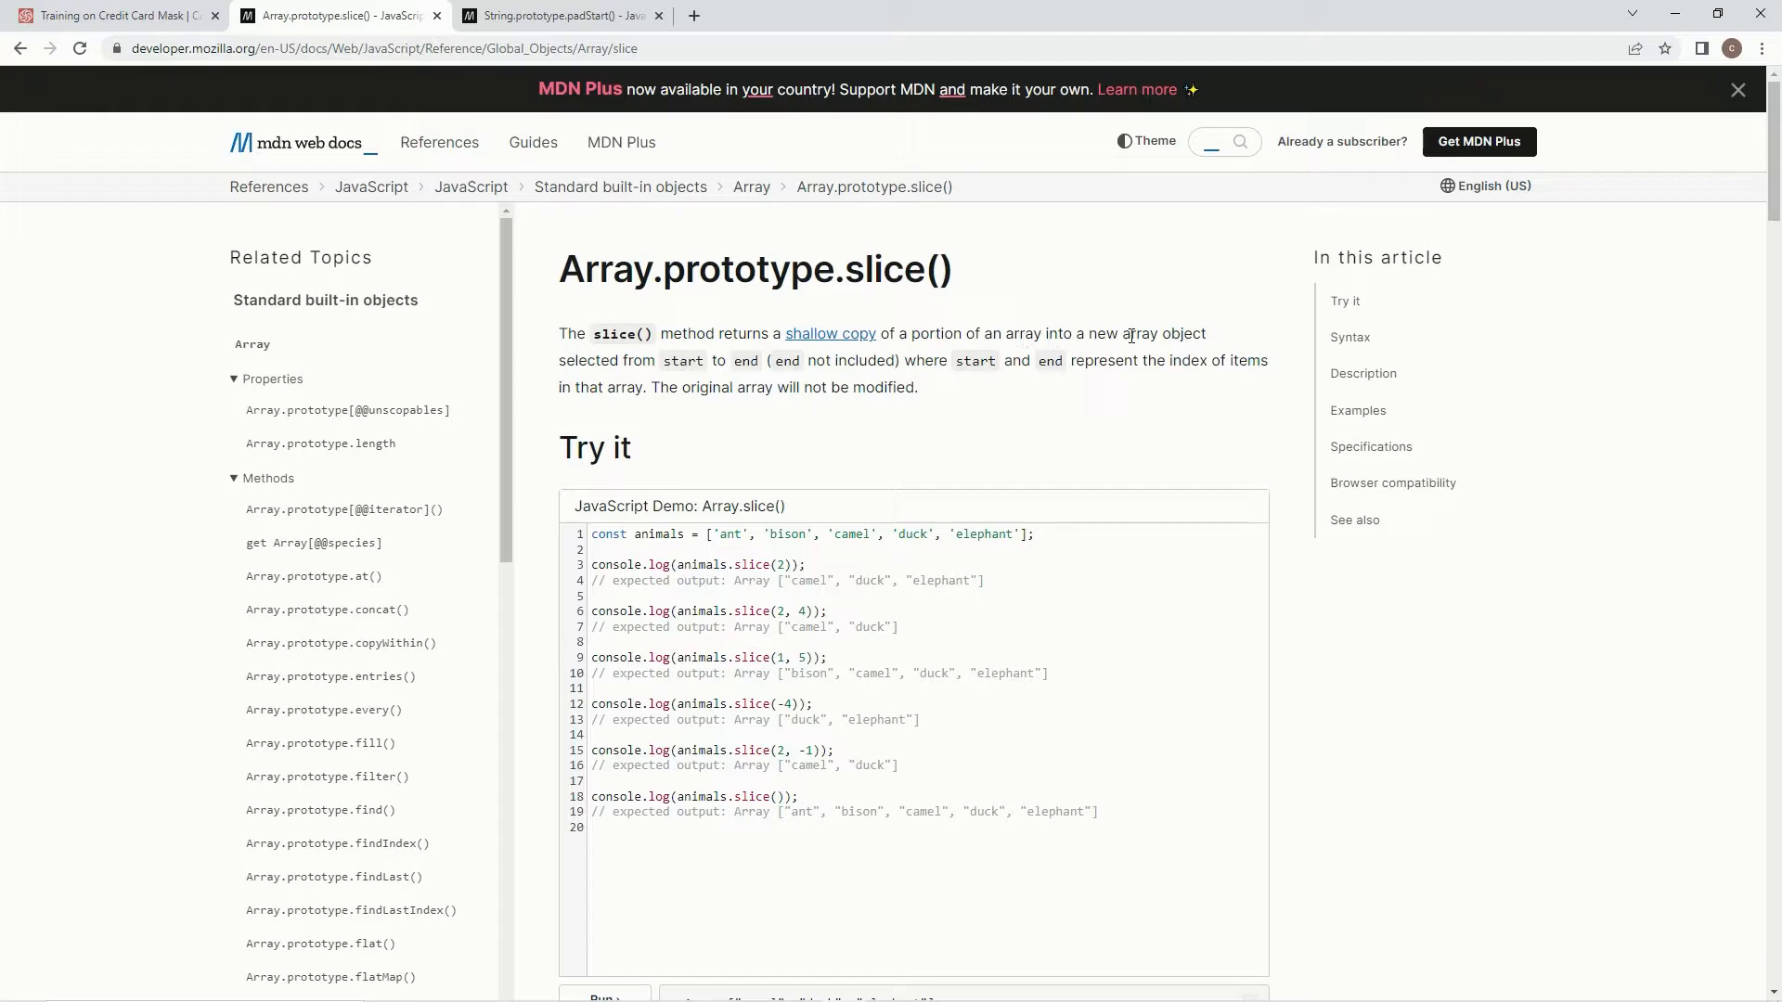
{"action": "mouse_move", "coordinate": [841, 342]}
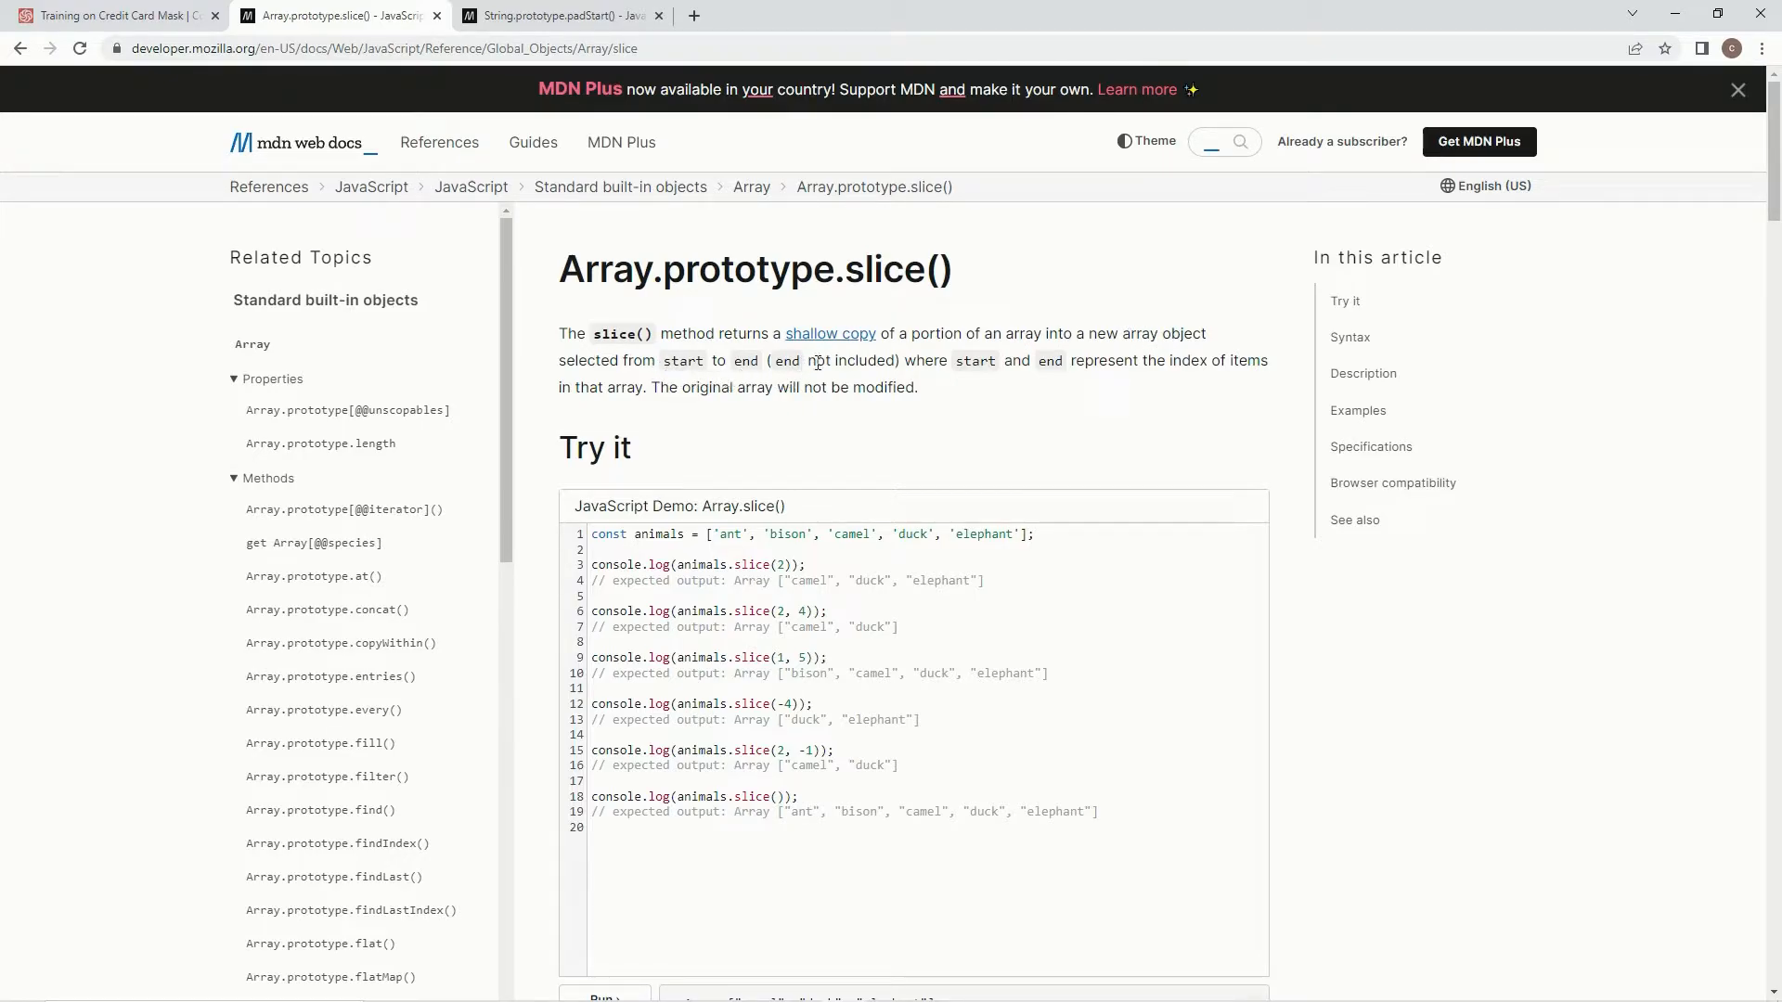
{"action": "mouse_move", "coordinate": [1087, 390]}
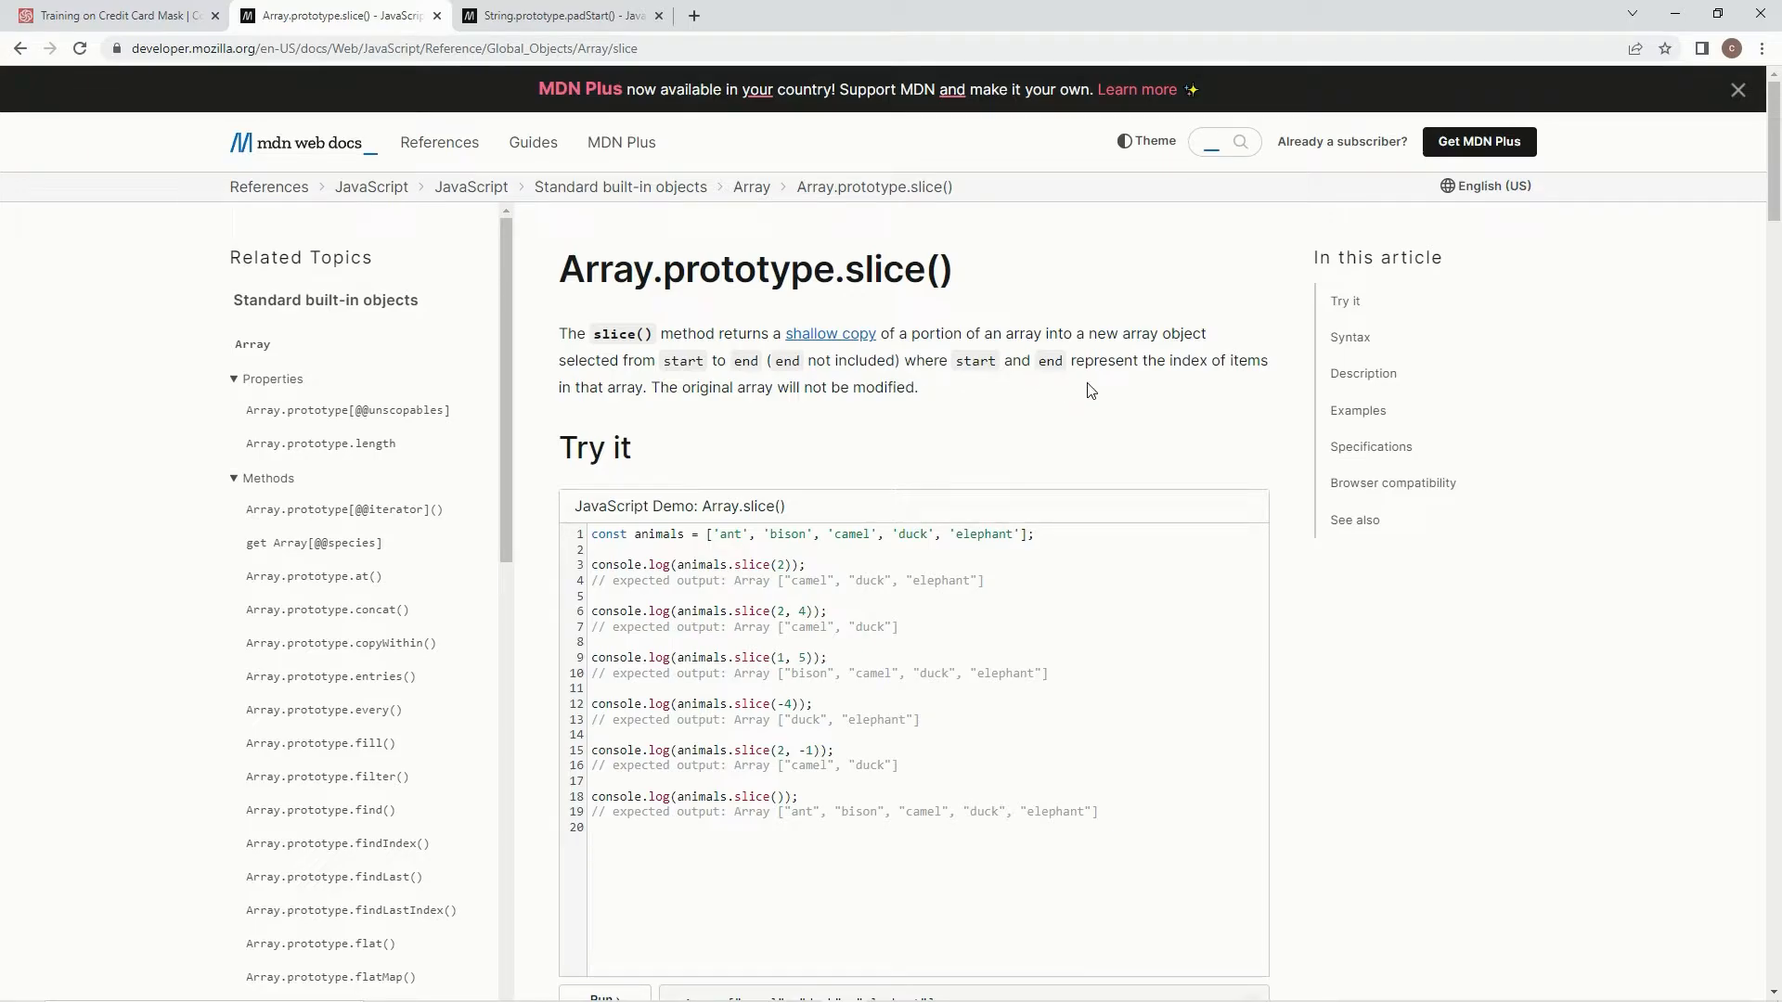
{"action": "mouse_move", "coordinate": [782, 441]}
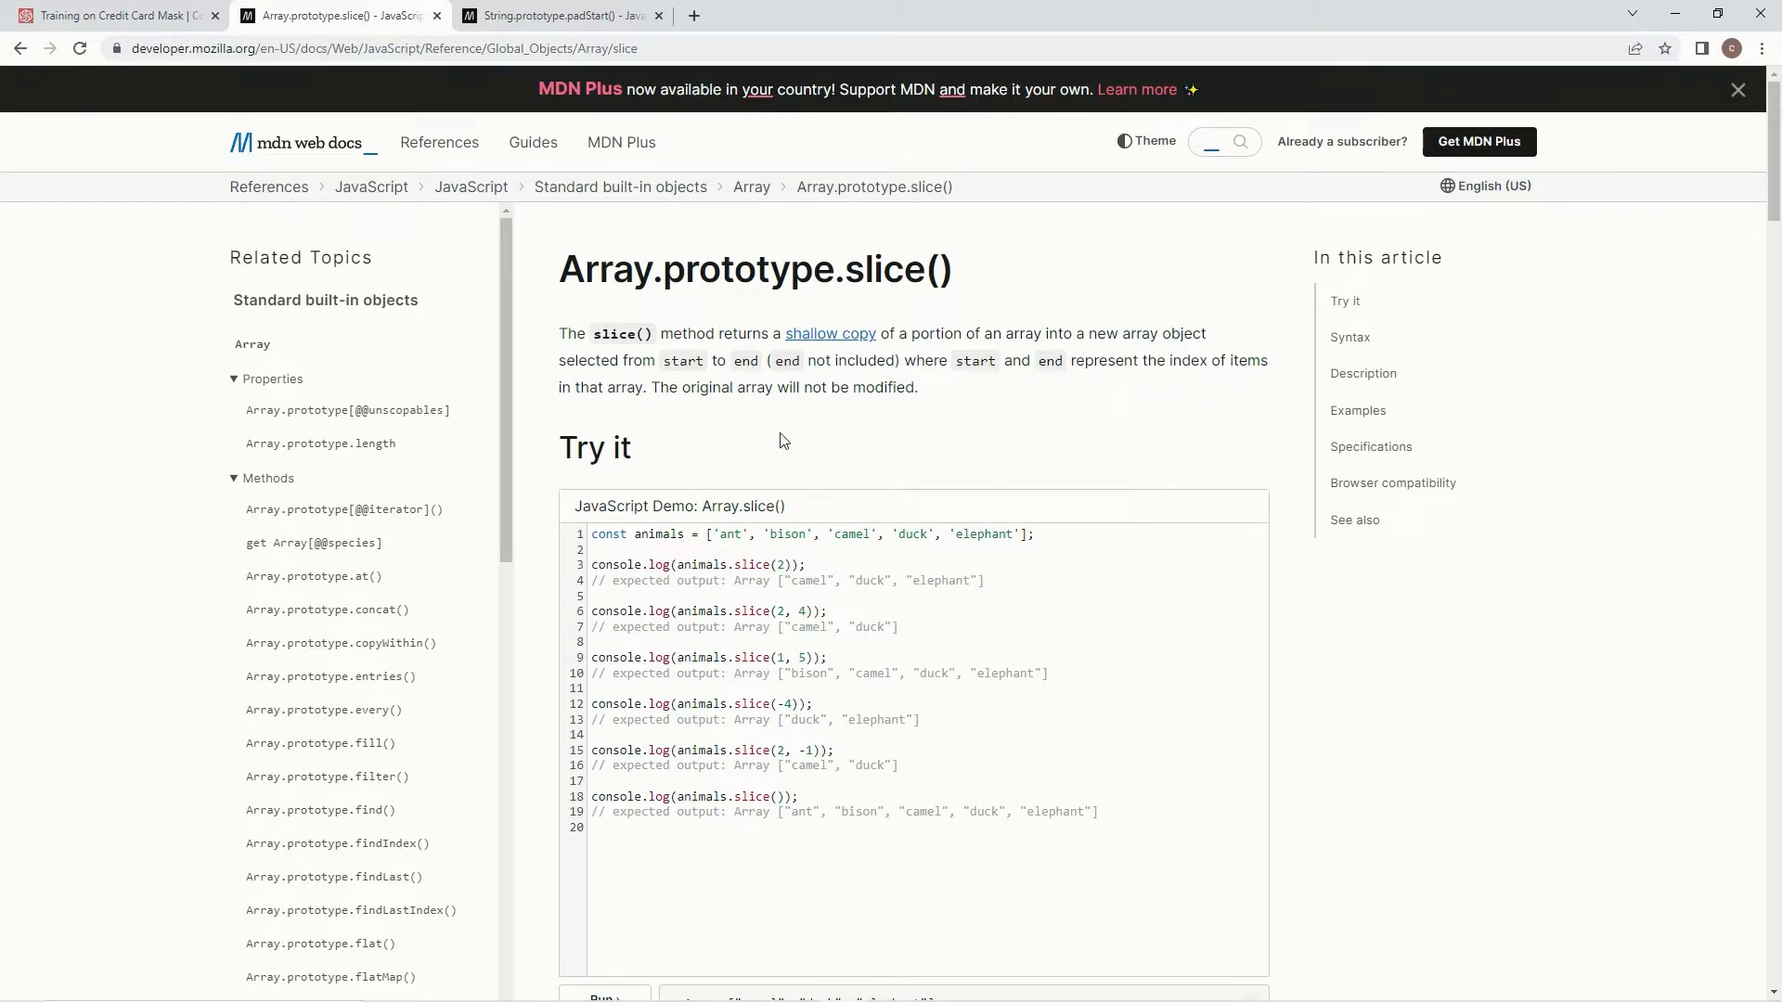
{"action": "mouse_move", "coordinate": [807, 428]}
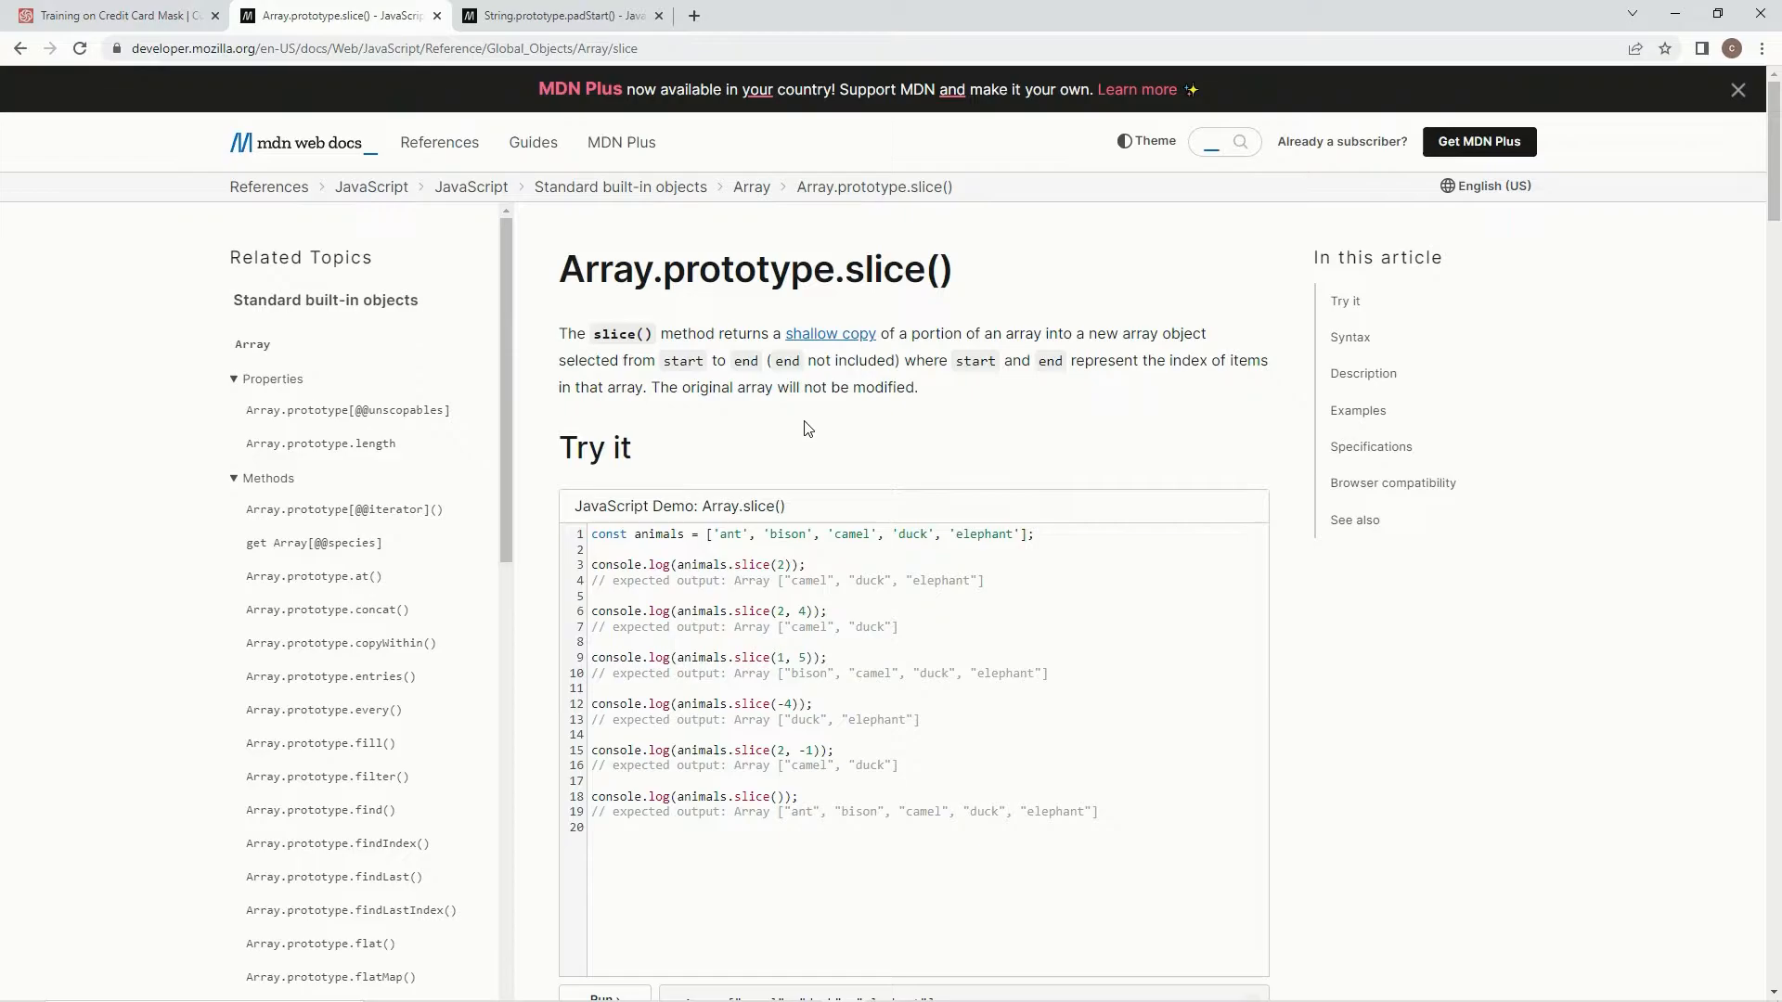
{"action": "mouse_move", "coordinate": [784, 356]}
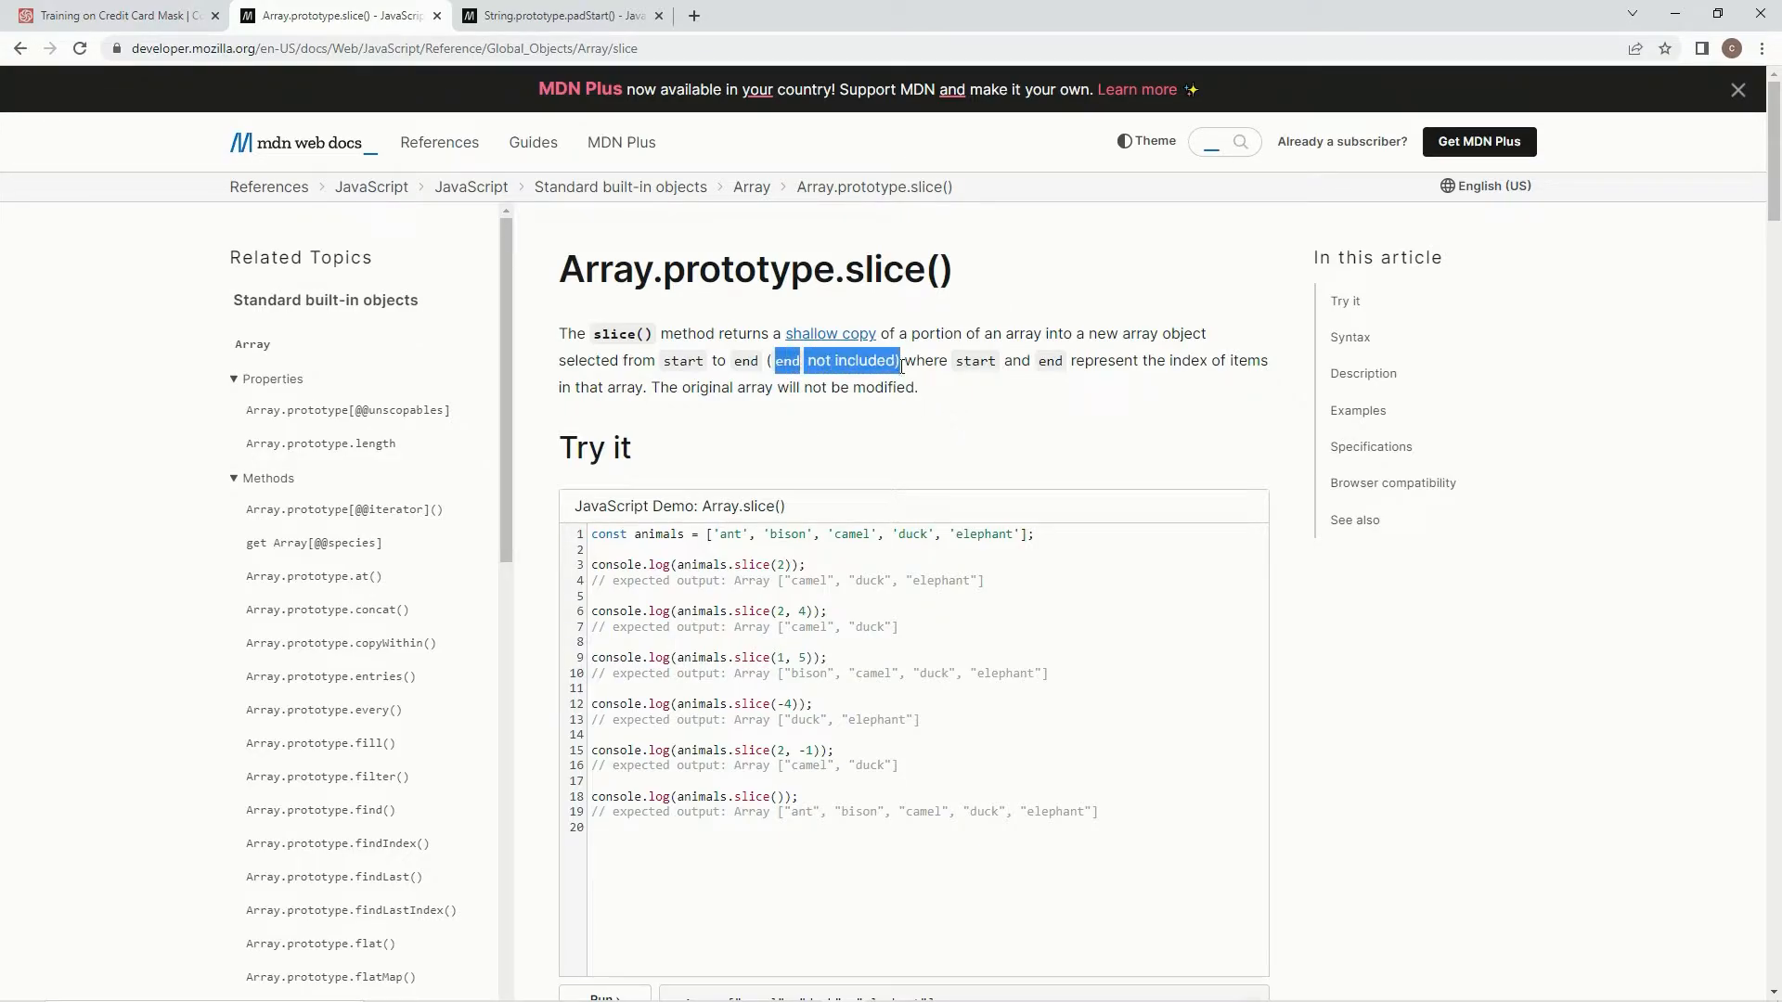
{"action": "left_click", "coordinate": [958, 391]}
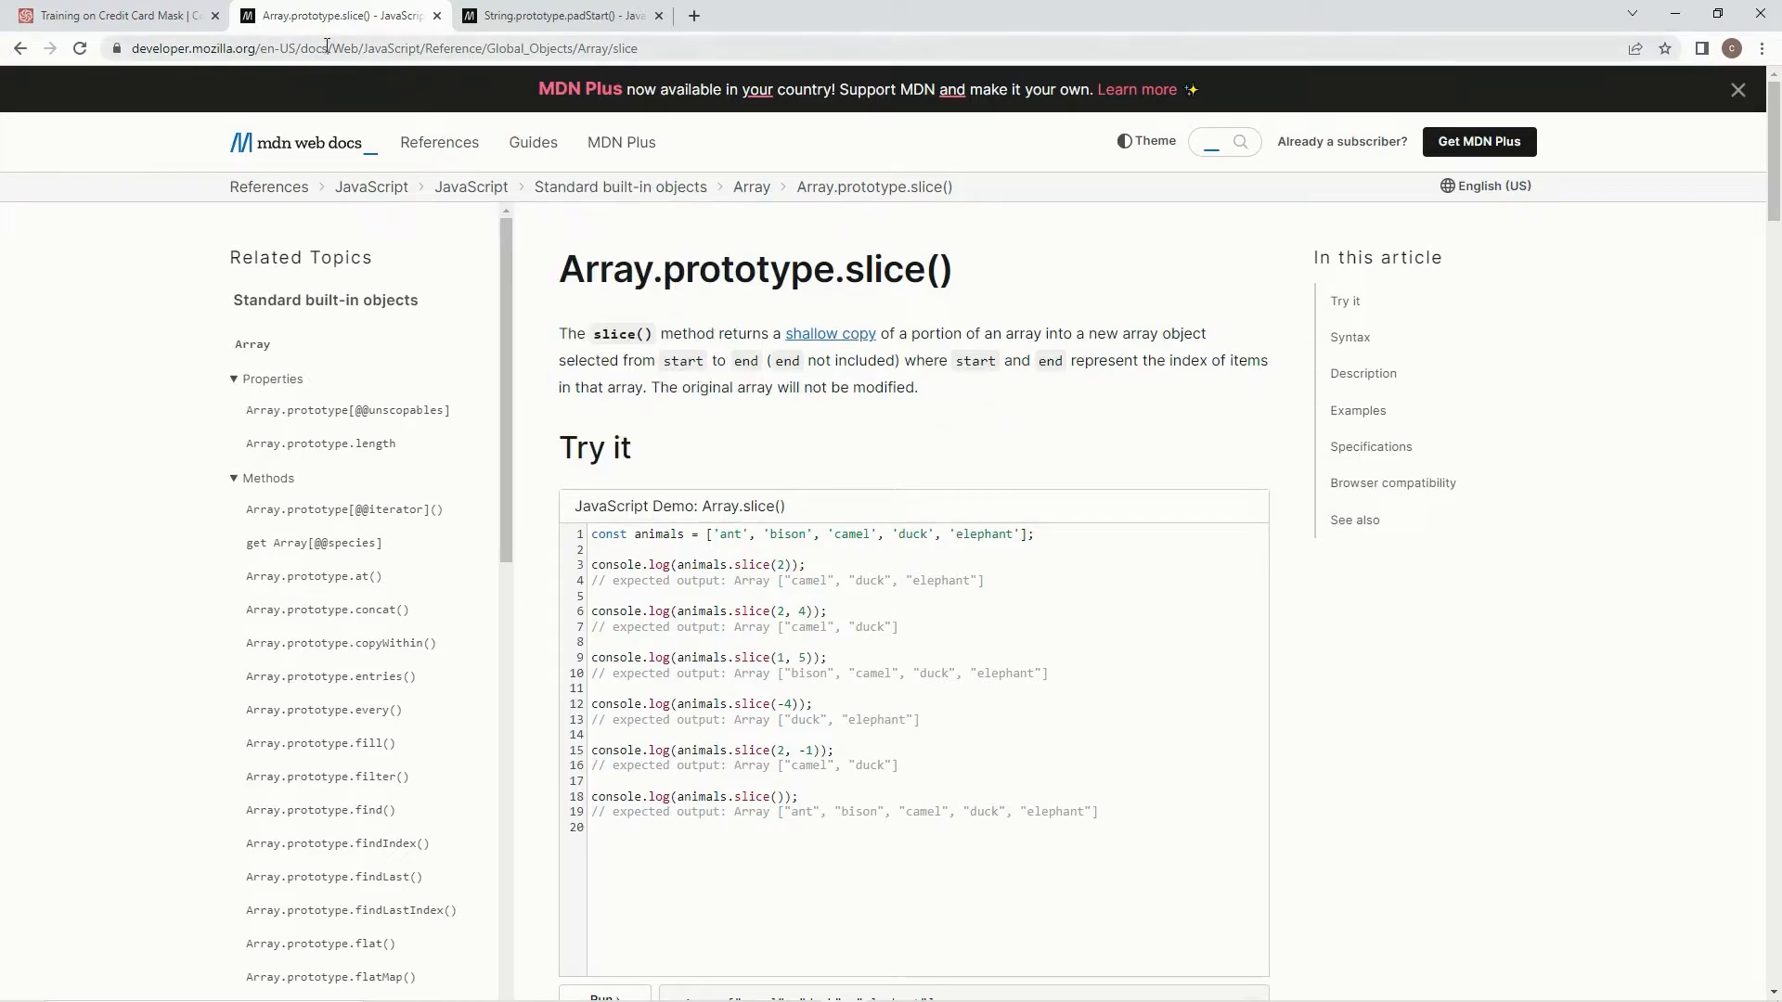
{"action": "left_click", "coordinate": [113, 15]}
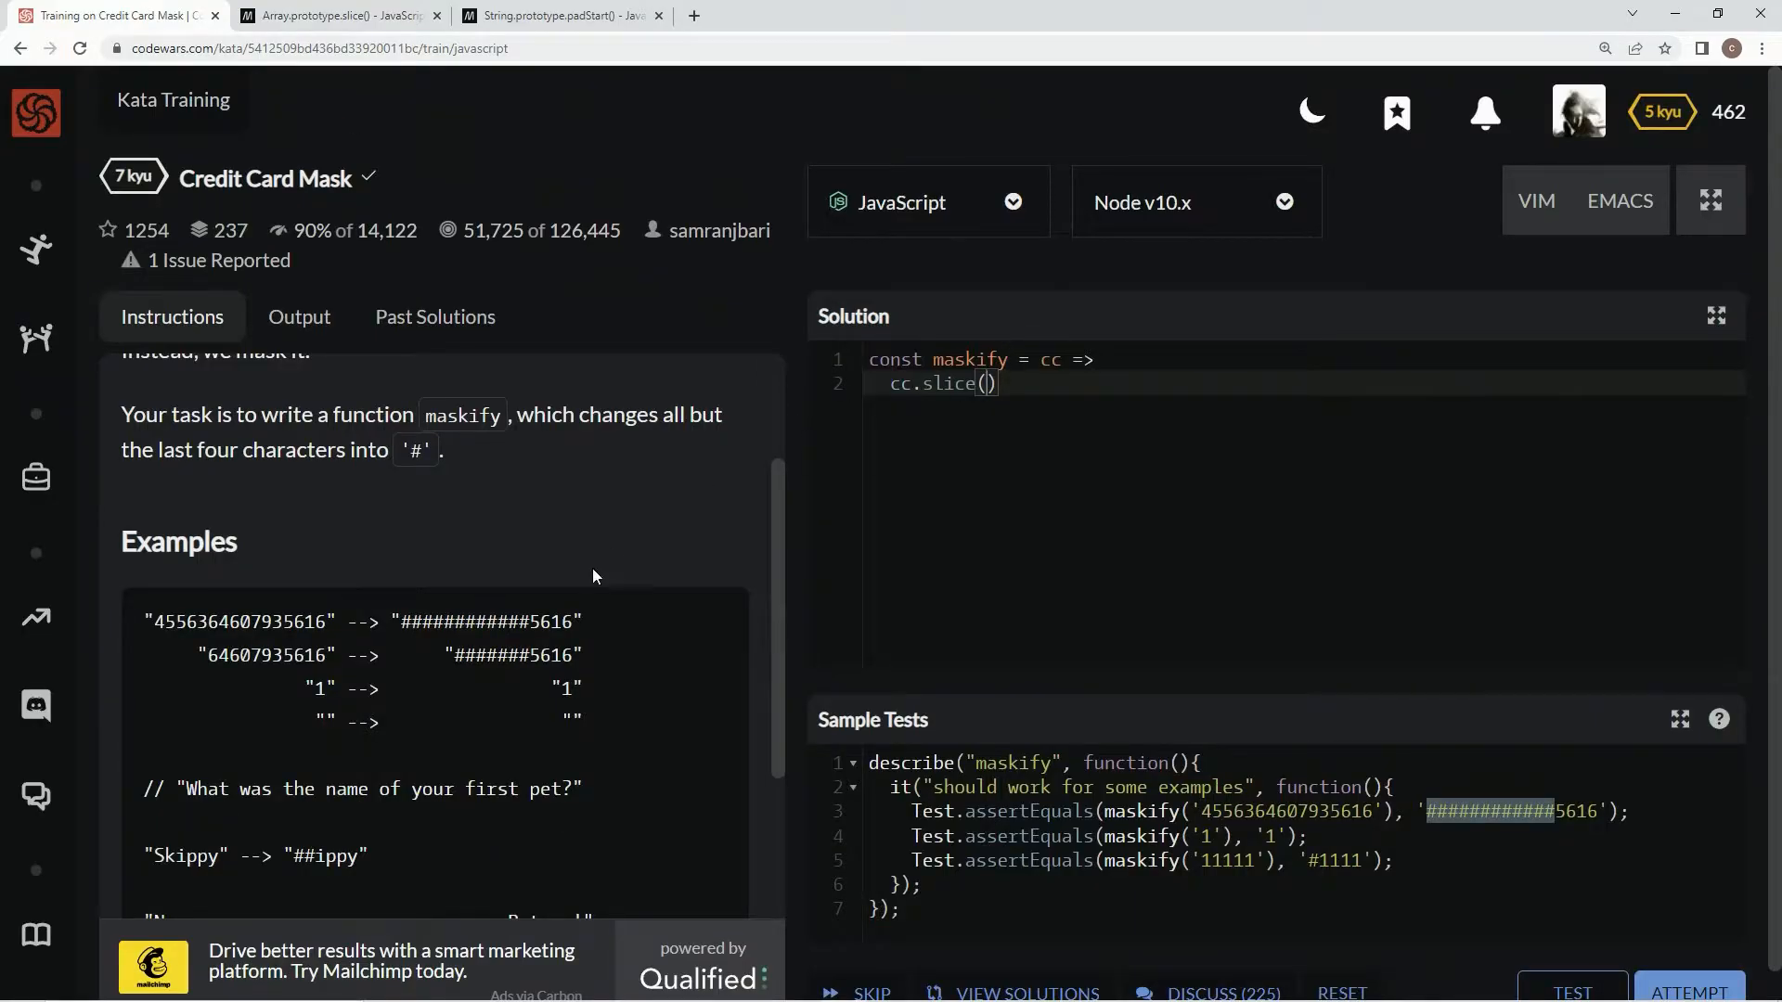
{"action": "double_click", "coordinate": [550, 621]}
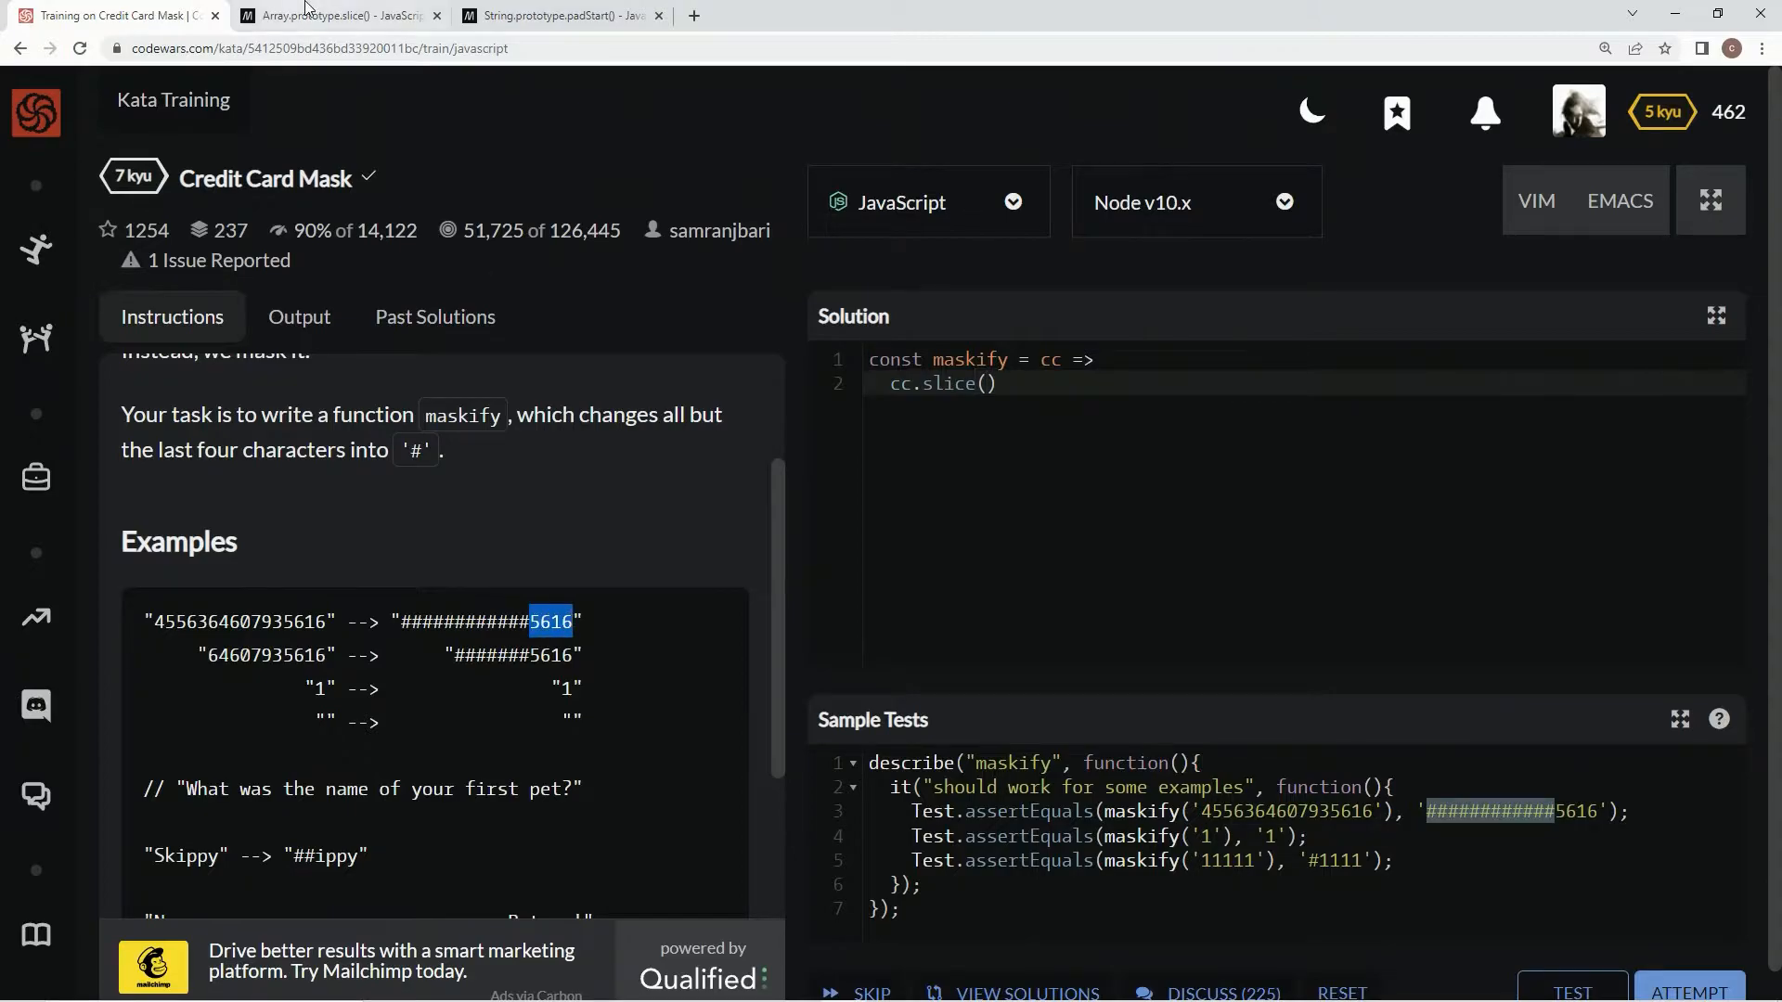
{"action": "left_click", "coordinate": [335, 14]}
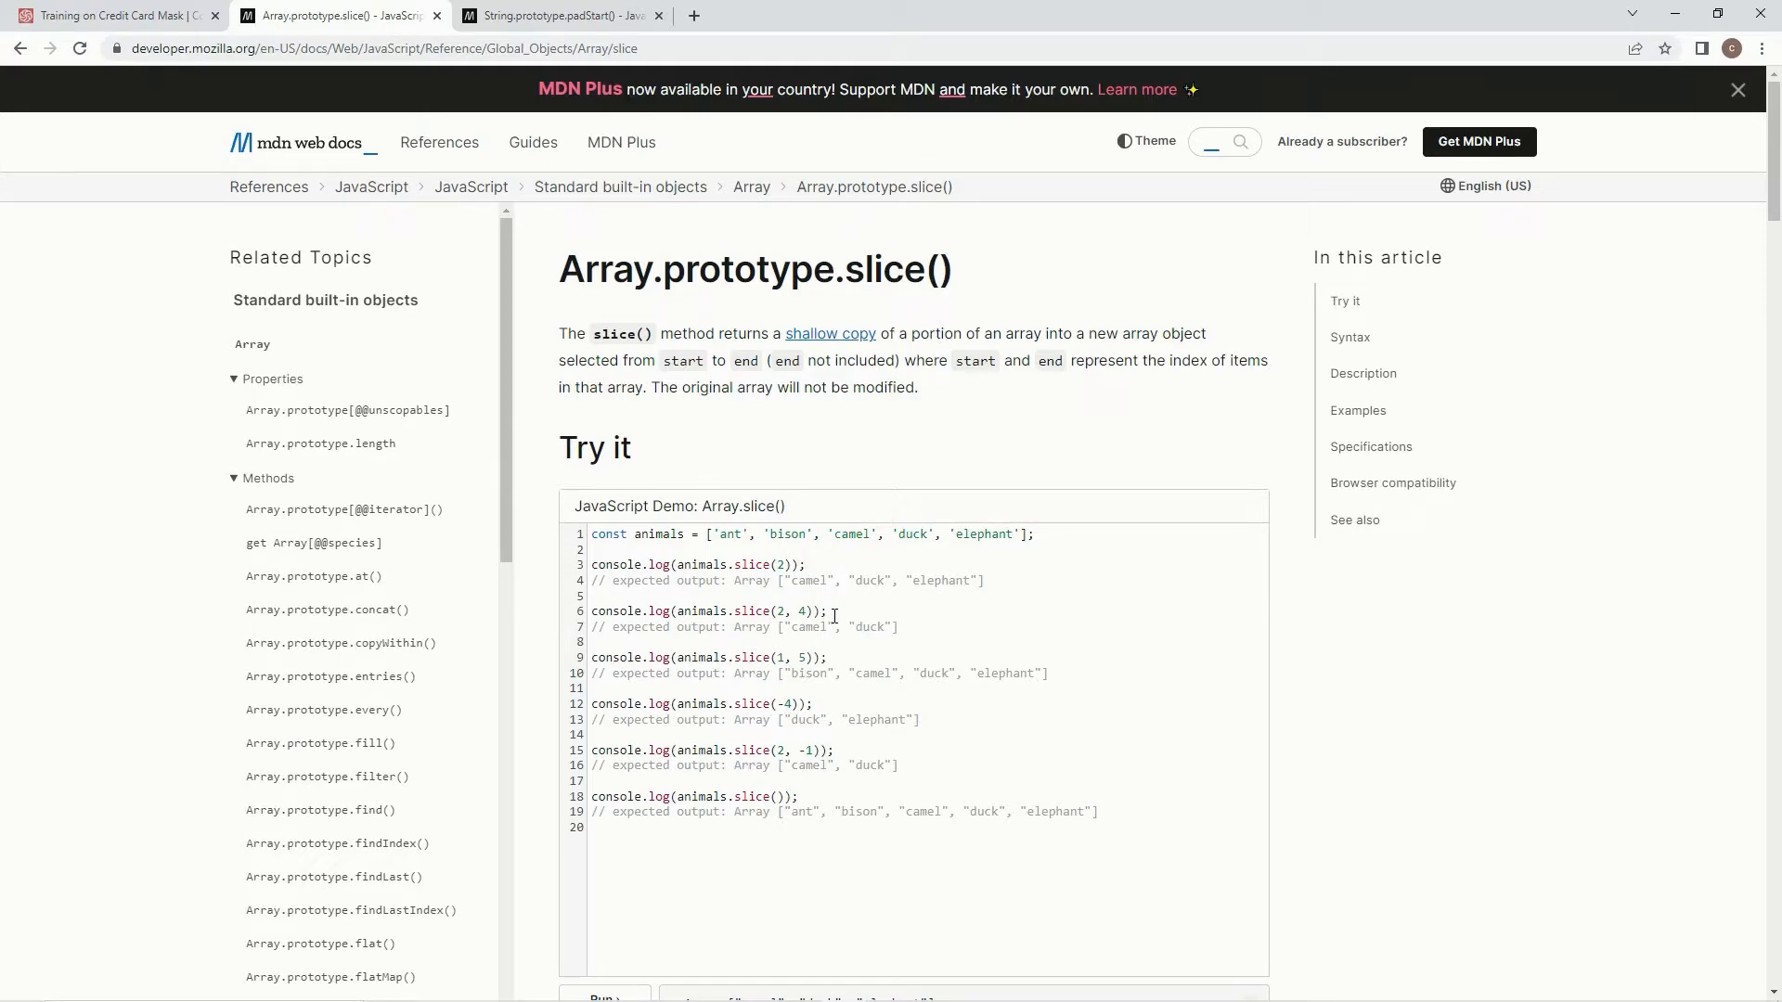
{"action": "scroll", "scroll_direction": "down", "scroll_amount": 3}
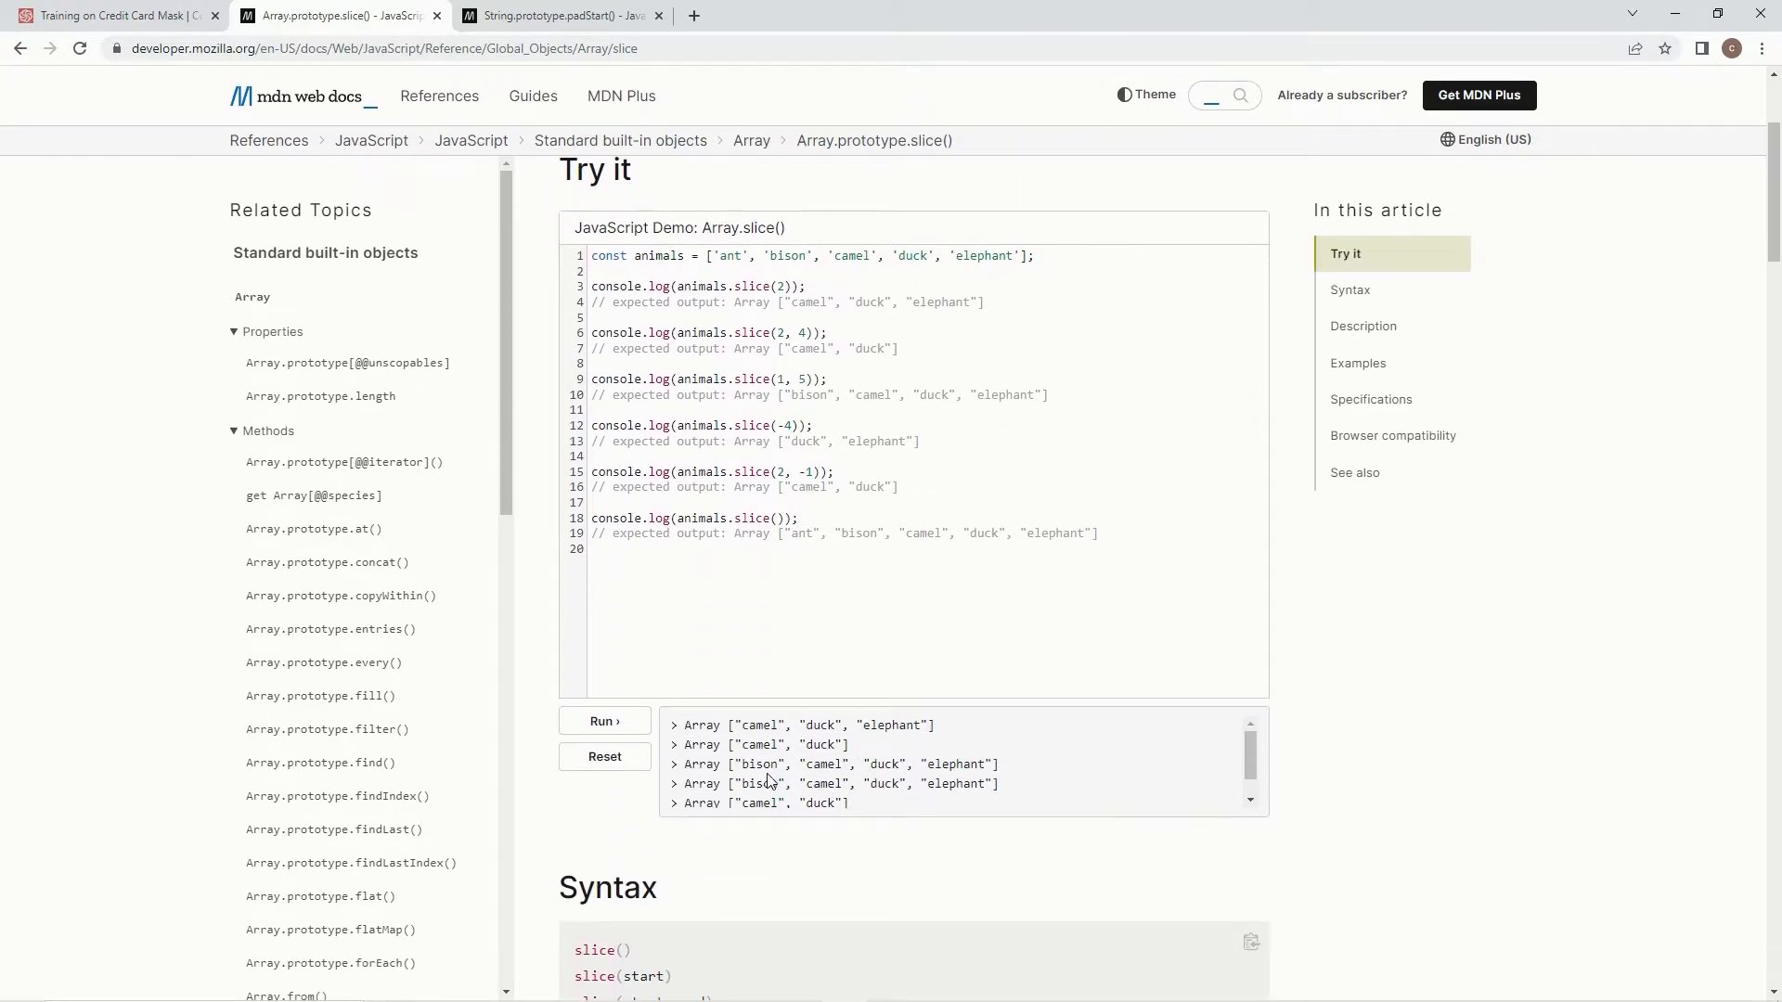
{"action": "scroll", "scroll_direction": "up", "scroll_amount": 3}
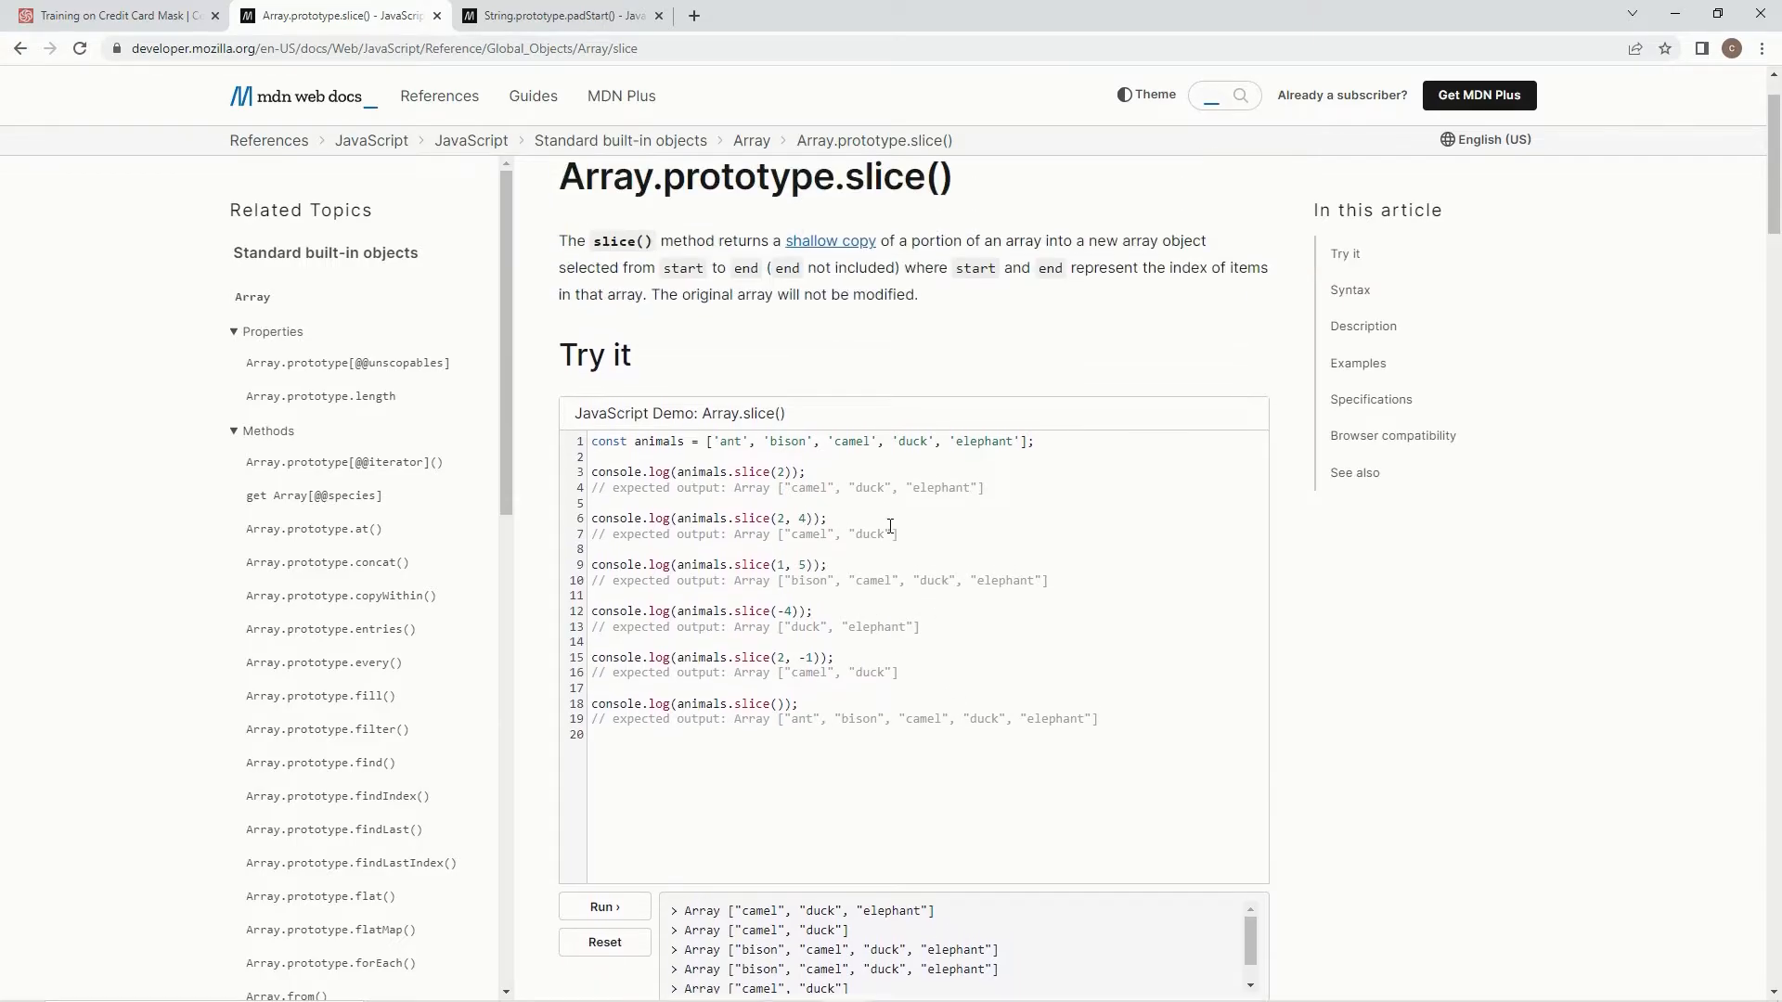
{"action": "left_click", "coordinate": [107, 15]}
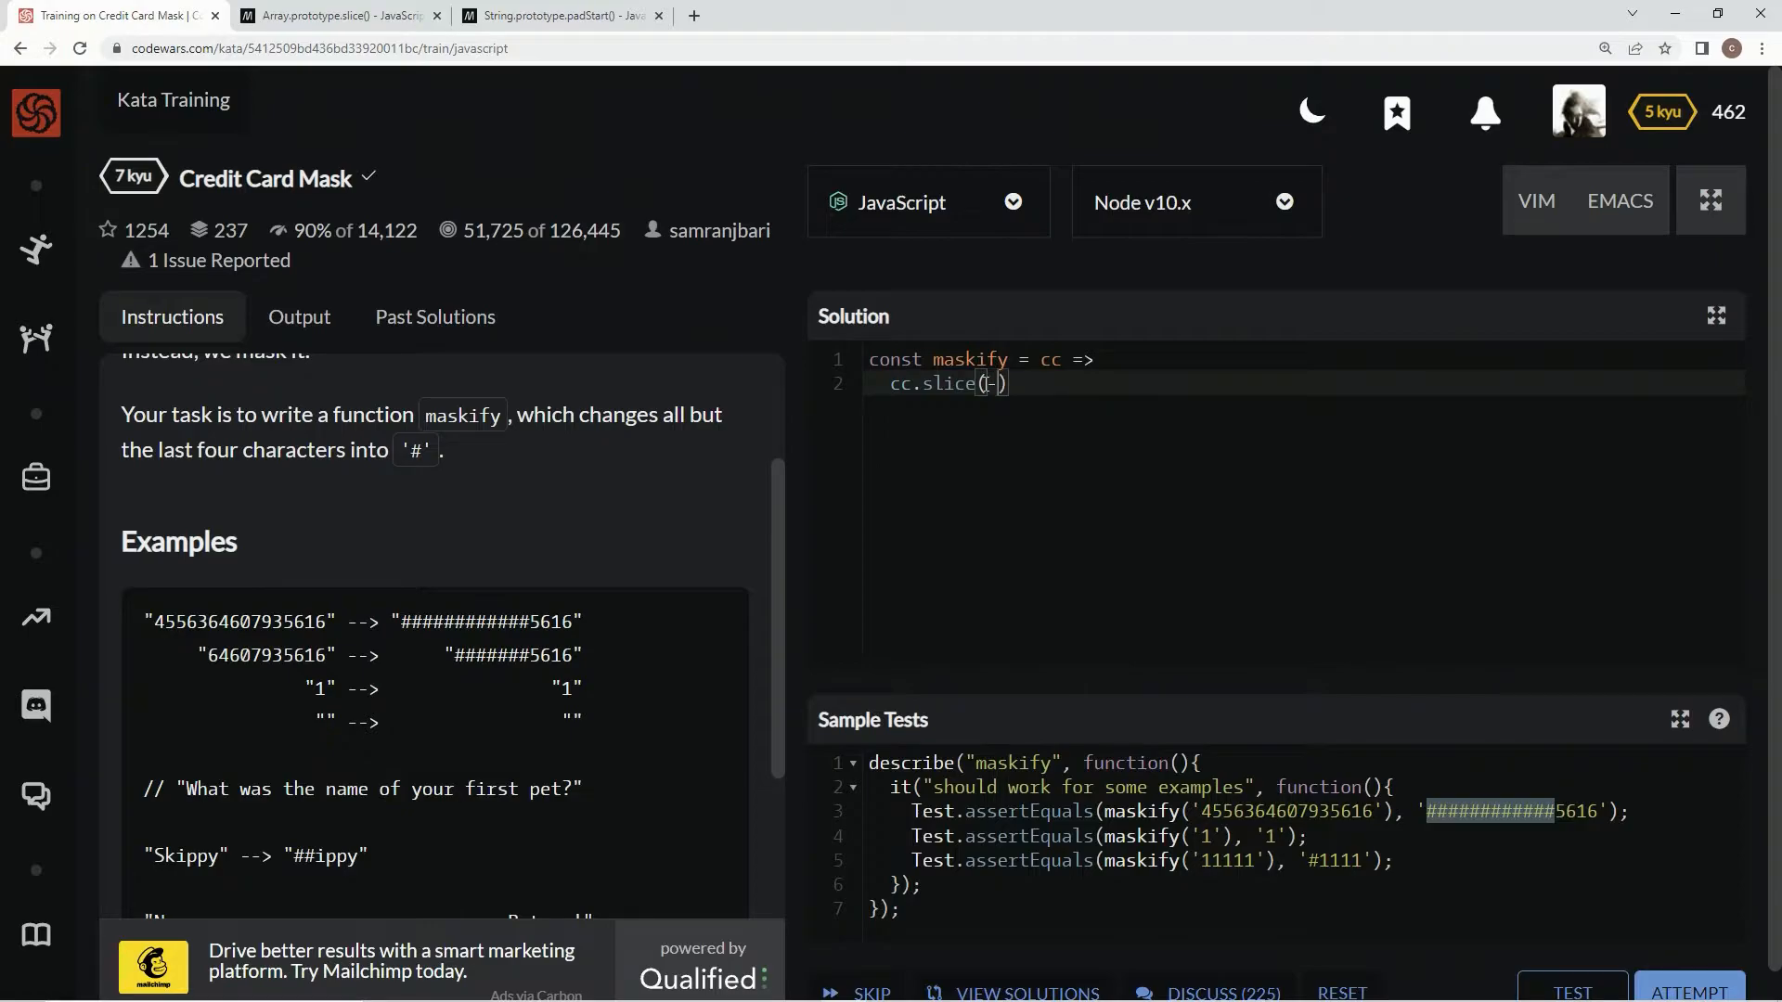
Step: Make the call cc.slice(-4) and add a trailing dot for chaining
{"action": "type", "text": "4"}
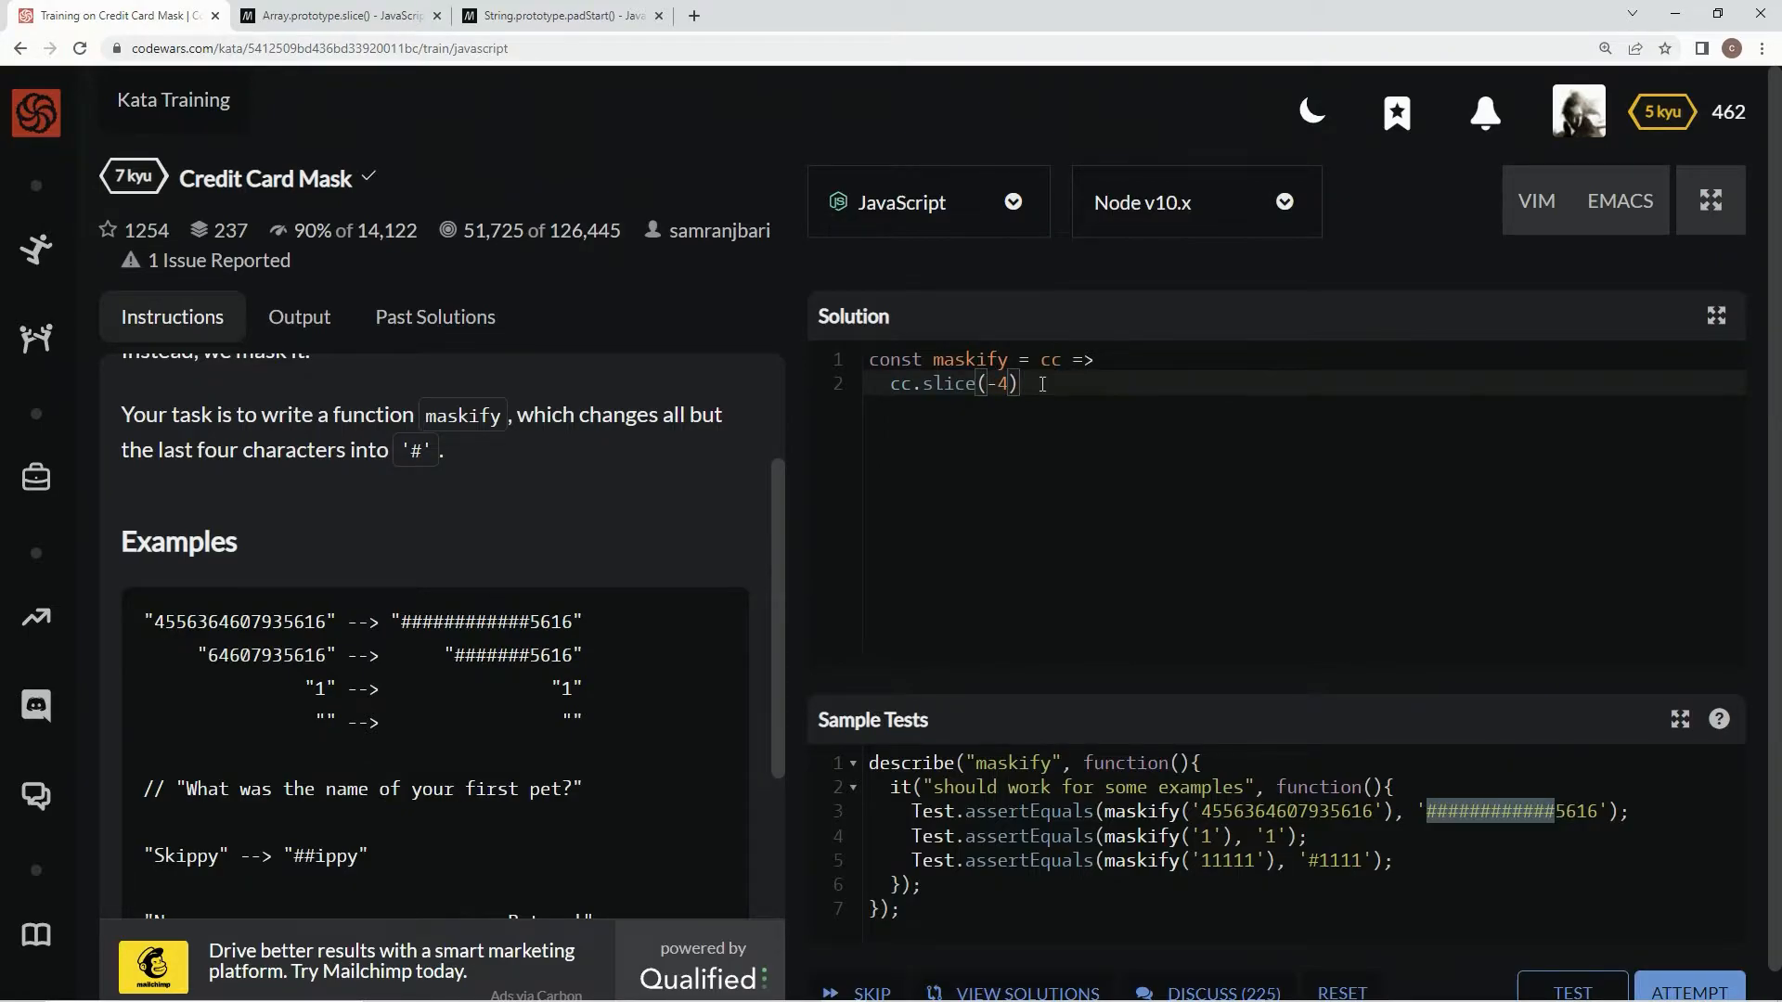
{"action": "type", "text": "."}
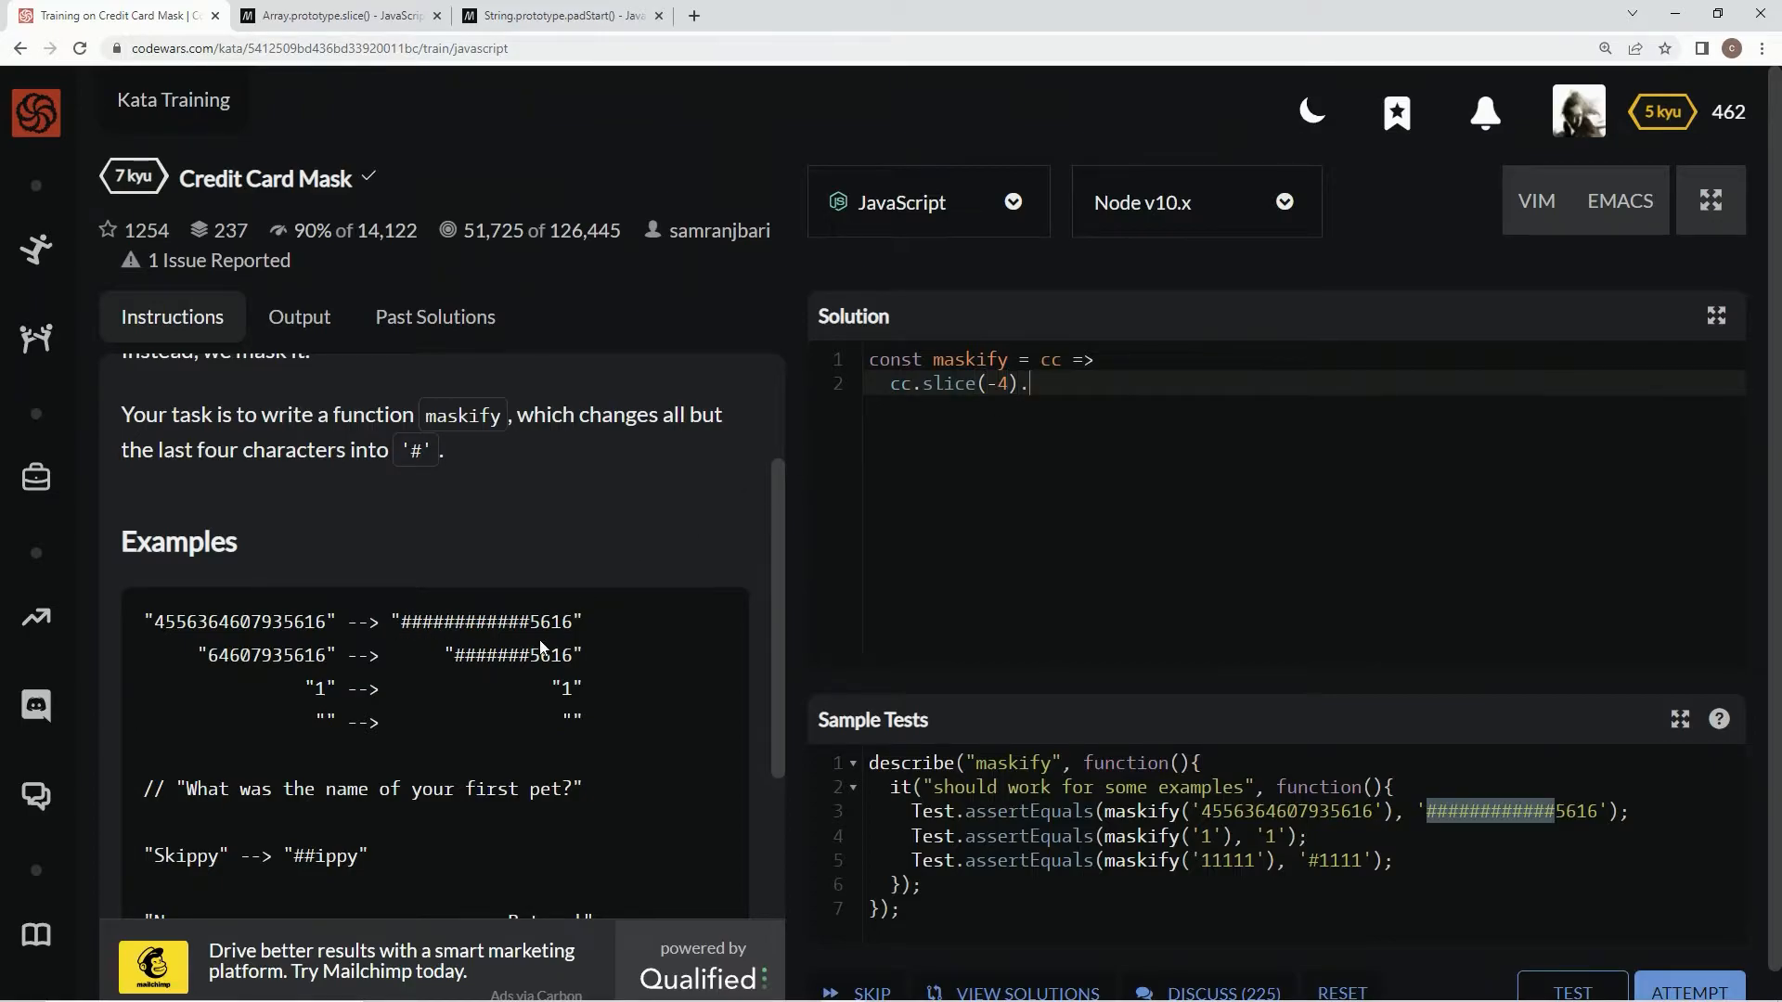
{"action": "mouse_move", "coordinate": [559, 9]}
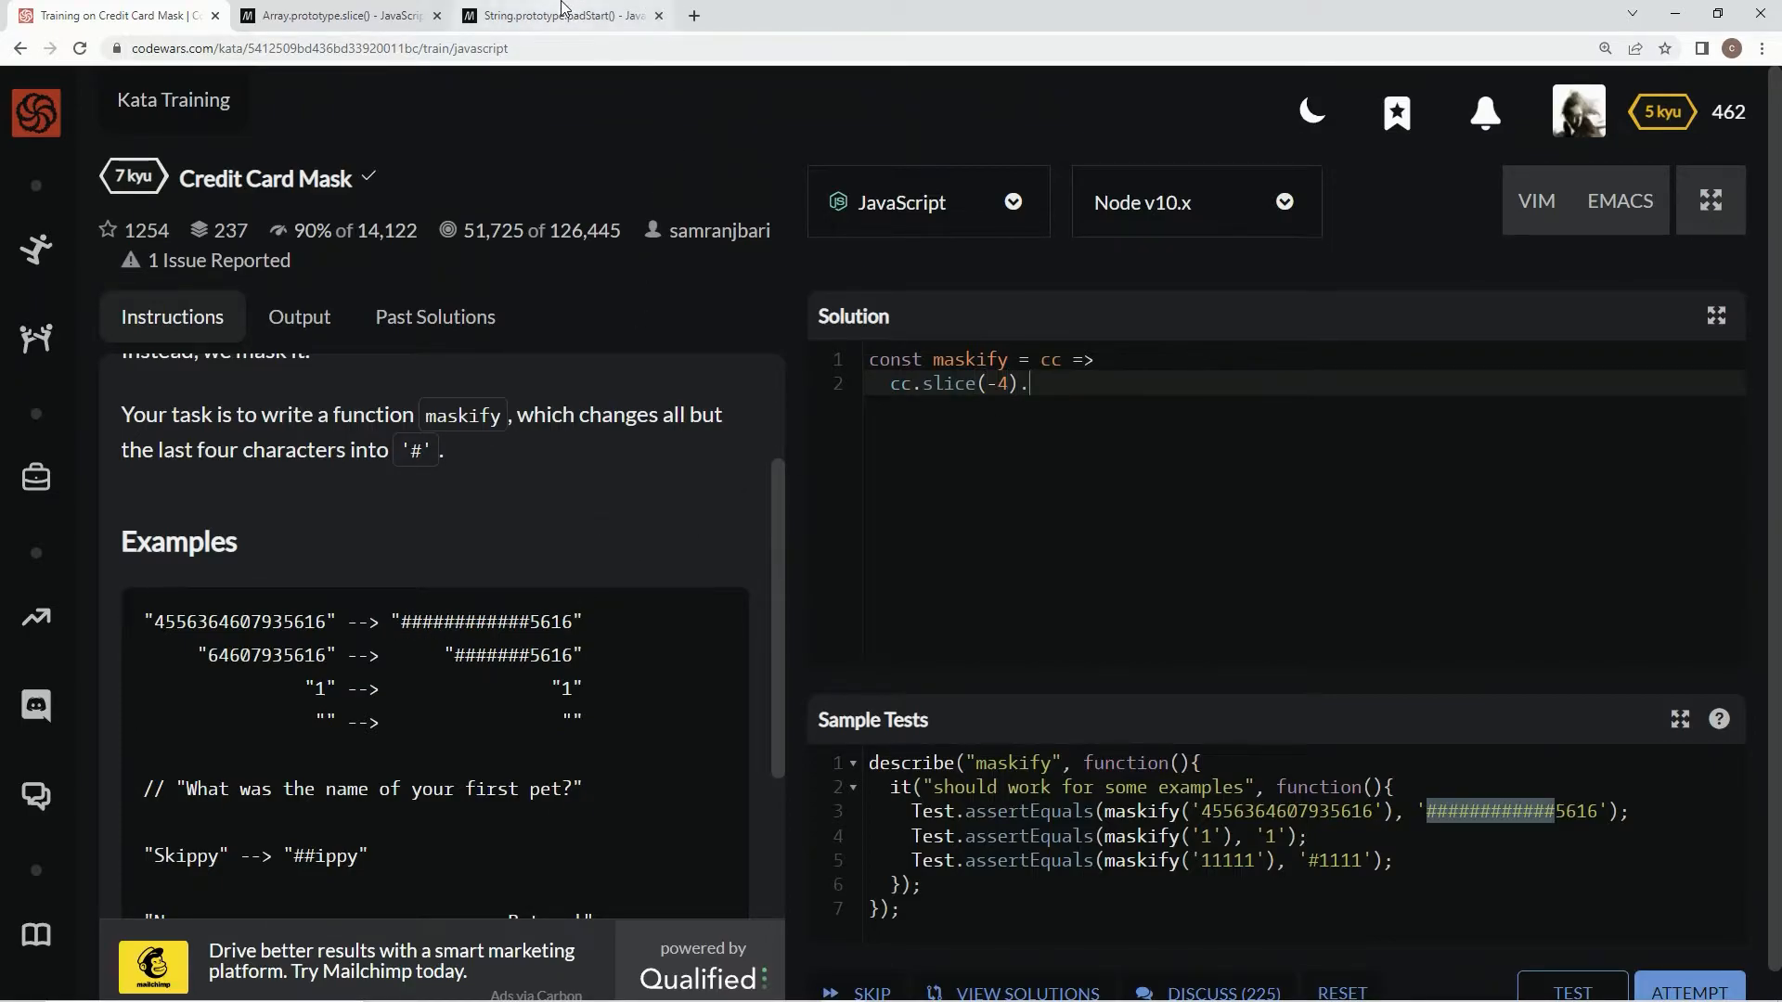
Step: Switch to the padStart() reference and read its masked card number demo
{"action": "left_click", "coordinate": [557, 15]}
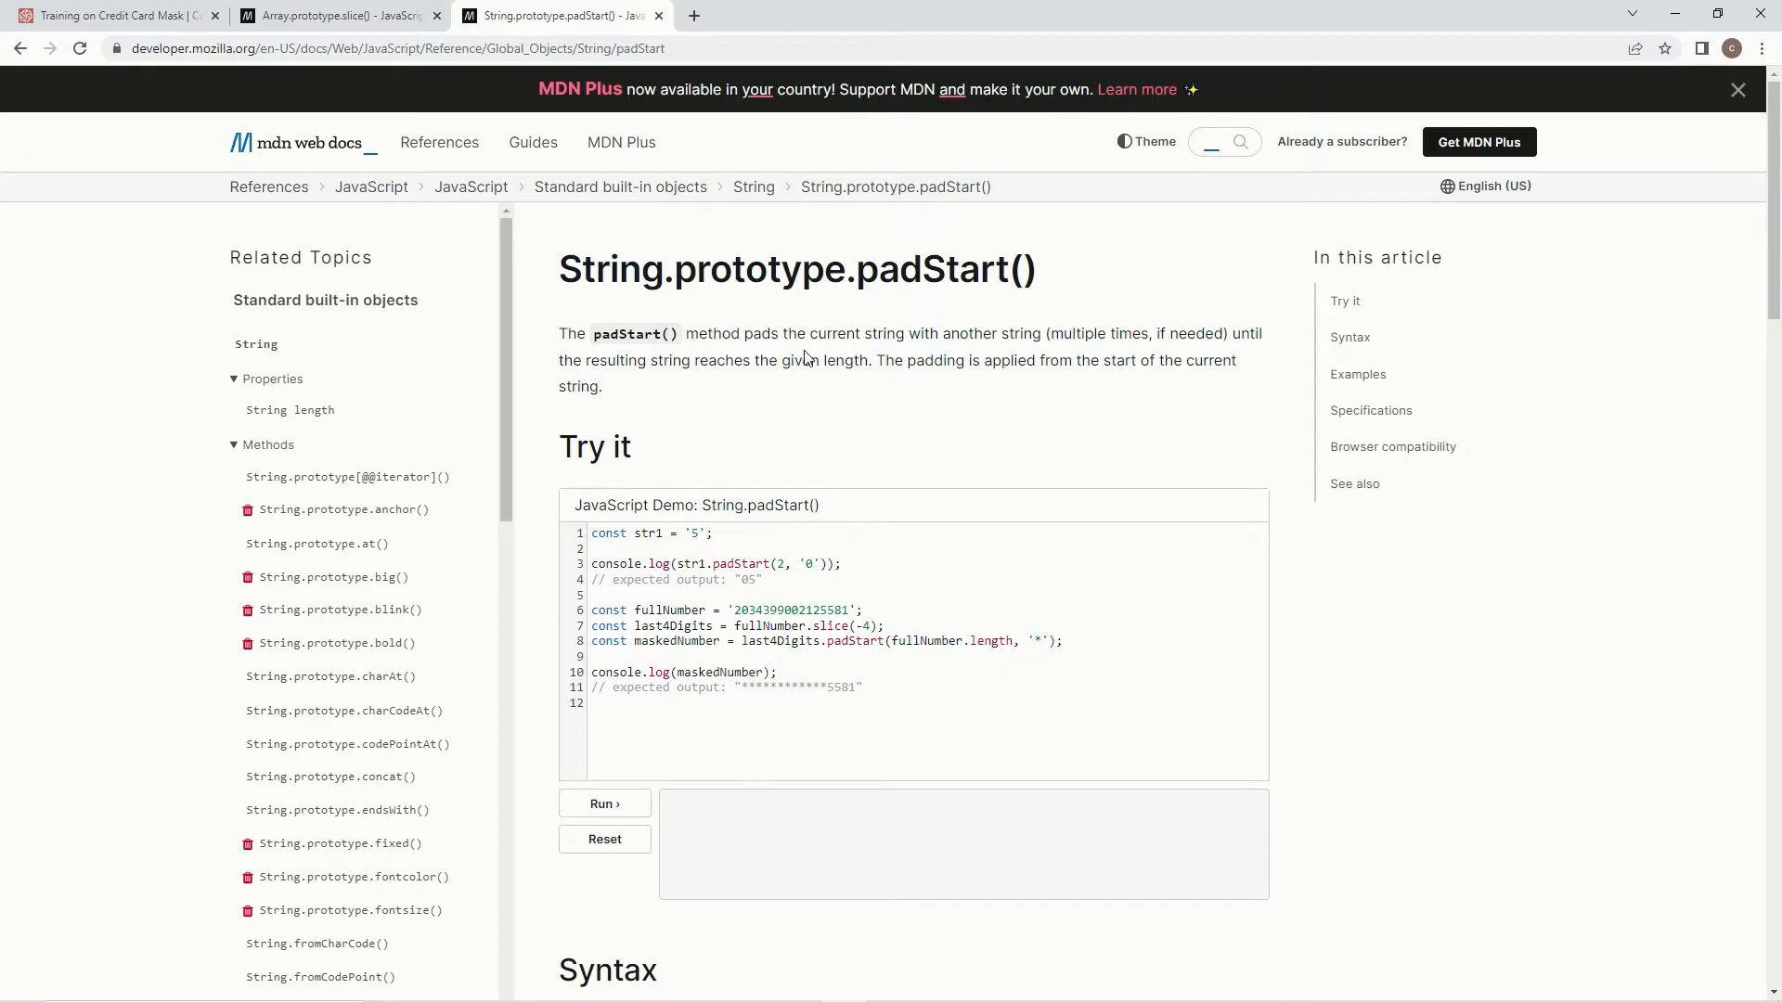
{"action": "mouse_move", "coordinate": [806, 341]}
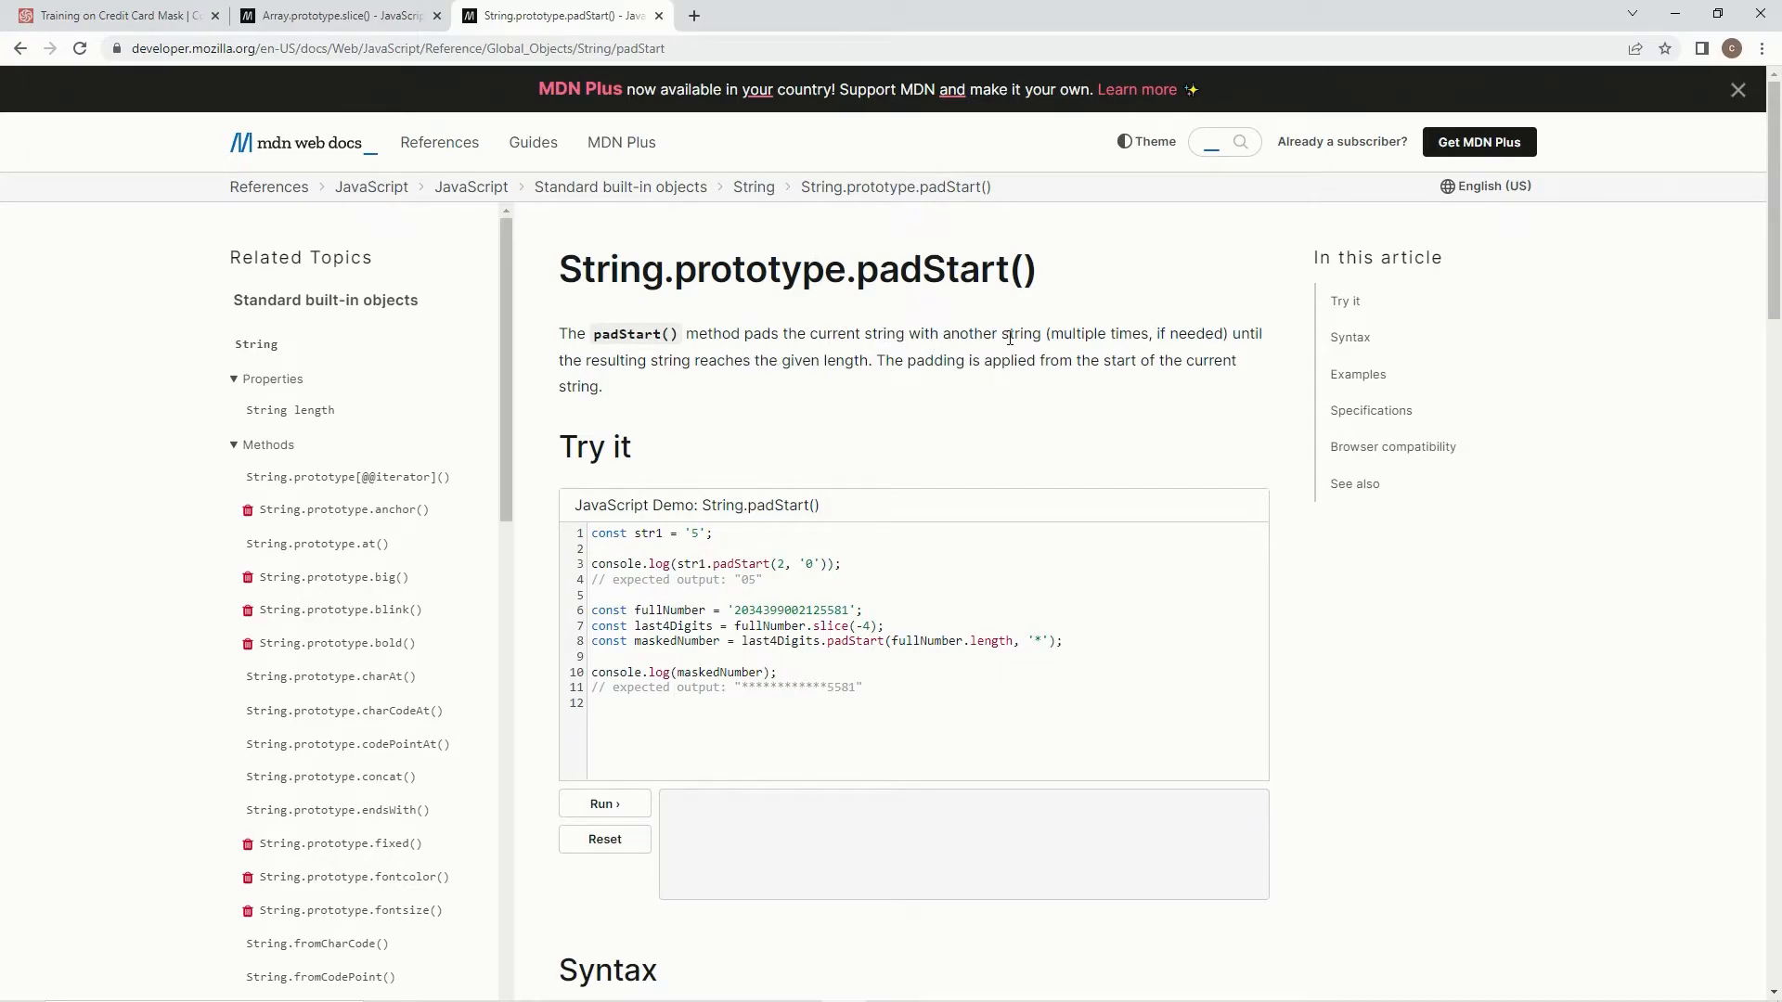
{"action": "mouse_move", "coordinate": [1238, 334]}
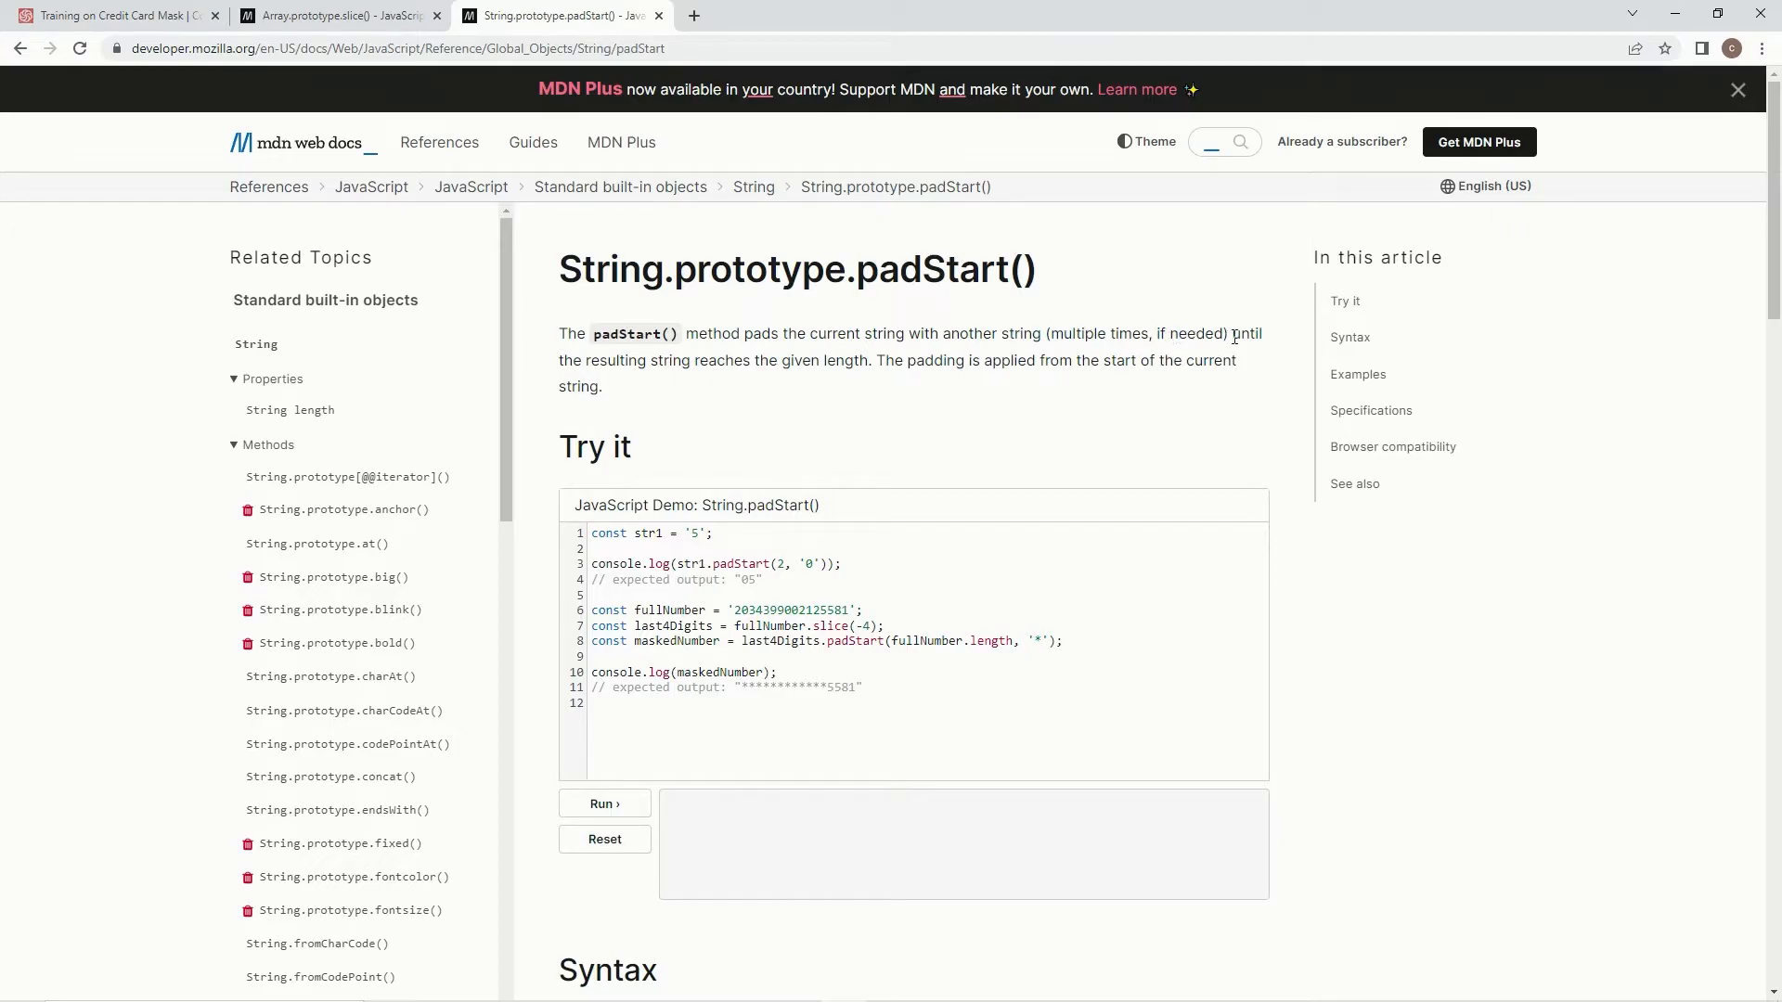
{"action": "mouse_move", "coordinate": [669, 364]}
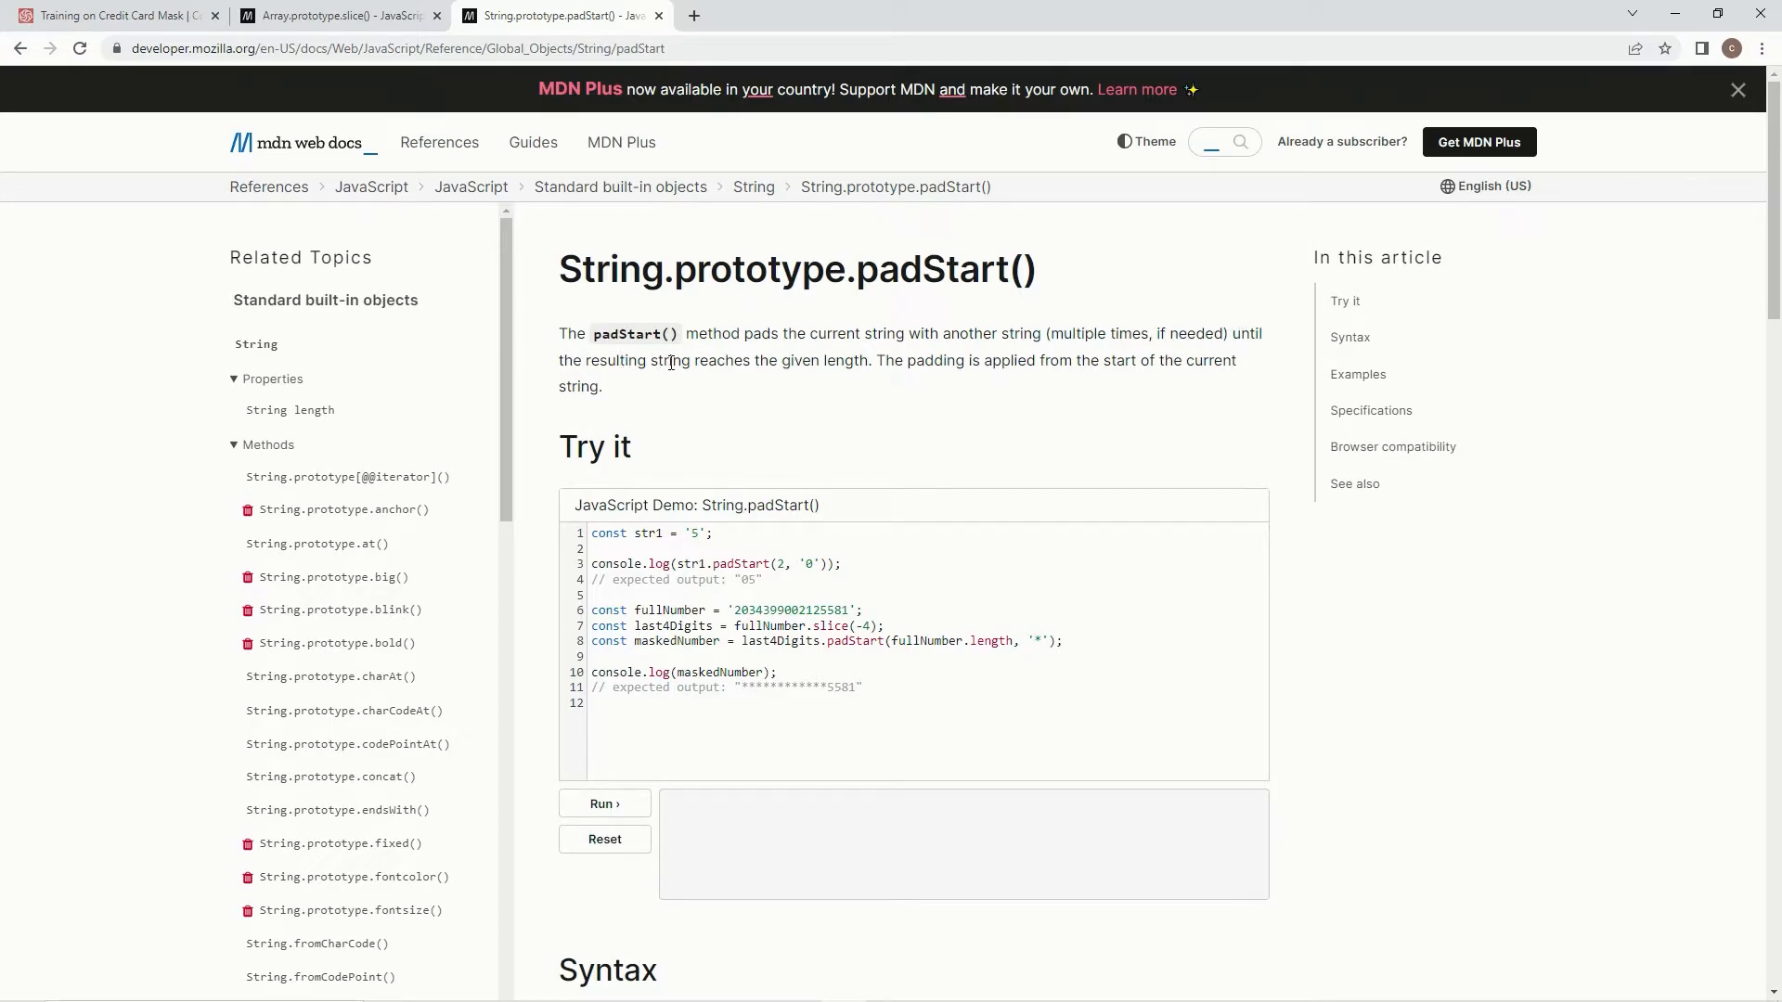
{"action": "mouse_move", "coordinate": [938, 367]}
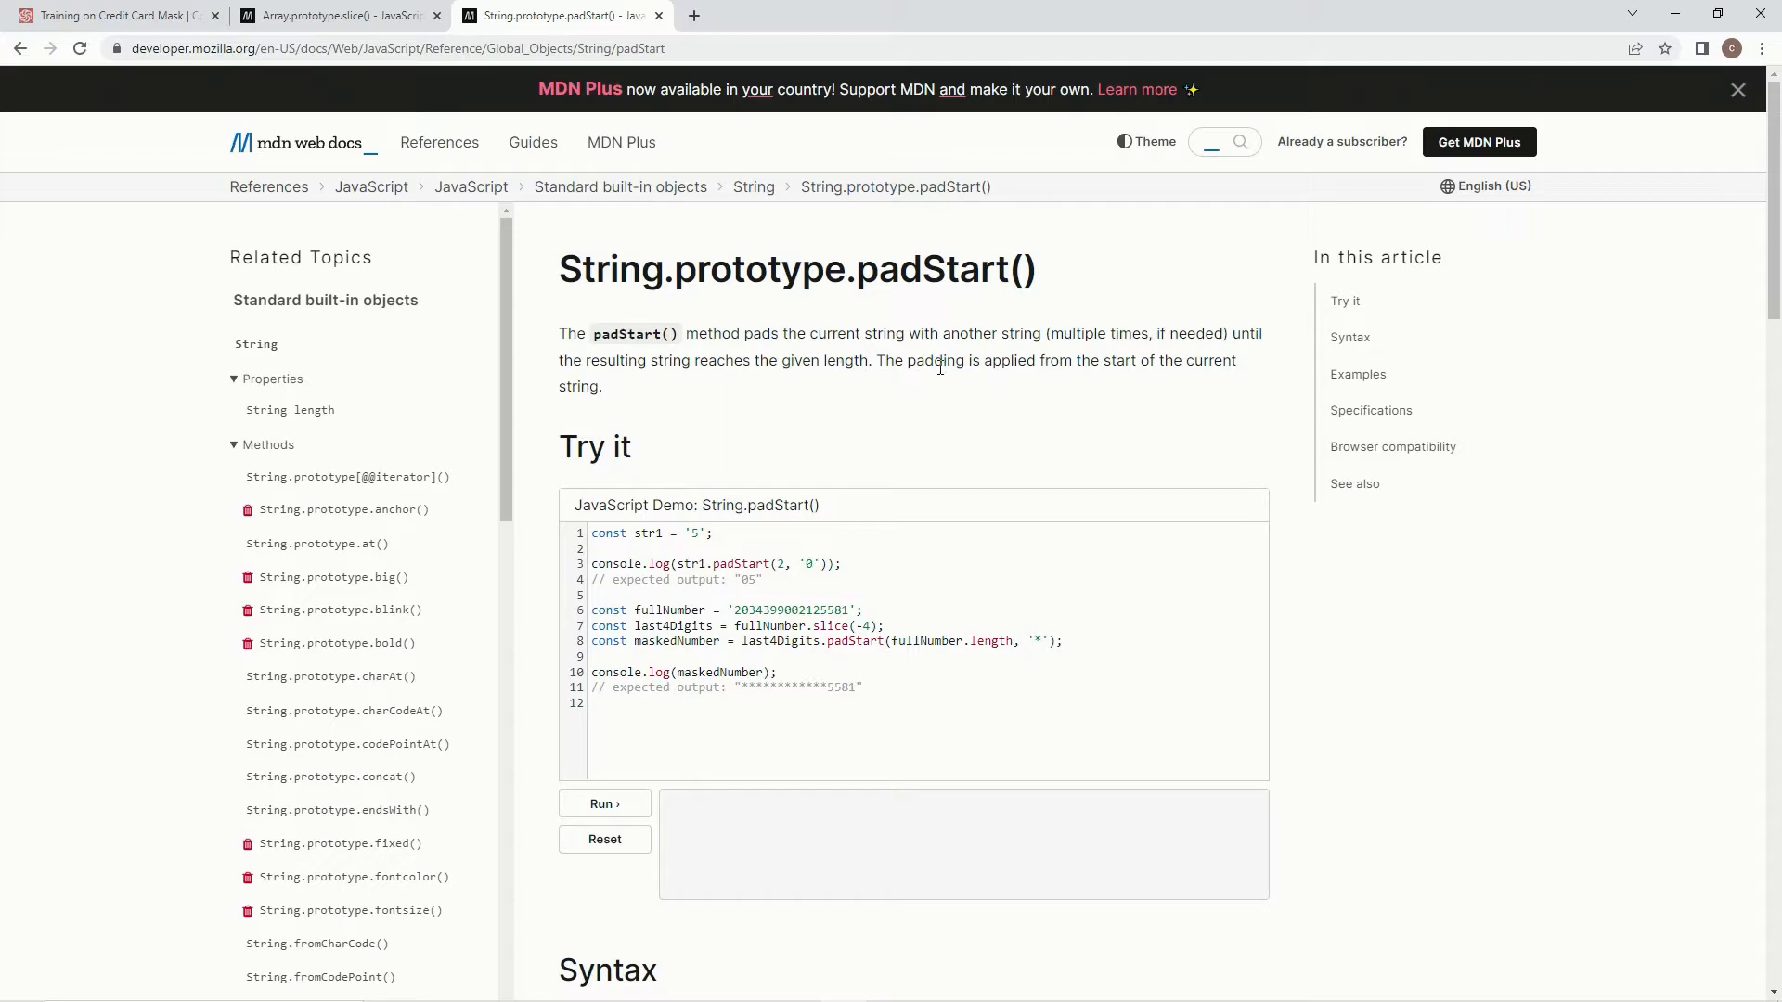
{"action": "mouse_move", "coordinate": [1095, 364]}
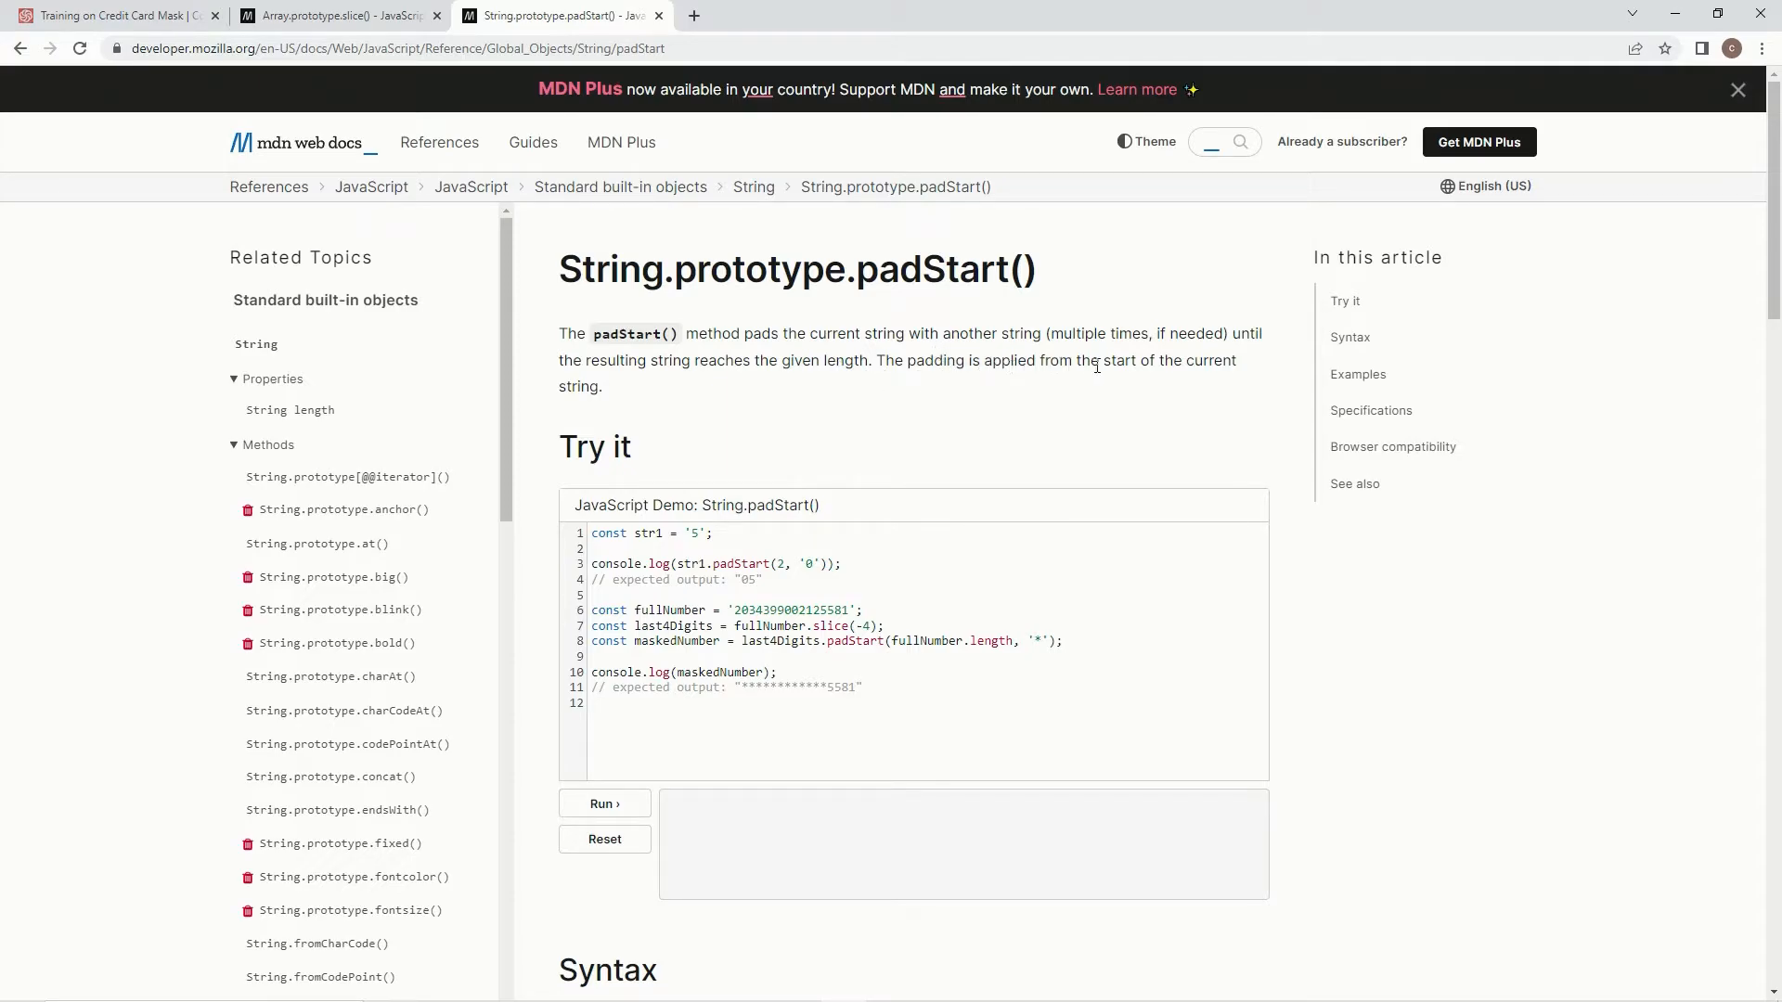
{"action": "mouse_move", "coordinate": [687, 394]}
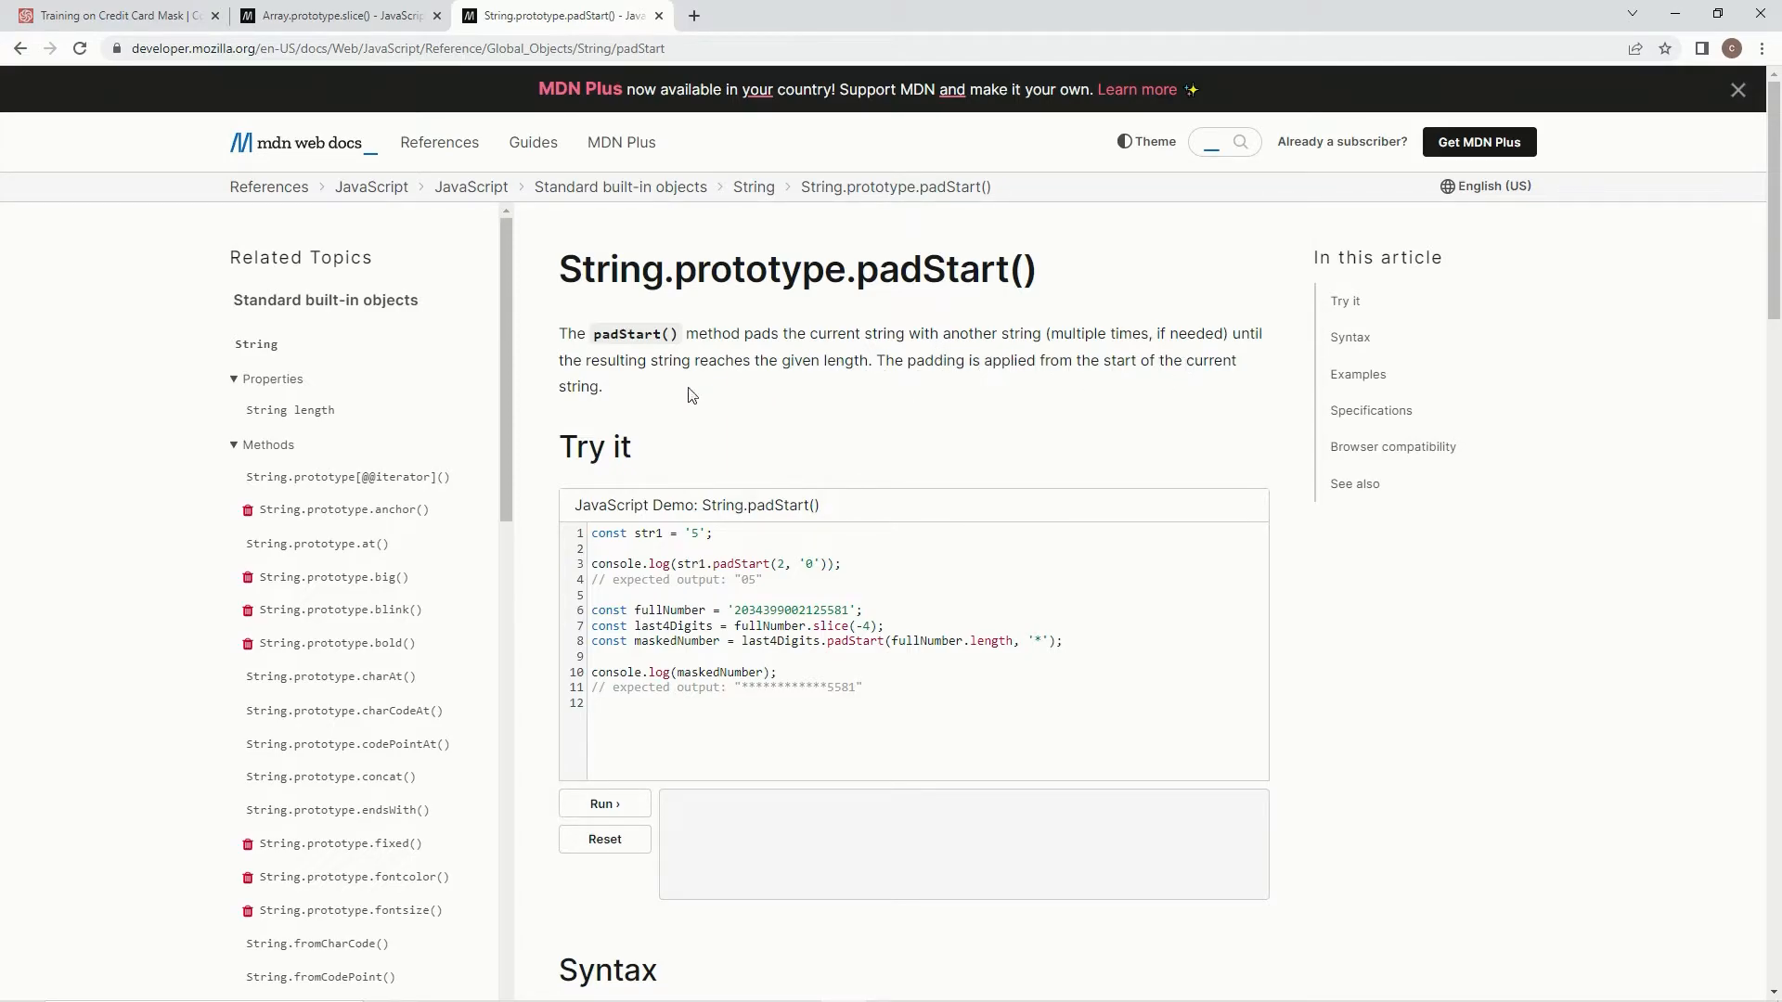
Step: Chain .padStart(cc.length,'#') onto cc.slice(-4), checking the MDN syntax midway
{"action": "left_click", "coordinate": [114, 14]}
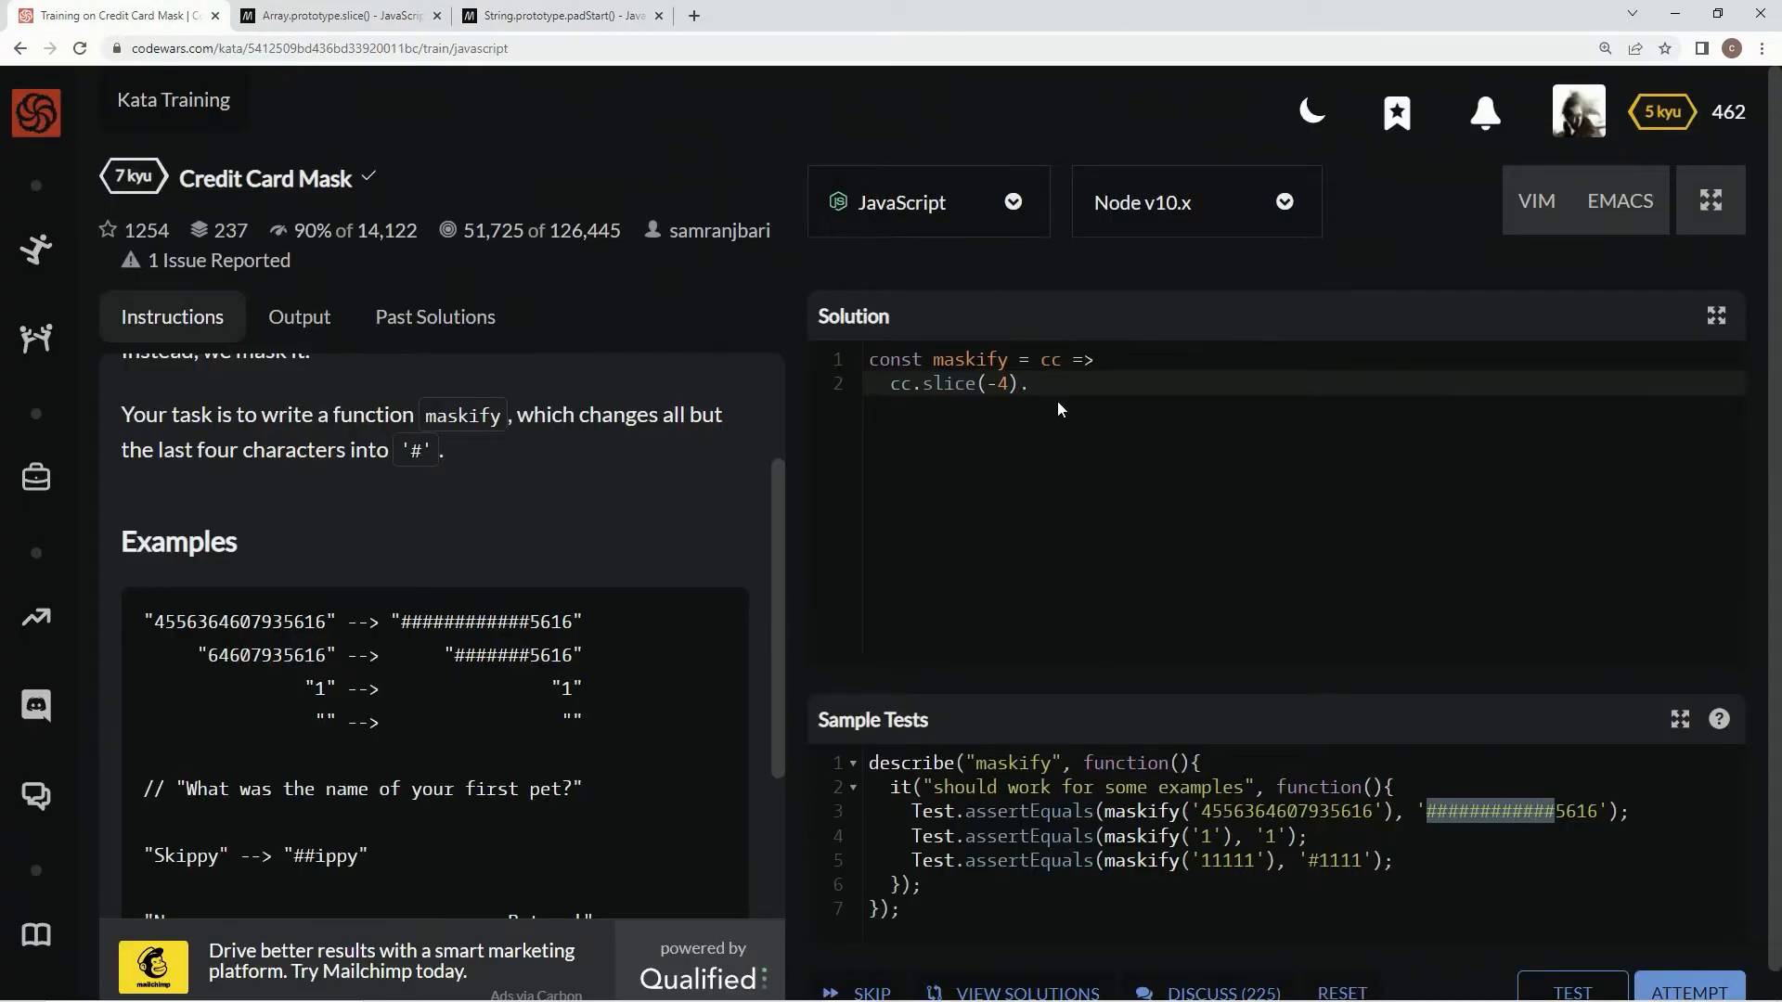
{"action": "mouse_move", "coordinate": [1073, 414]}
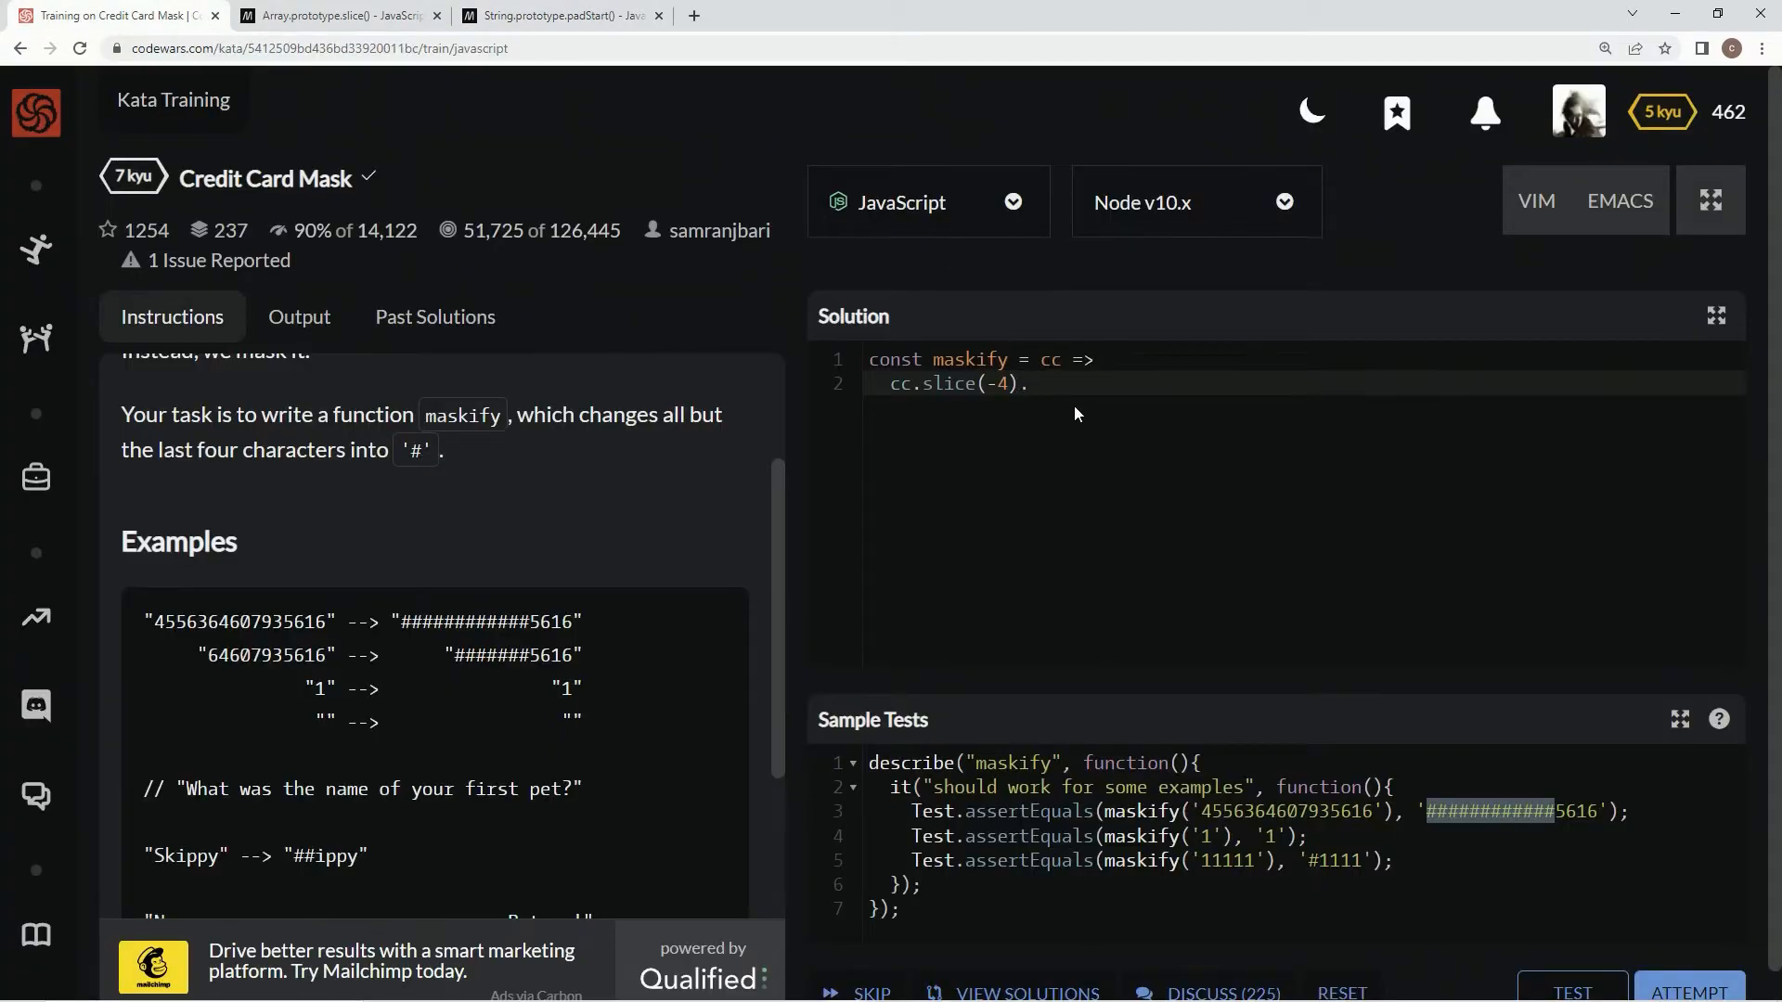
{"action": "type", "text": ".padStar"}
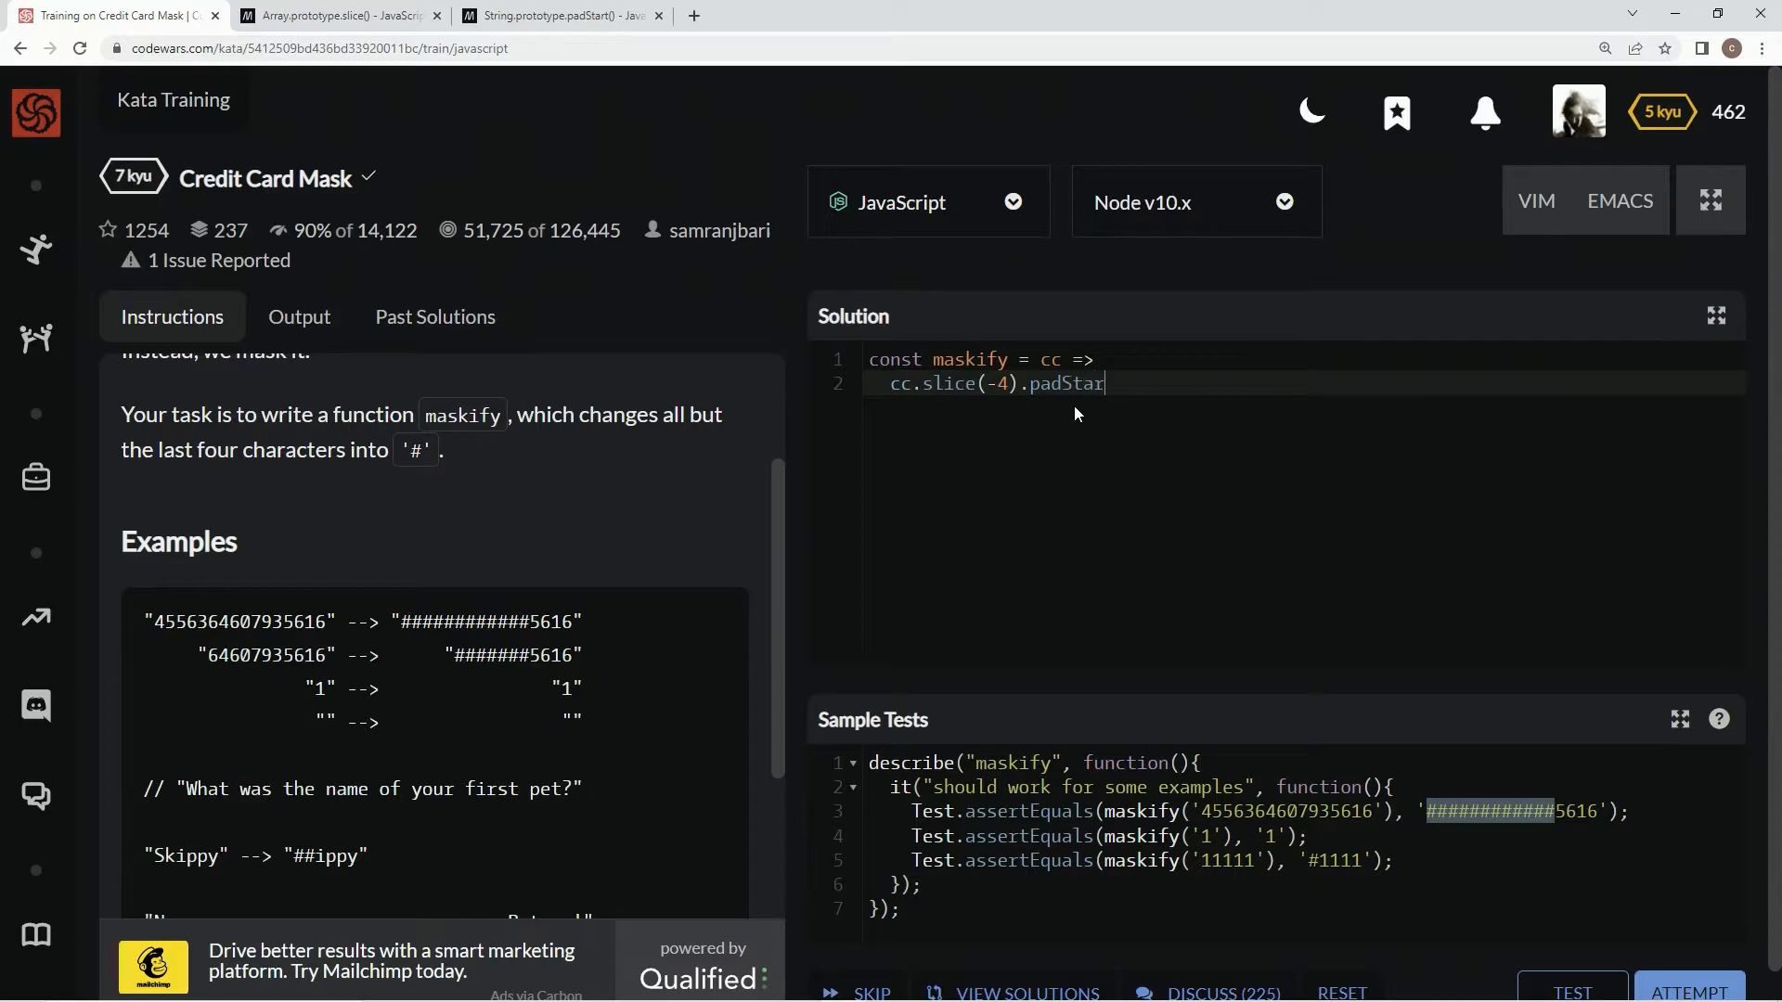
{"action": "type", "text": "()"}
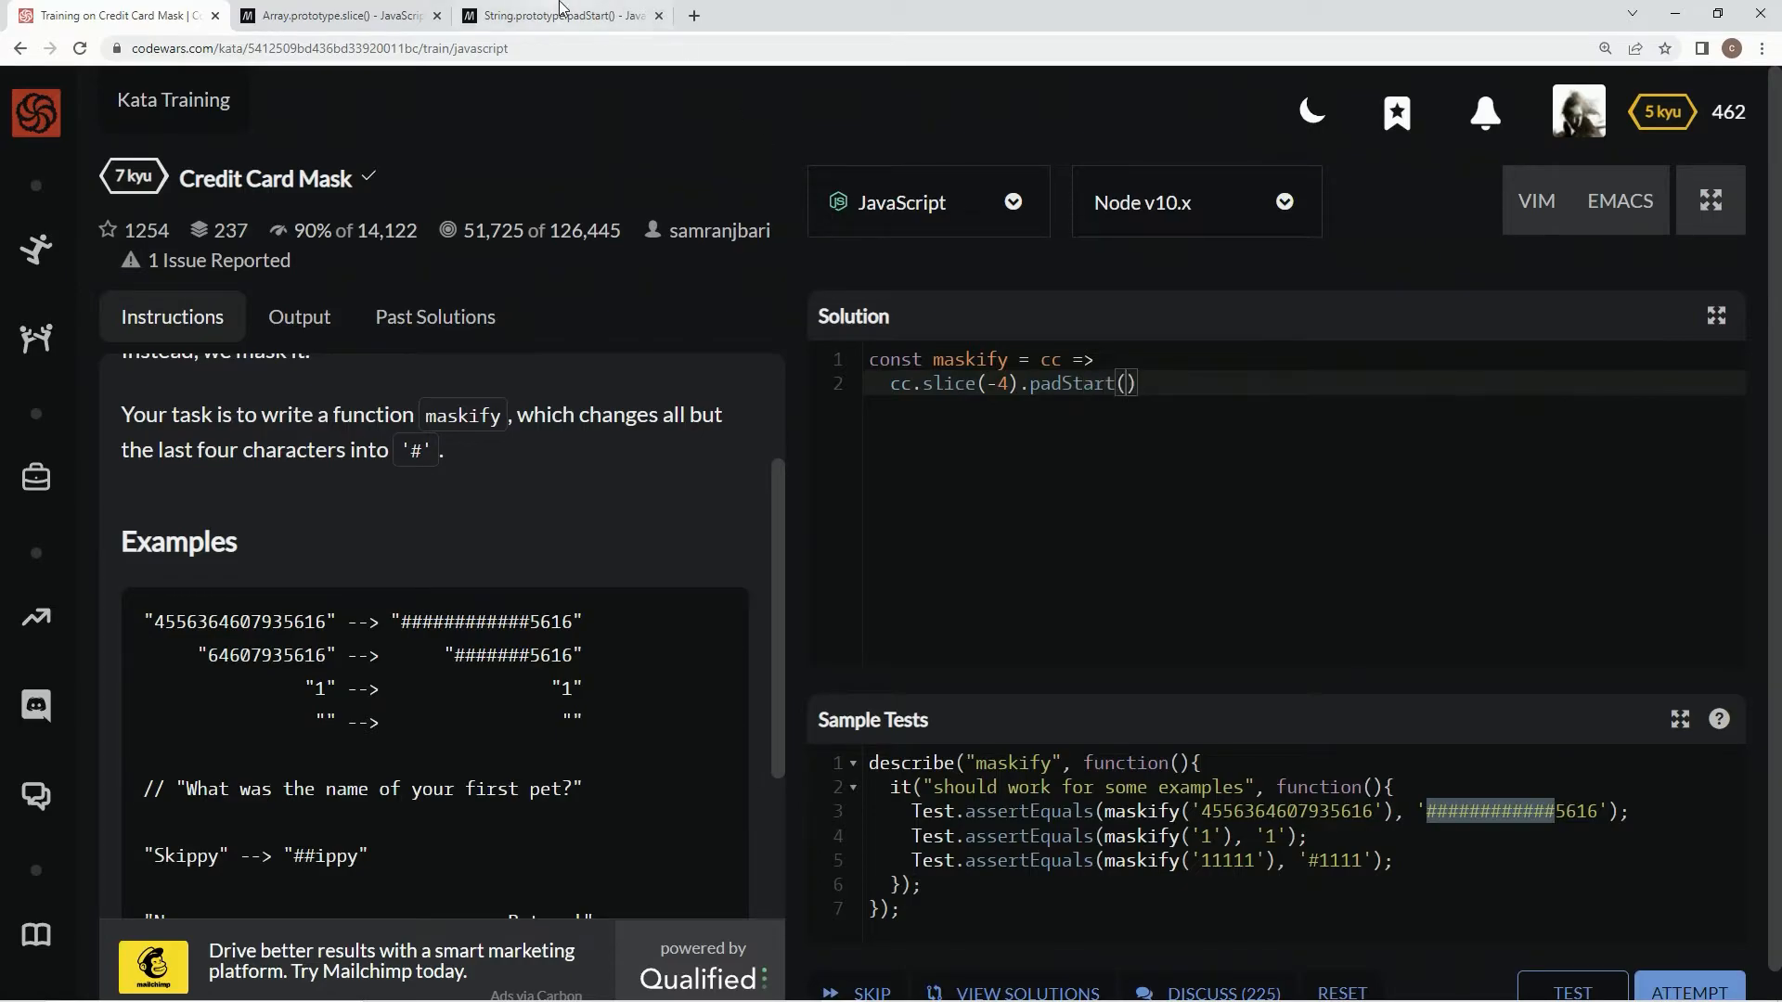
{"action": "left_click", "coordinate": [556, 15]}
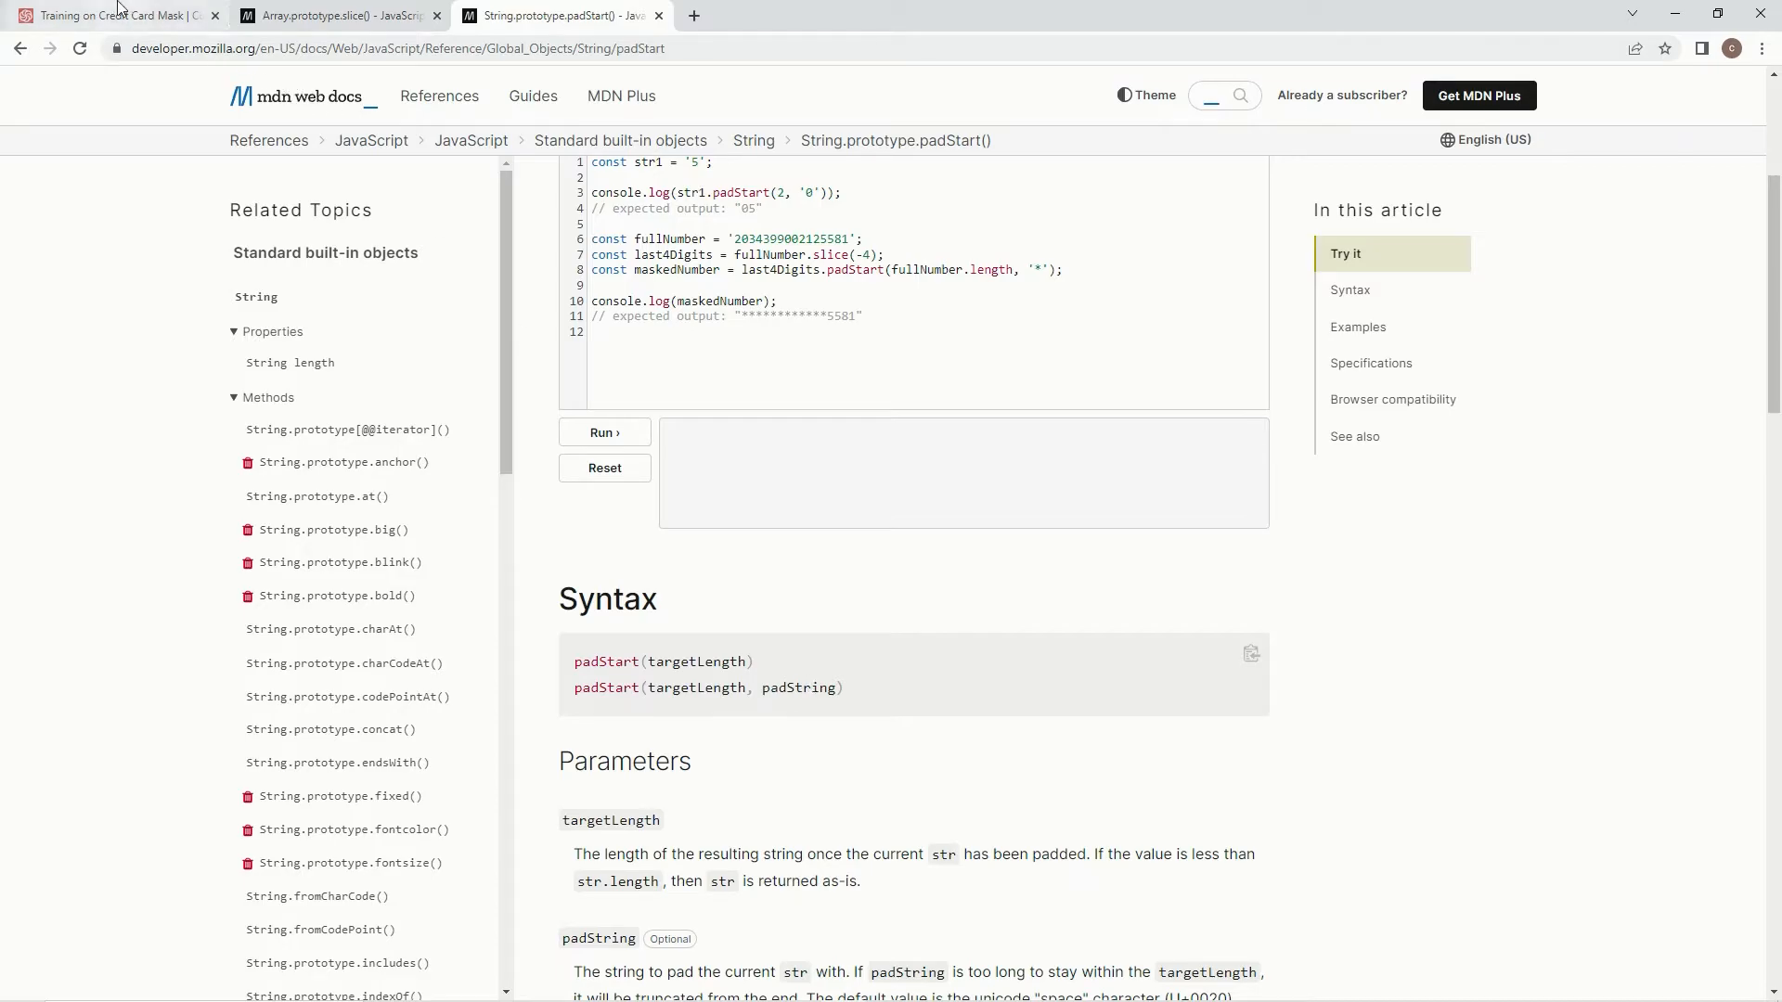
{"action": "left_click", "coordinate": [108, 14]}
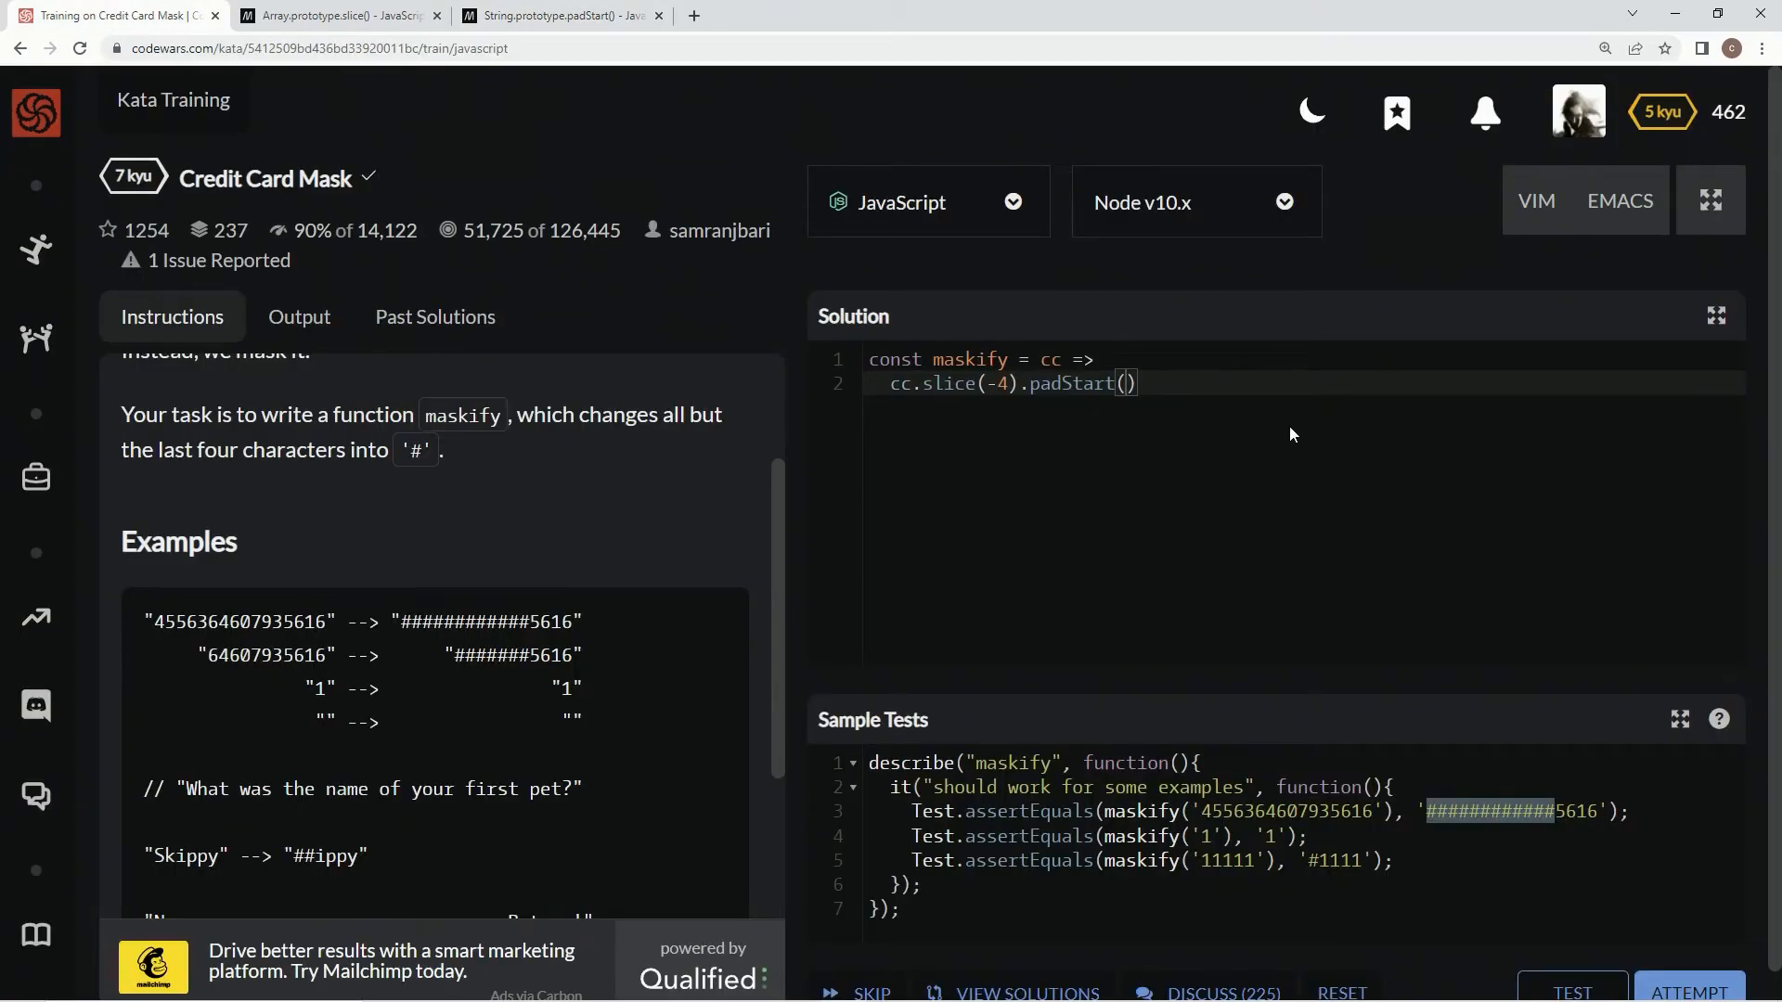
{"action": "type", "text": "cc.length"}
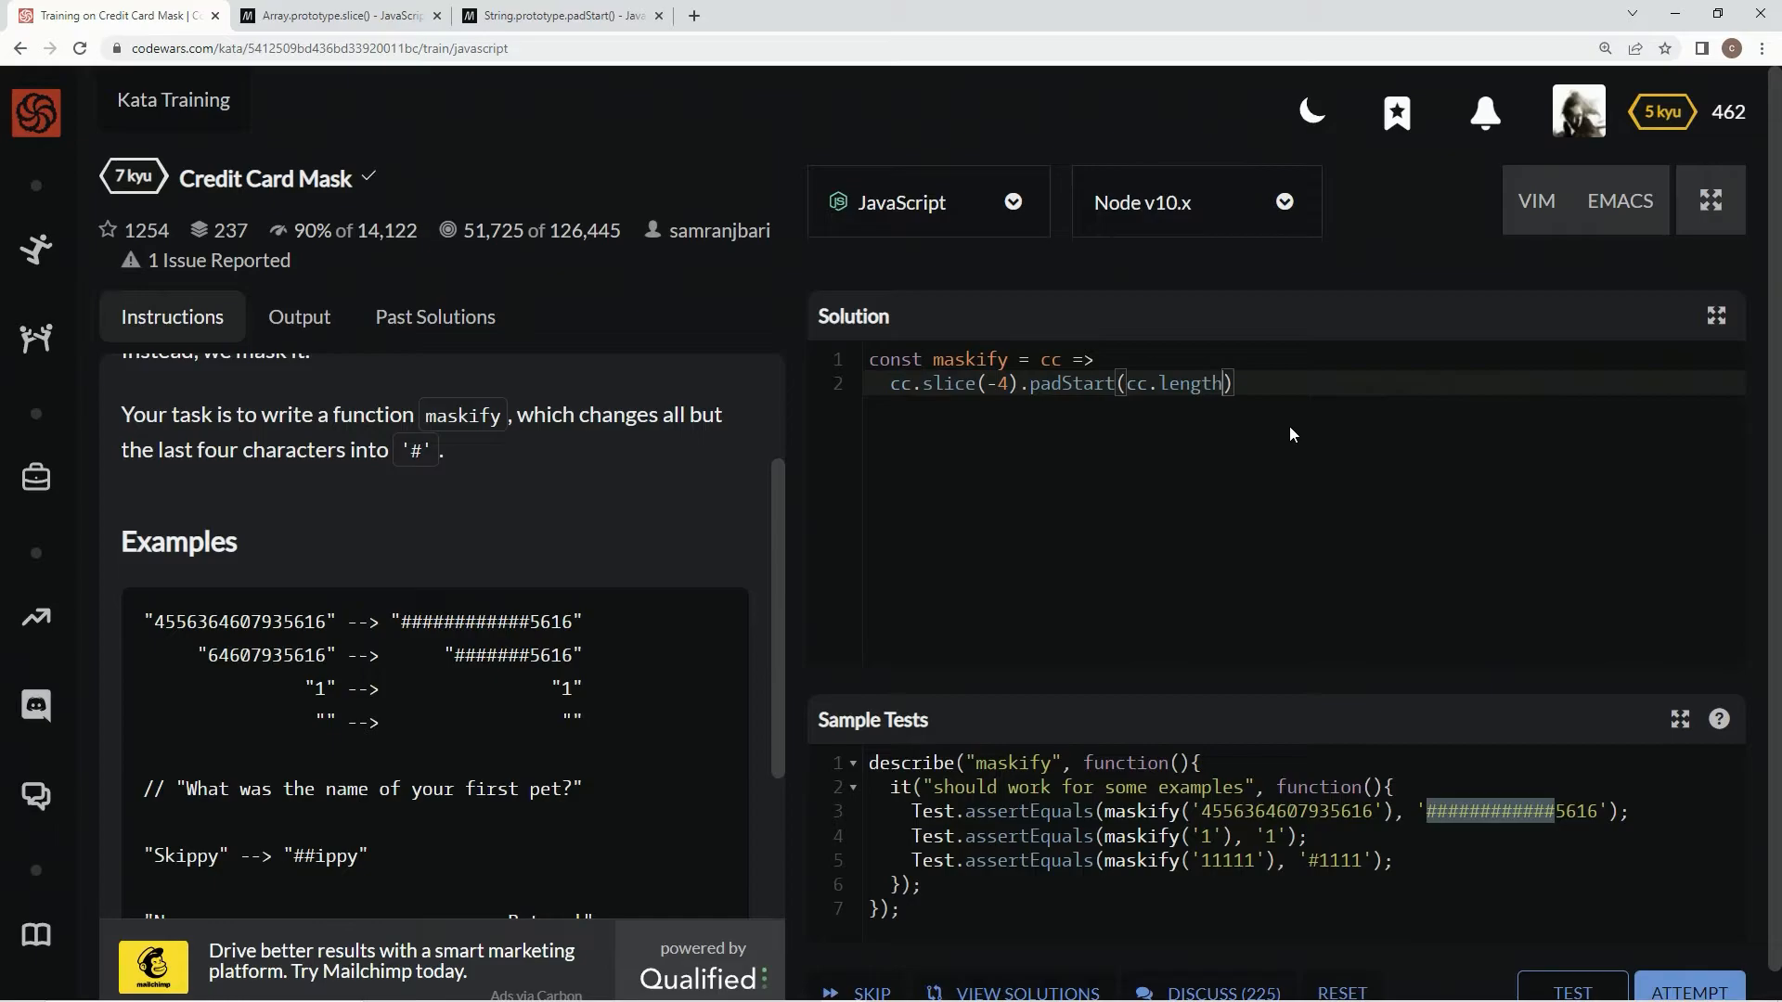
{"action": "type", "text": ",'"}
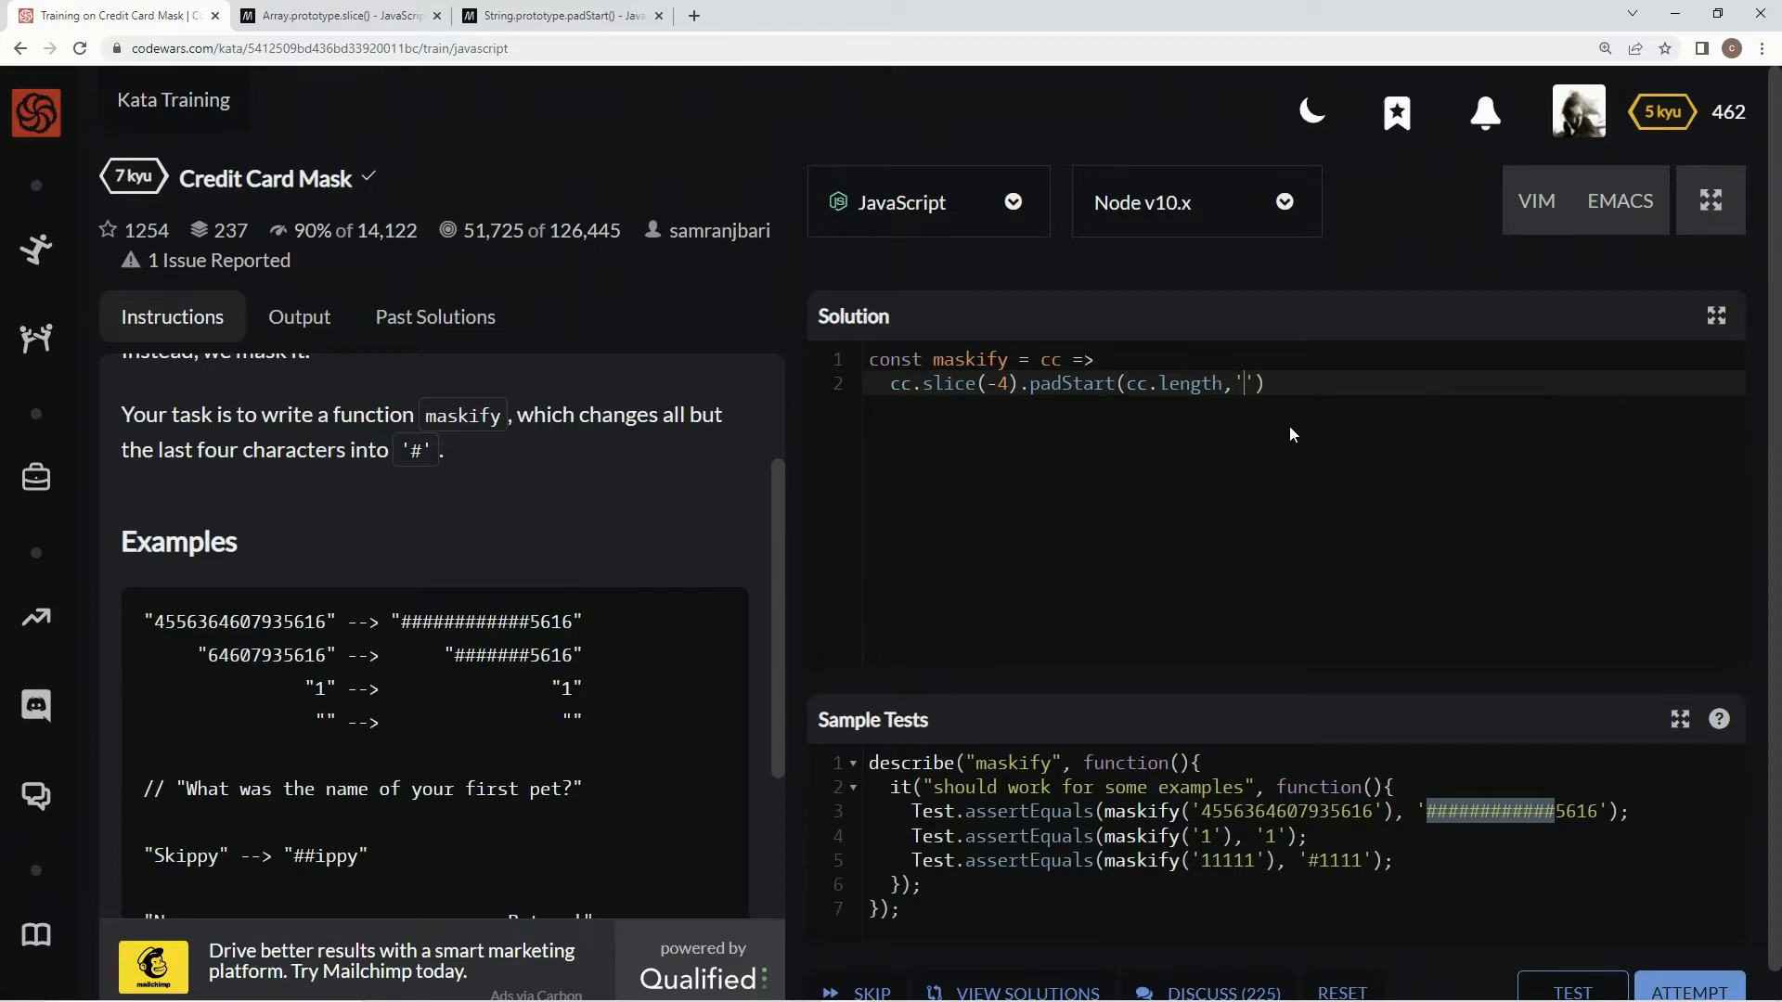
{"action": "type", "text": "#"}
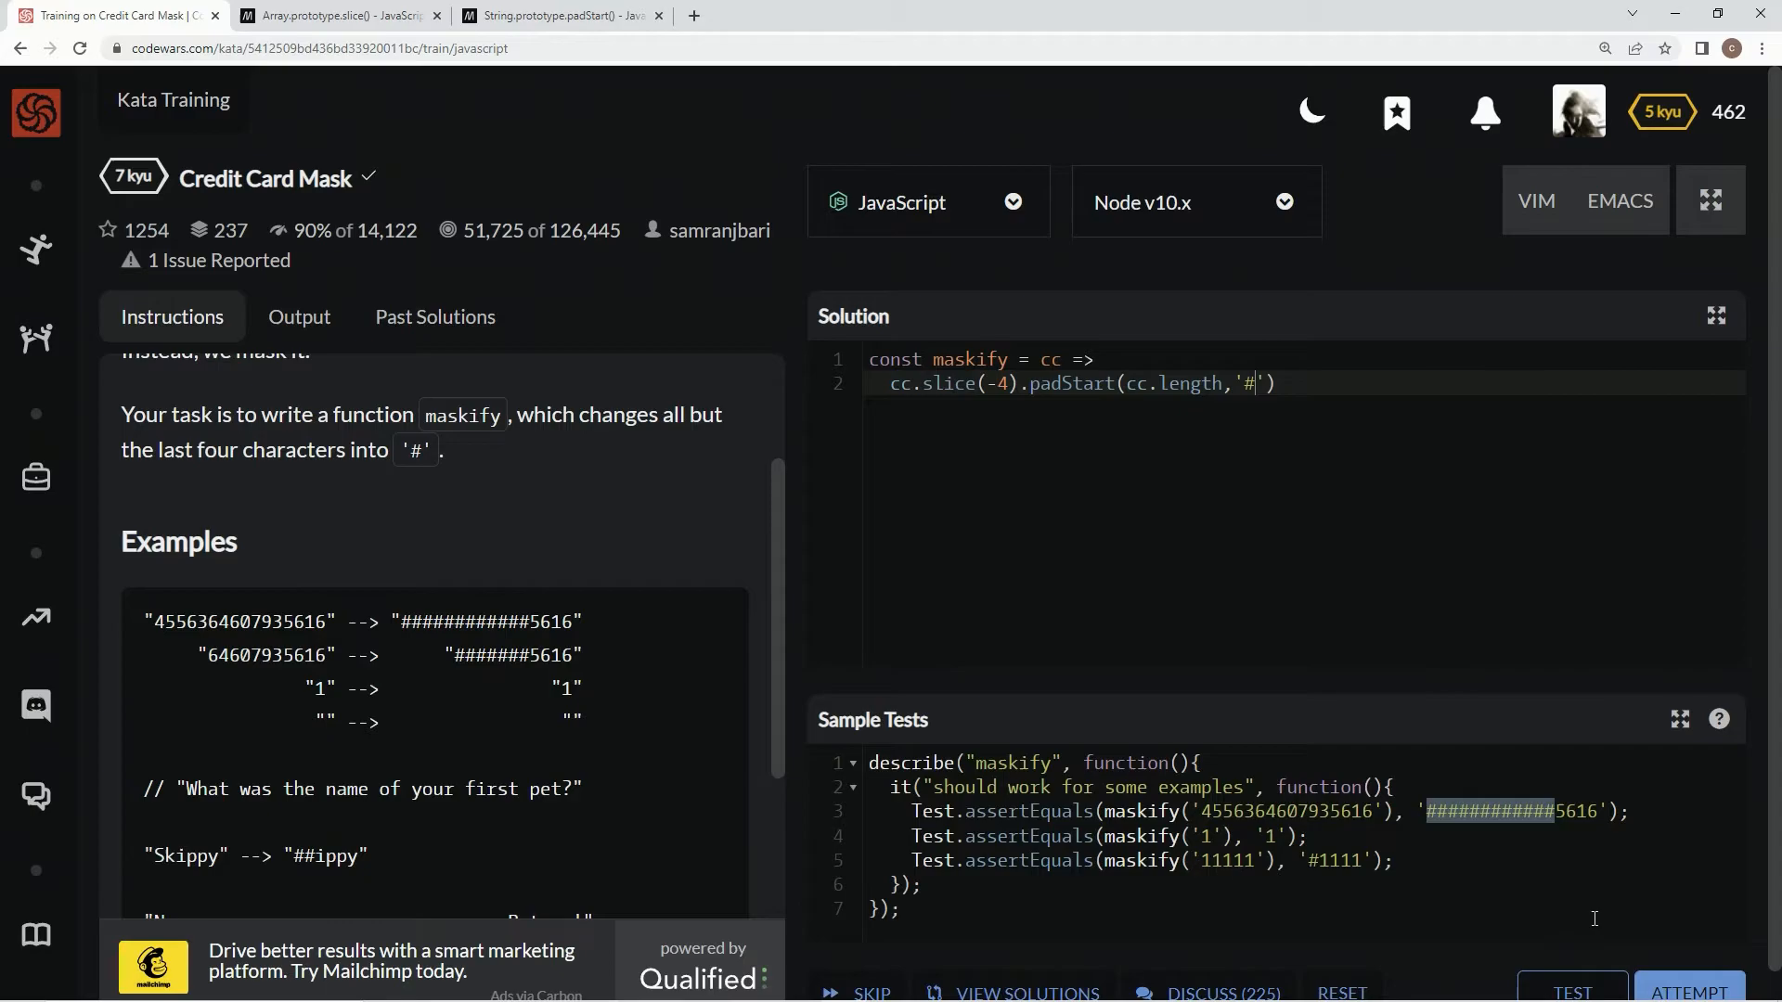
Step: Run TEST and ATTEMPT until all tests pass, then SUBMIT the solution
{"action": "left_click", "coordinate": [1571, 992]}
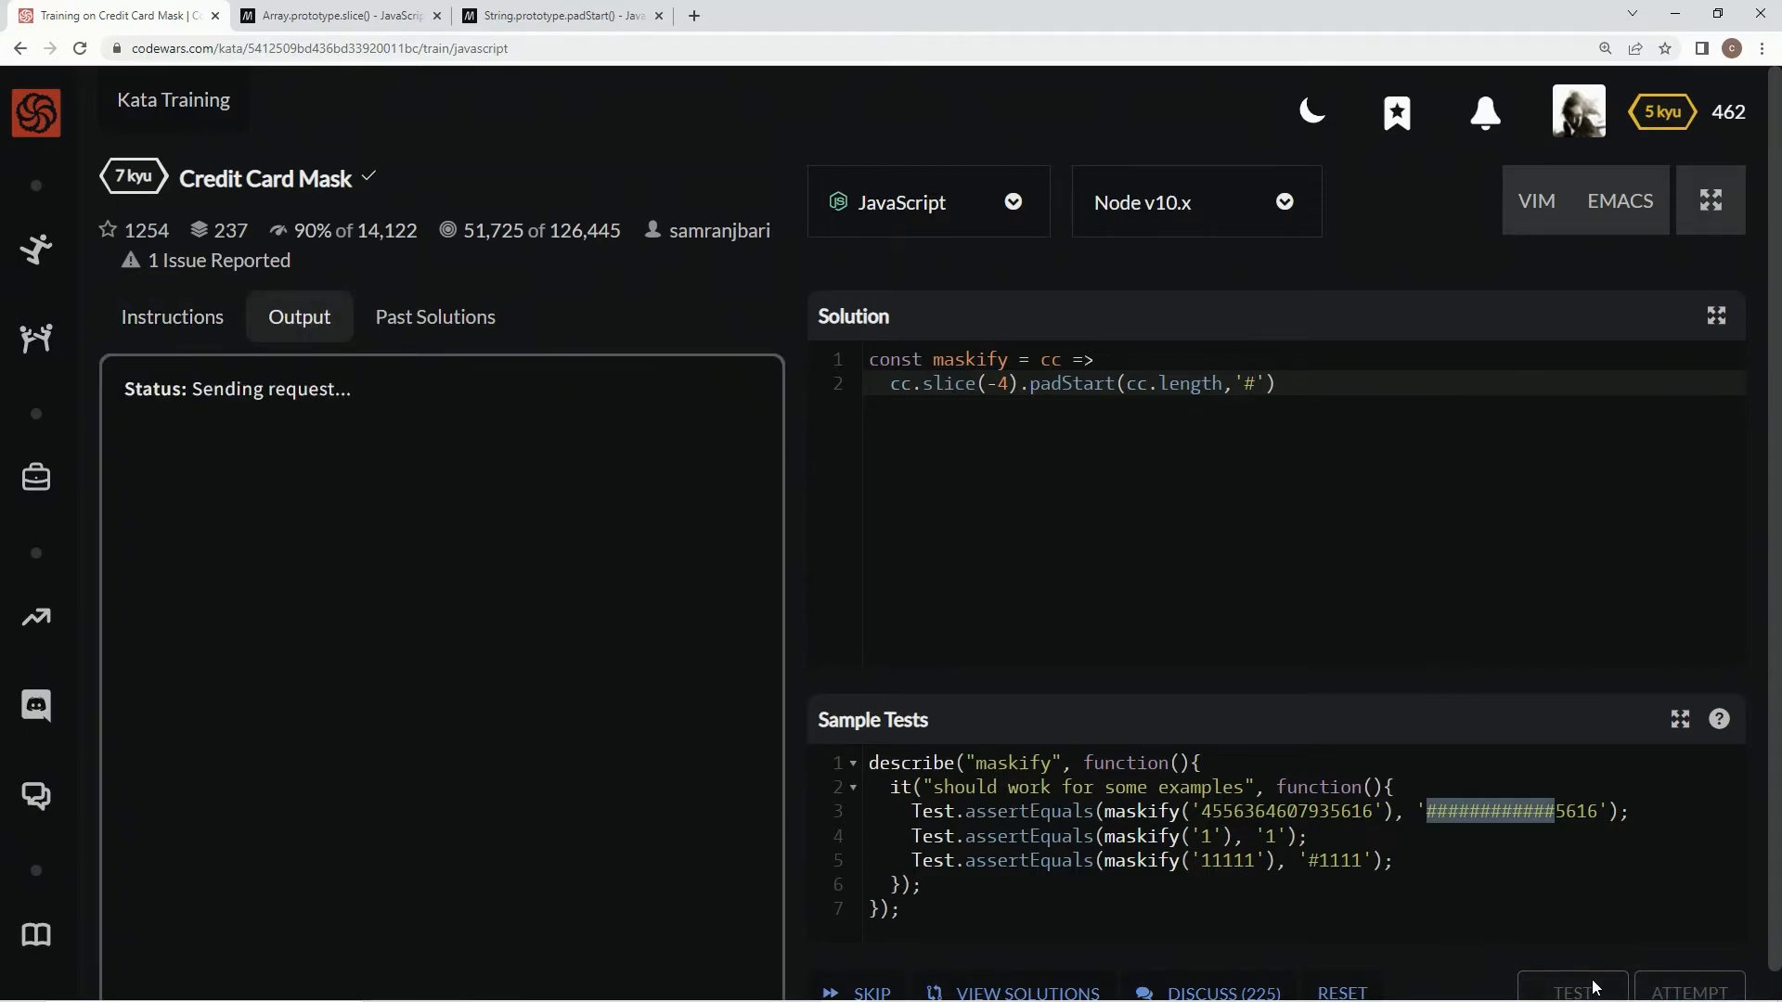
{"action": "left_click", "coordinate": [1571, 991]}
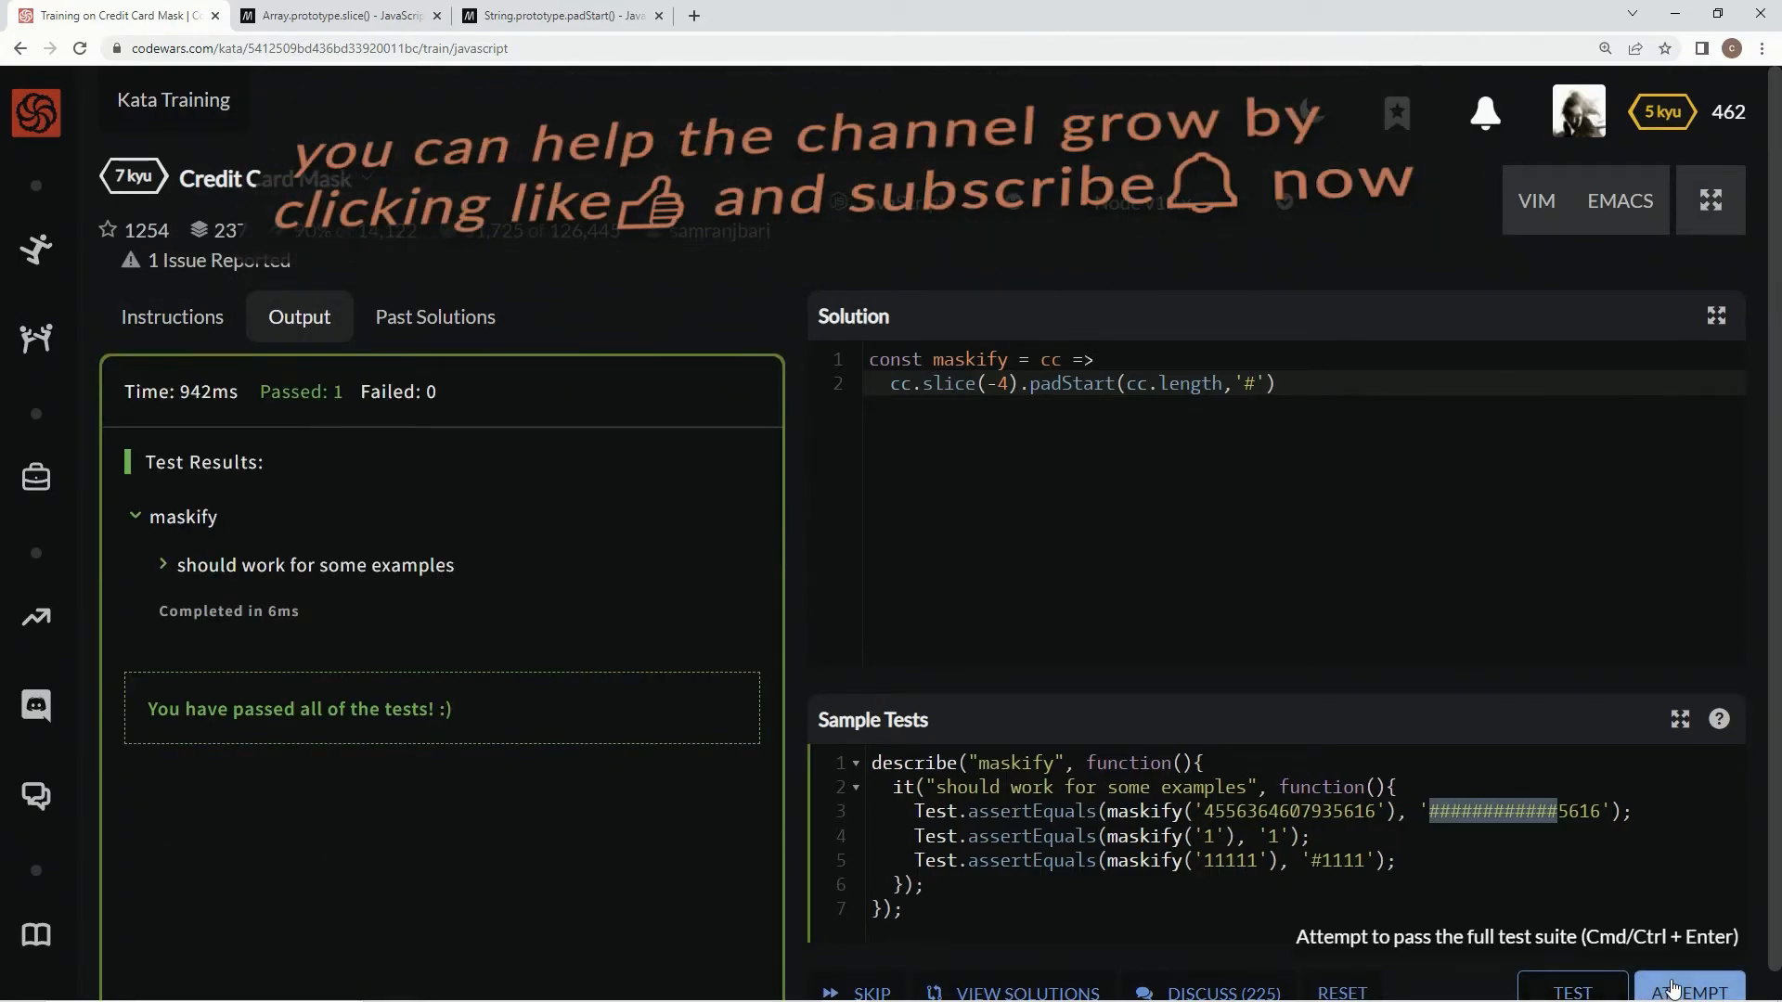
{"action": "left_click", "coordinate": [1690, 991]}
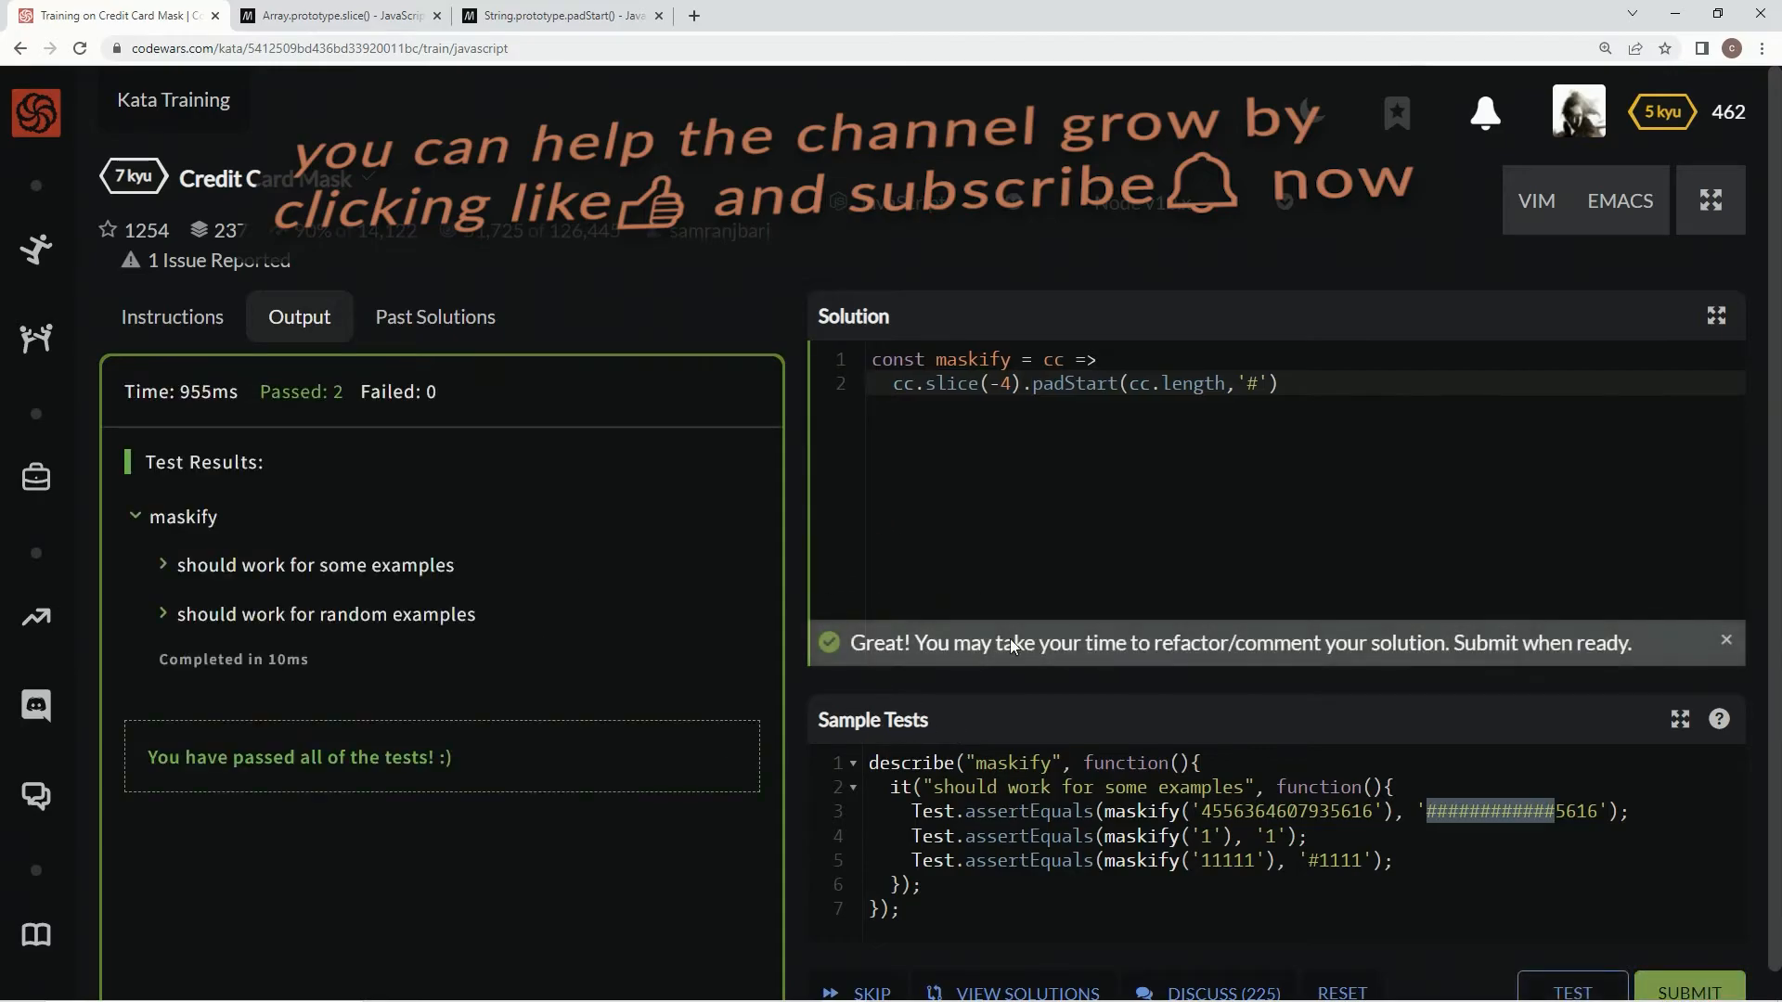
{"action": "left_click", "coordinate": [1688, 993]}
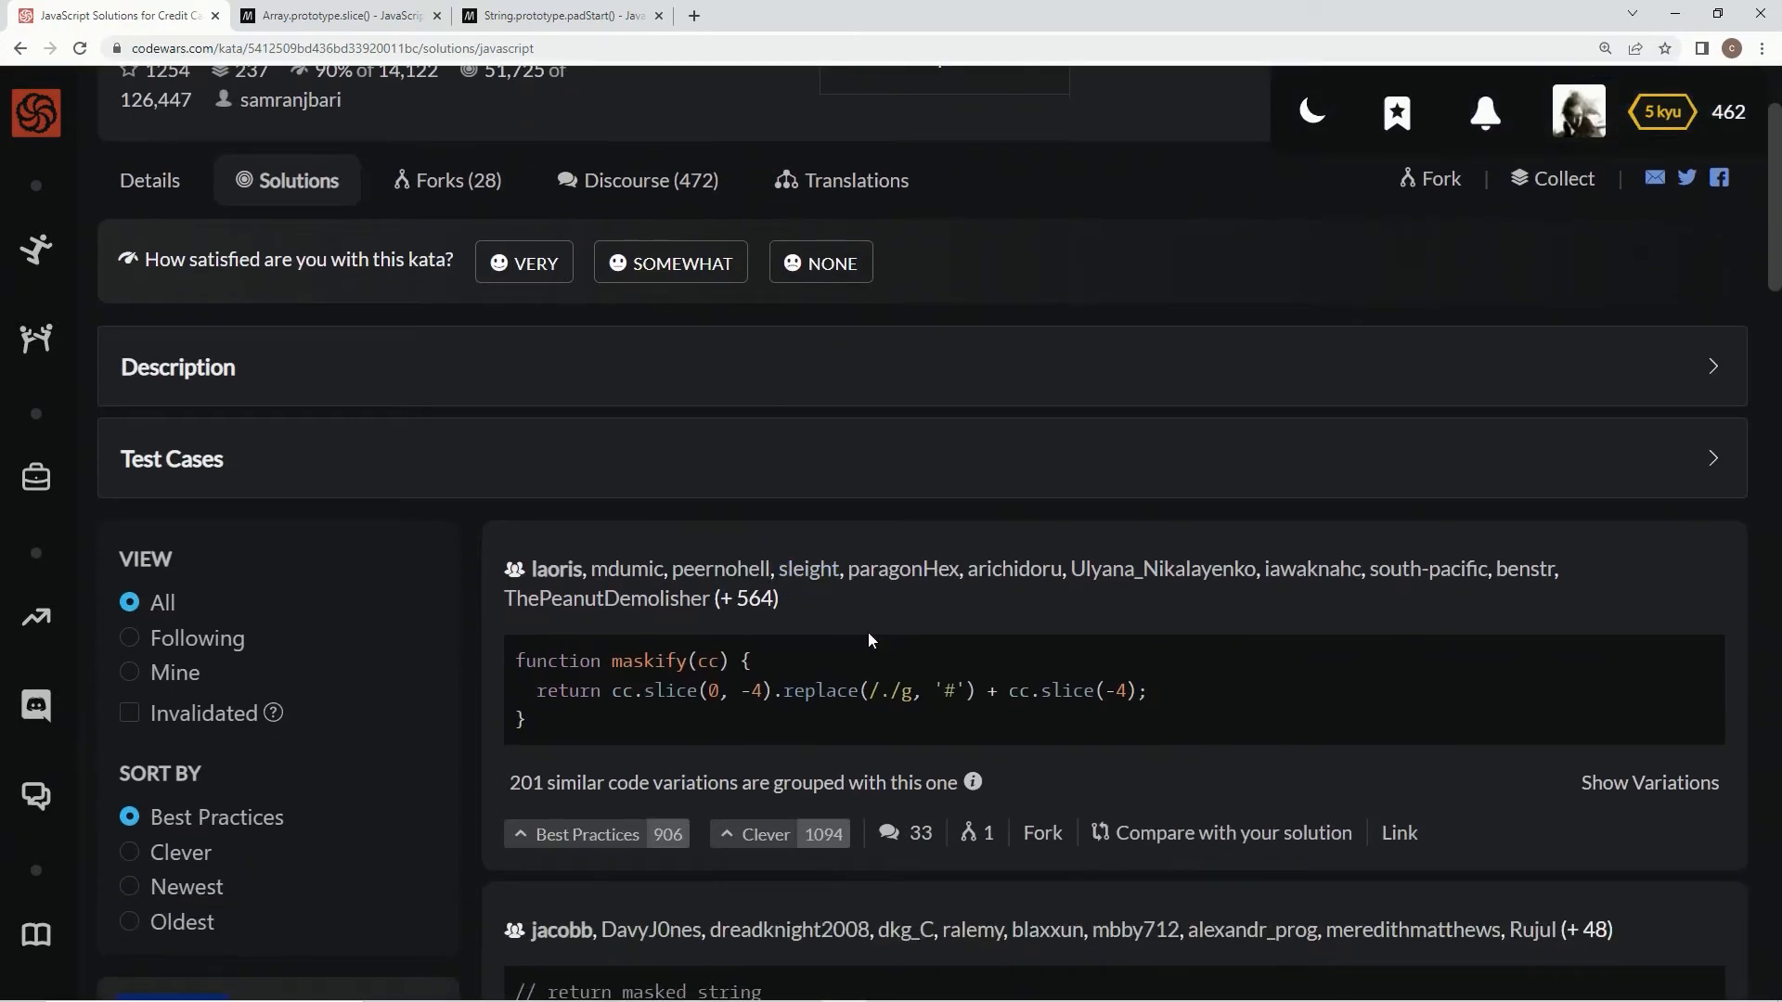
{"action": "mouse_move", "coordinate": [668, 695]}
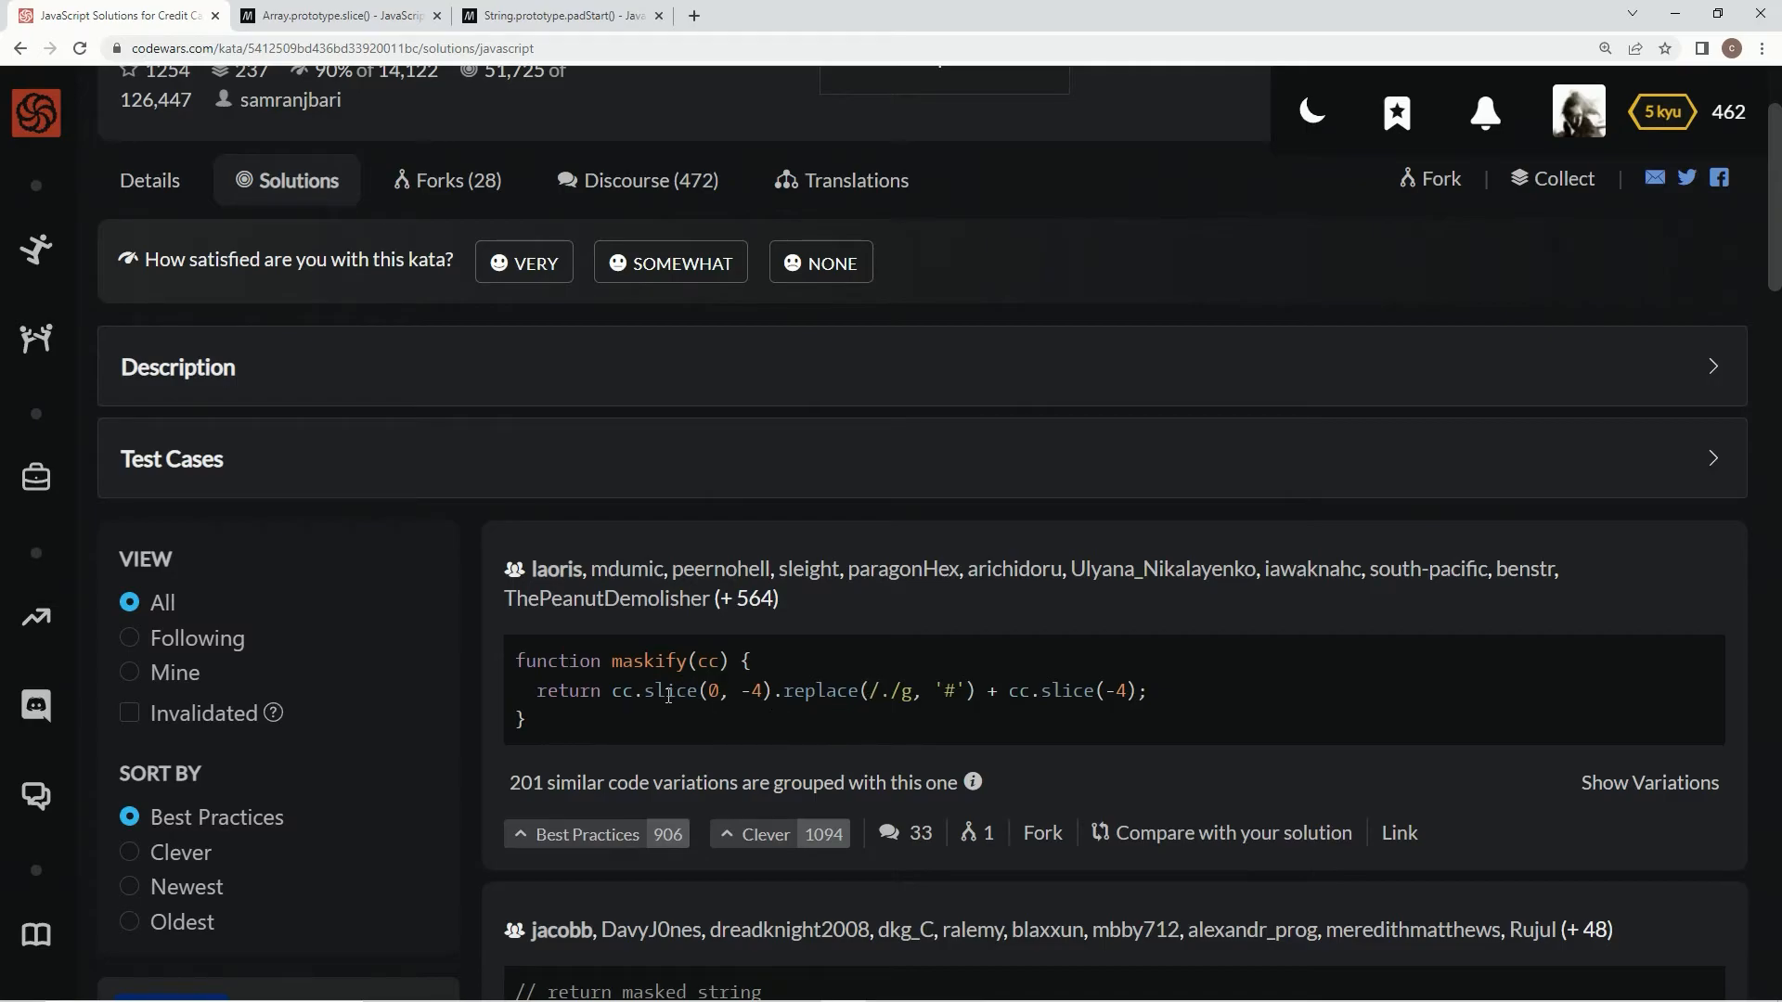
{"action": "mouse_move", "coordinate": [445, 729]}
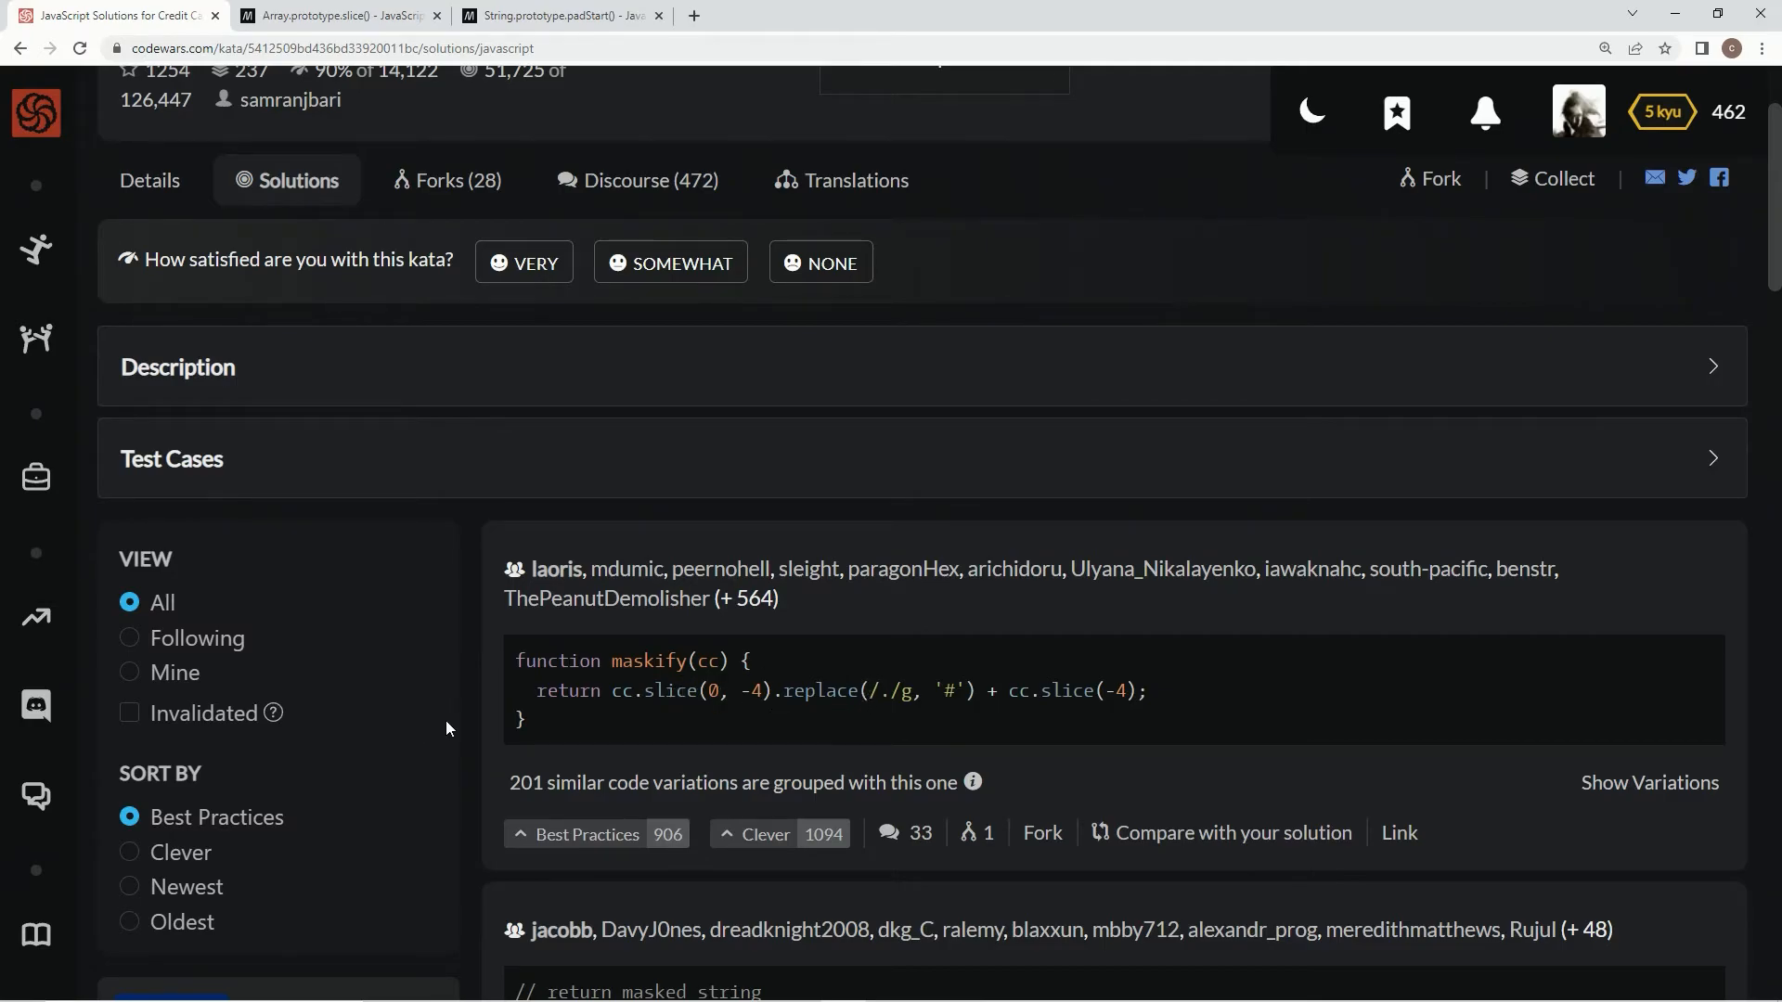
{"action": "mouse_move", "coordinate": [898, 690]}
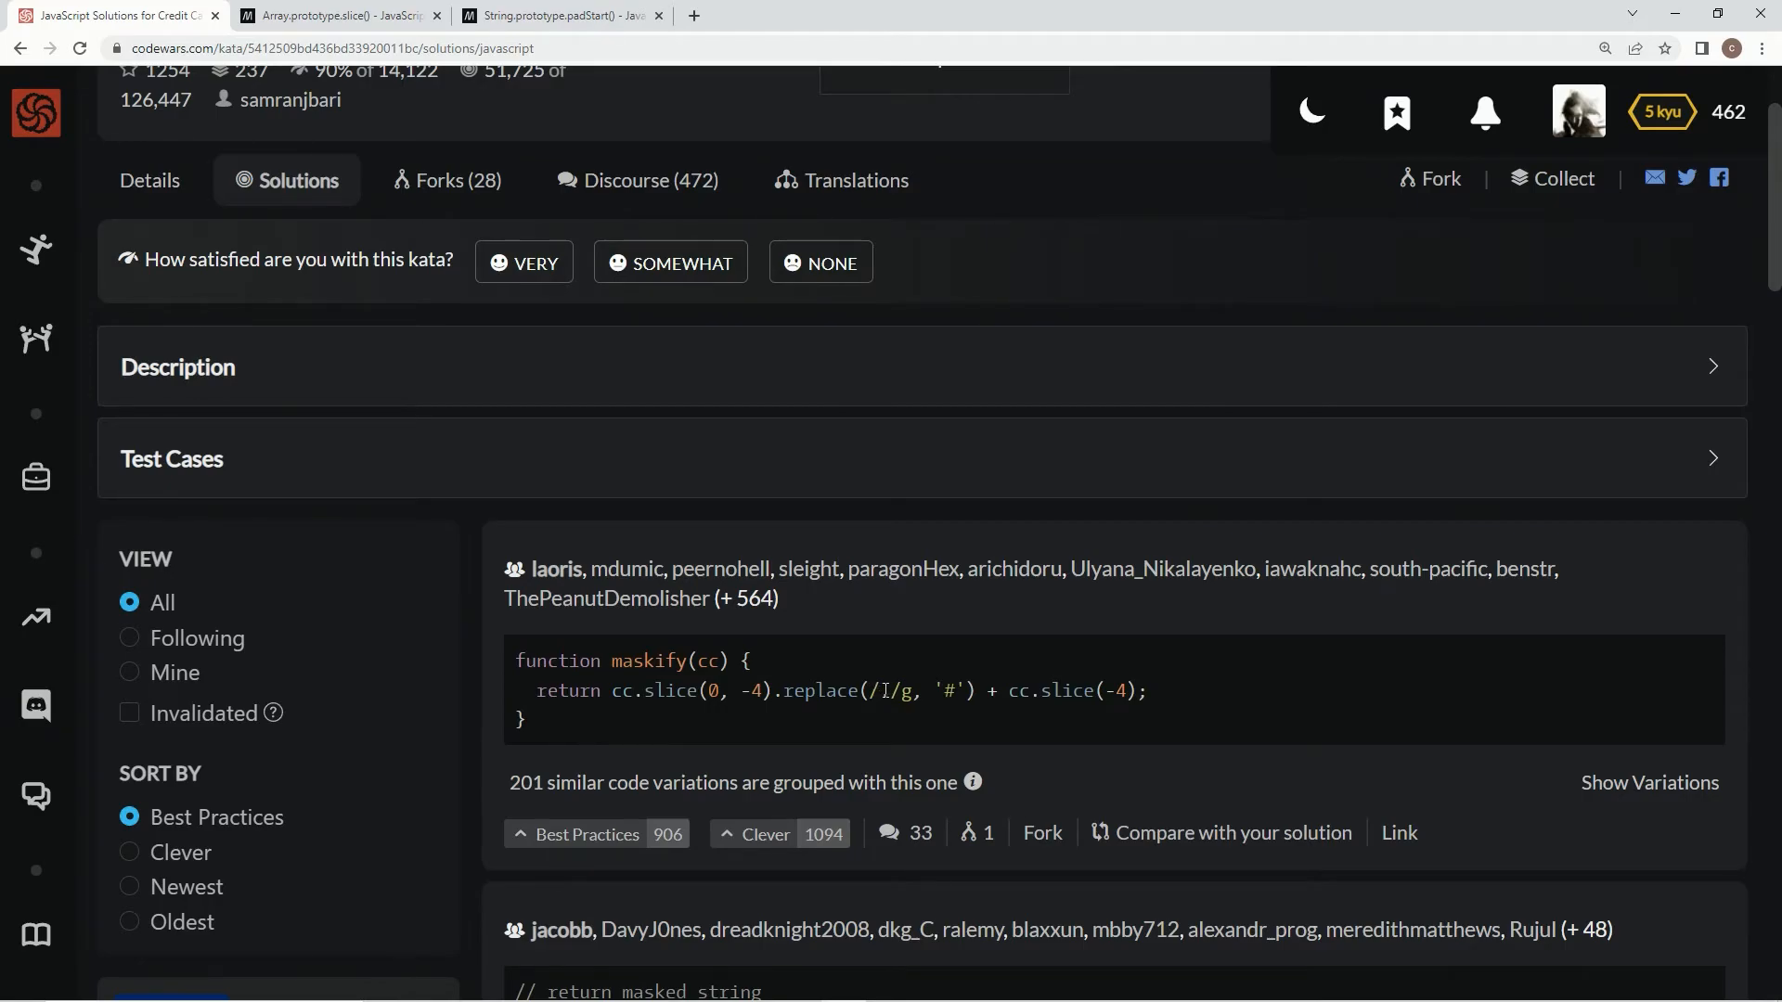
{"action": "double_click", "coordinate": [882, 690]}
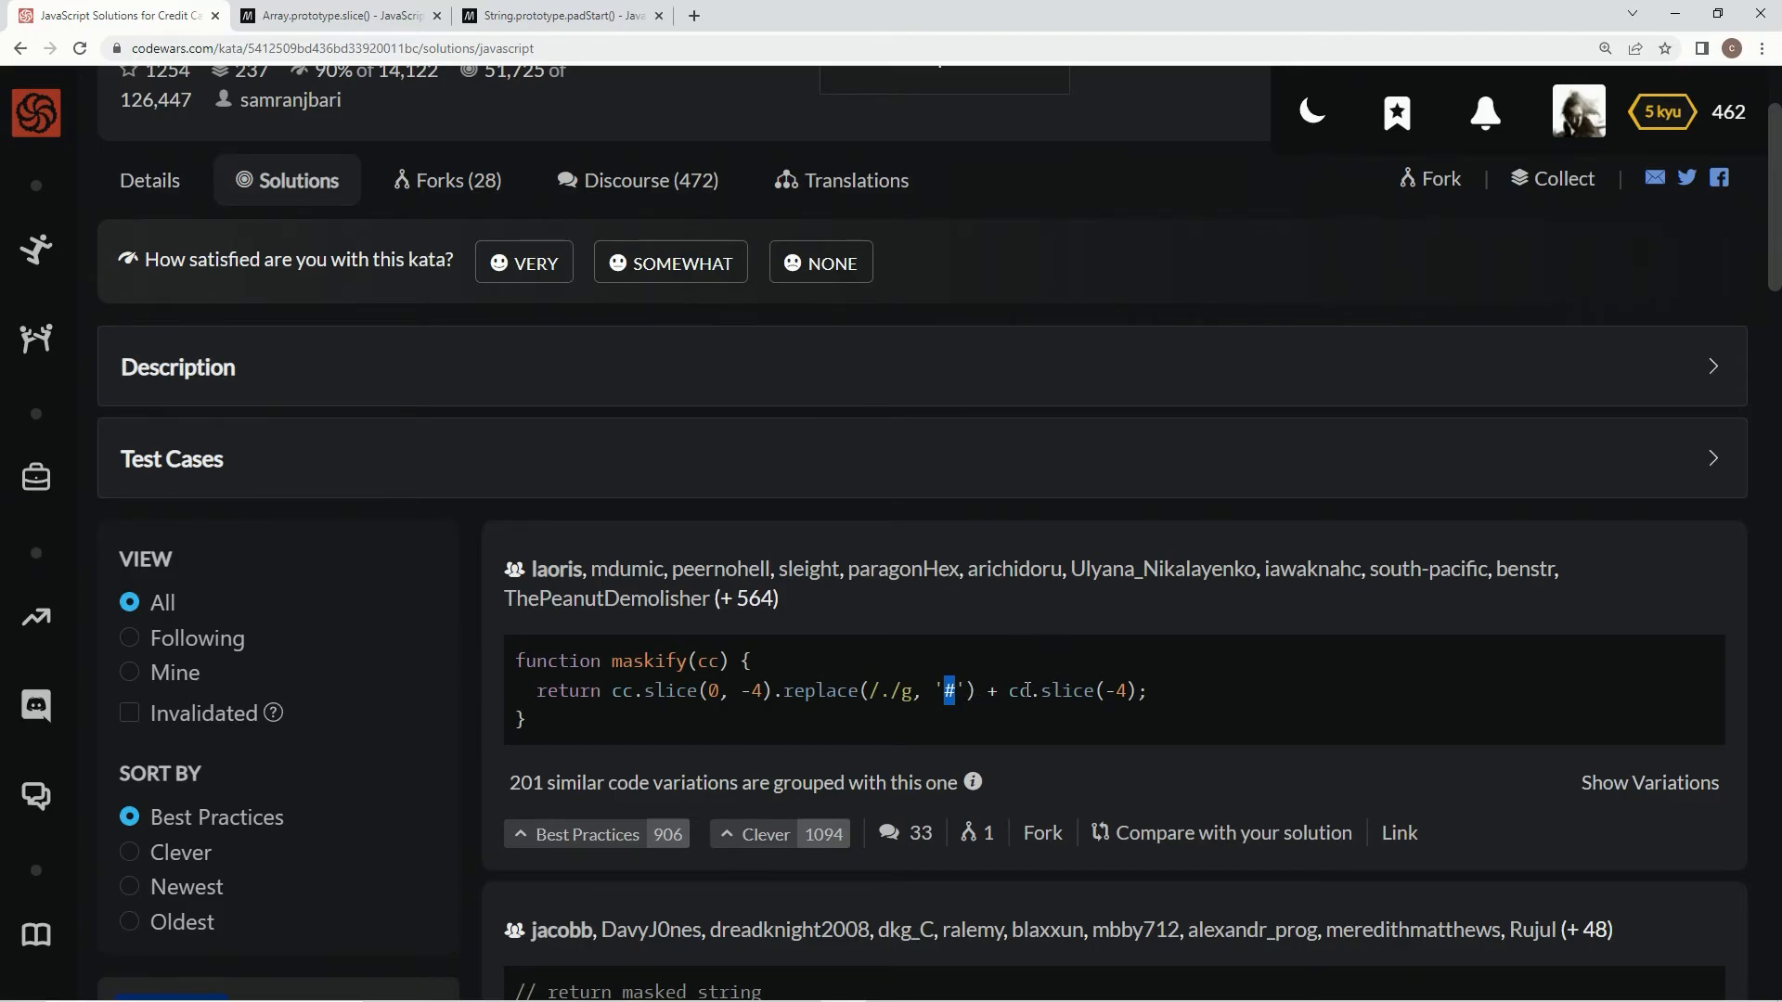
{"action": "mouse_move", "coordinate": [1103, 657]}
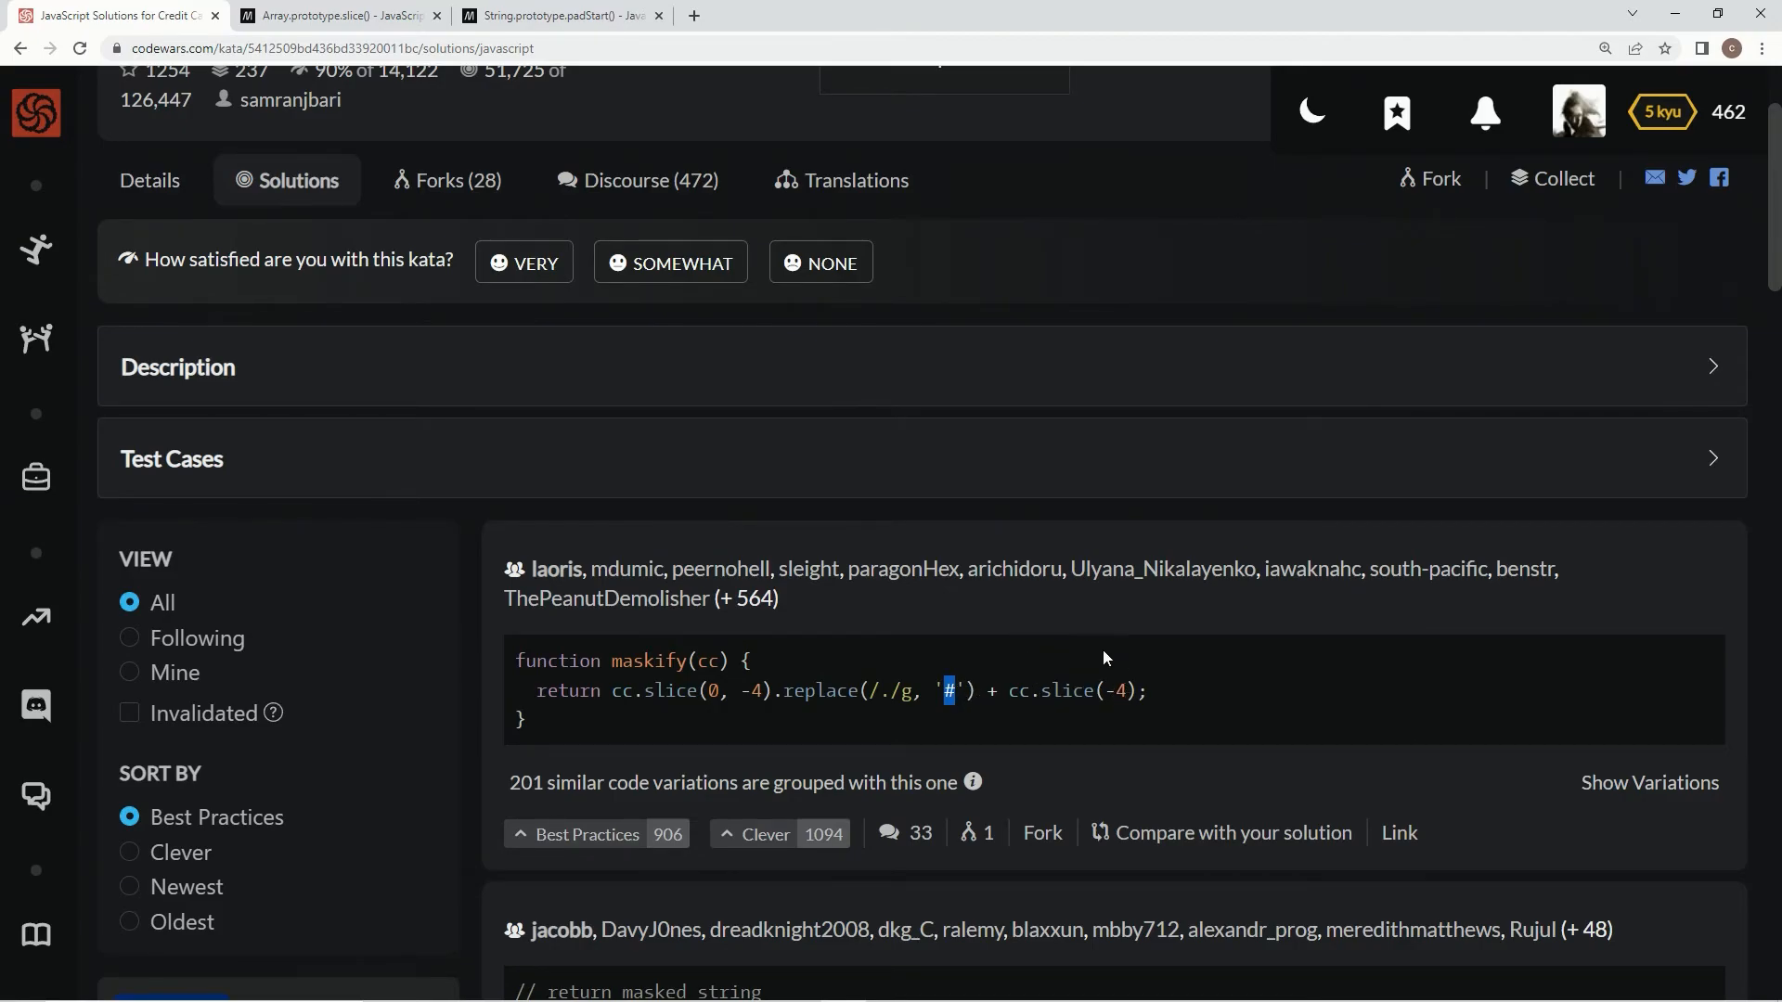
{"action": "mouse_move", "coordinate": [1043, 678]}
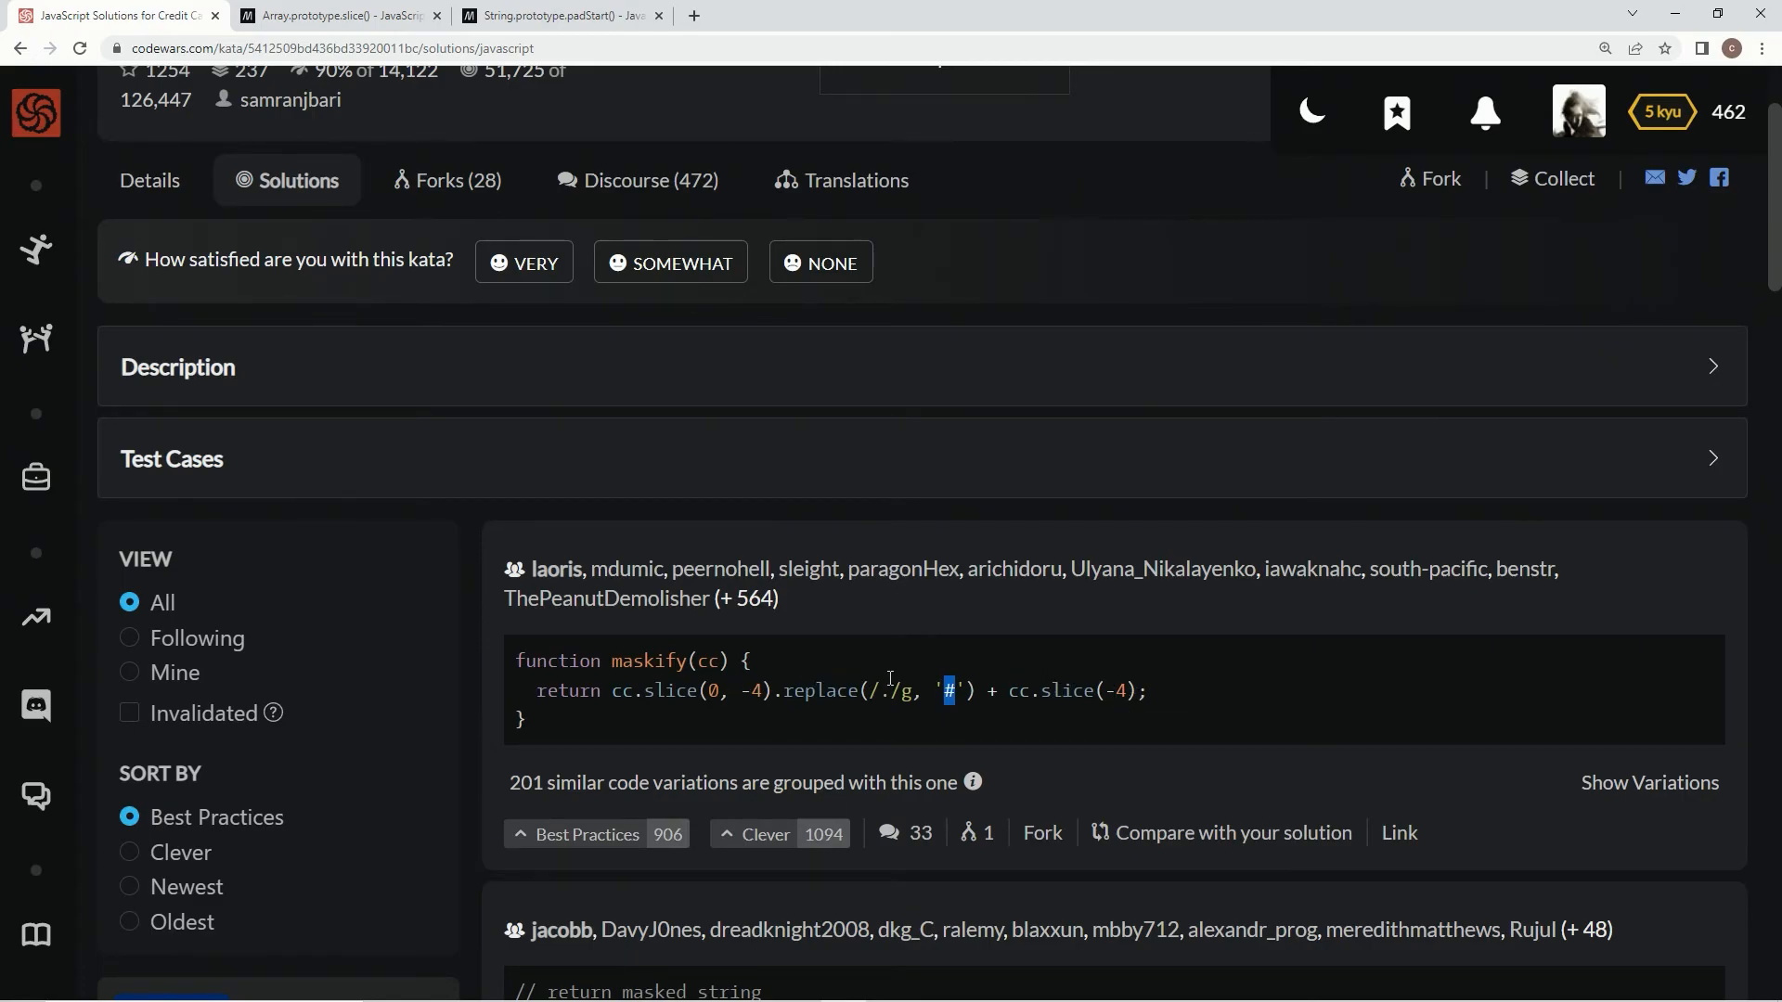
Step: Filter solutions to View: Mine and give the padStart solution a Best Practices vote
{"action": "left_click", "coordinate": [128, 672]}
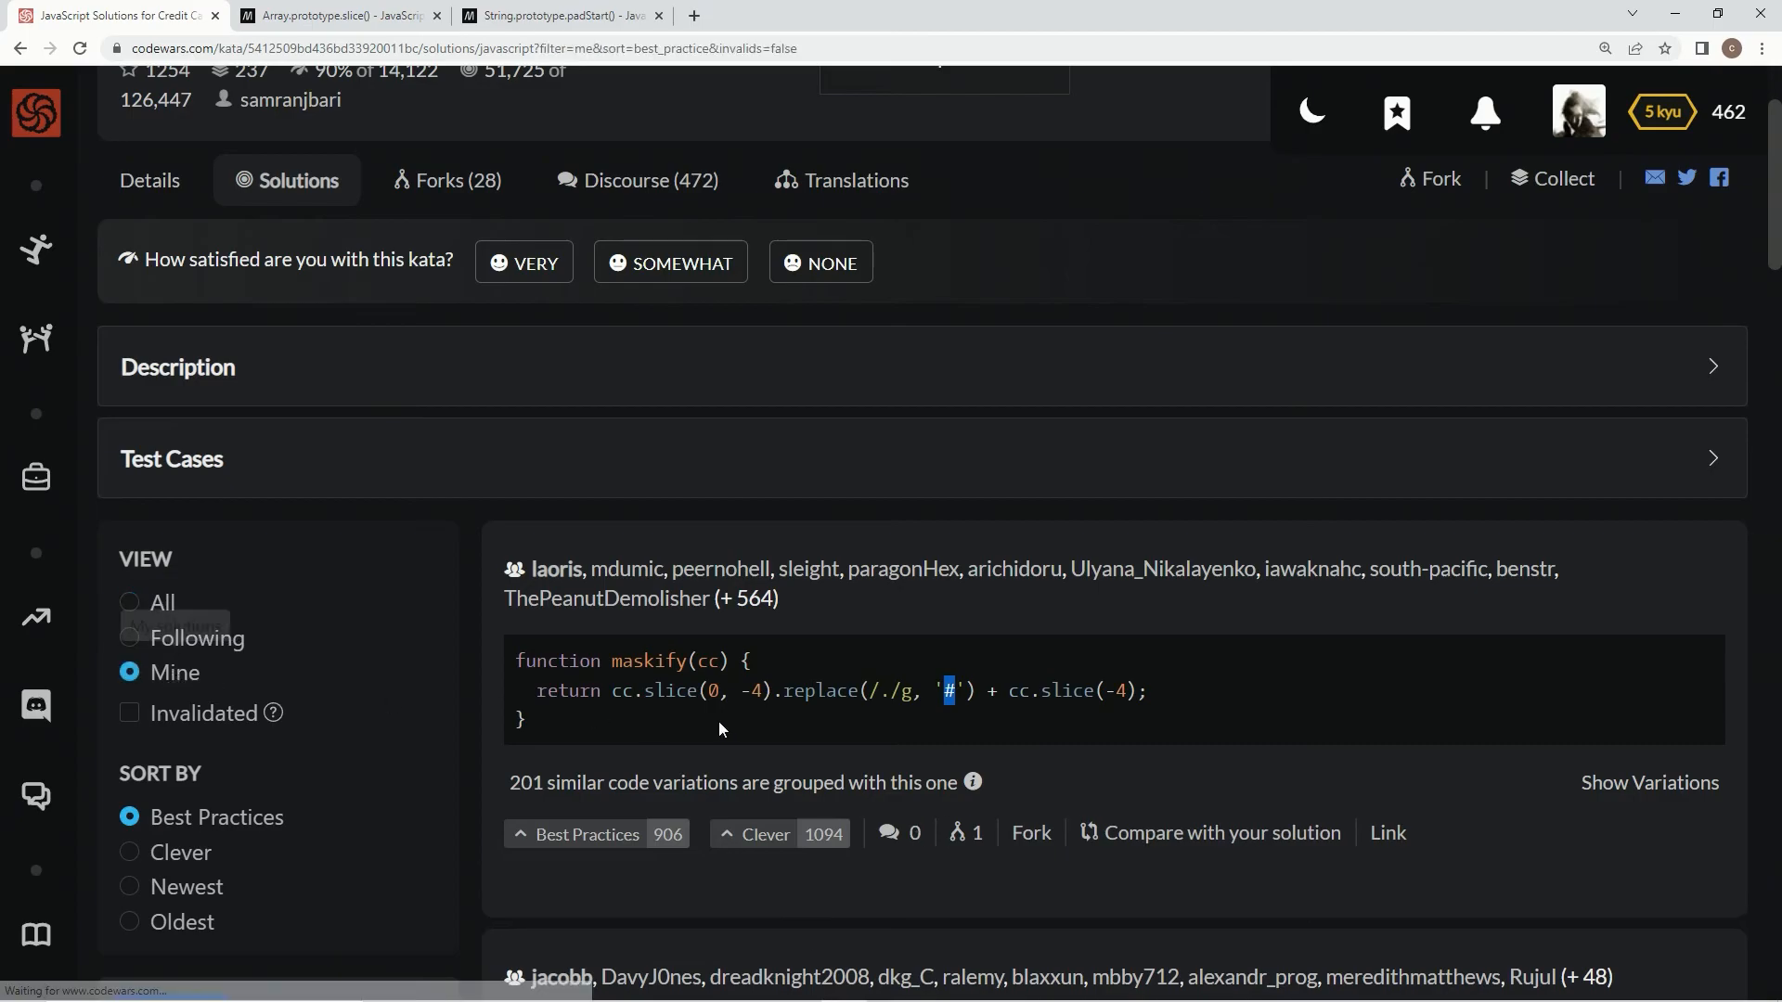
{"action": "scroll", "scroll_direction": "up", "scroll_amount": 3}
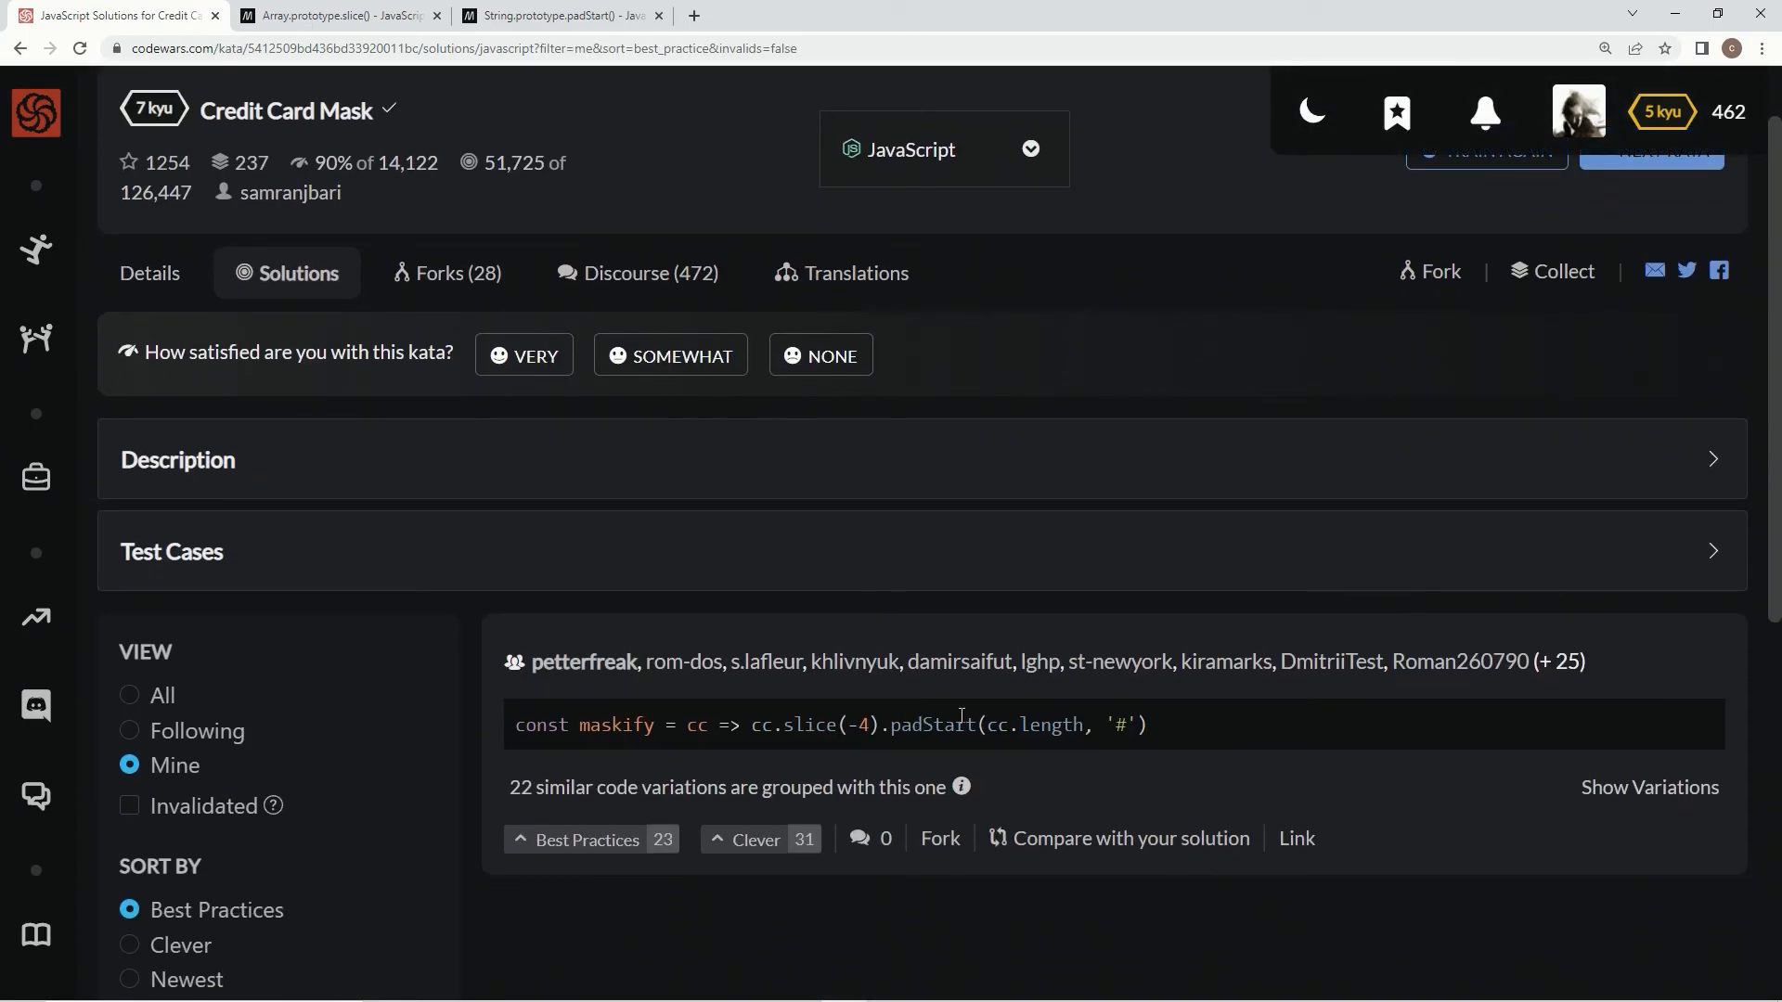
{"action": "left_click", "coordinate": [587, 839]}
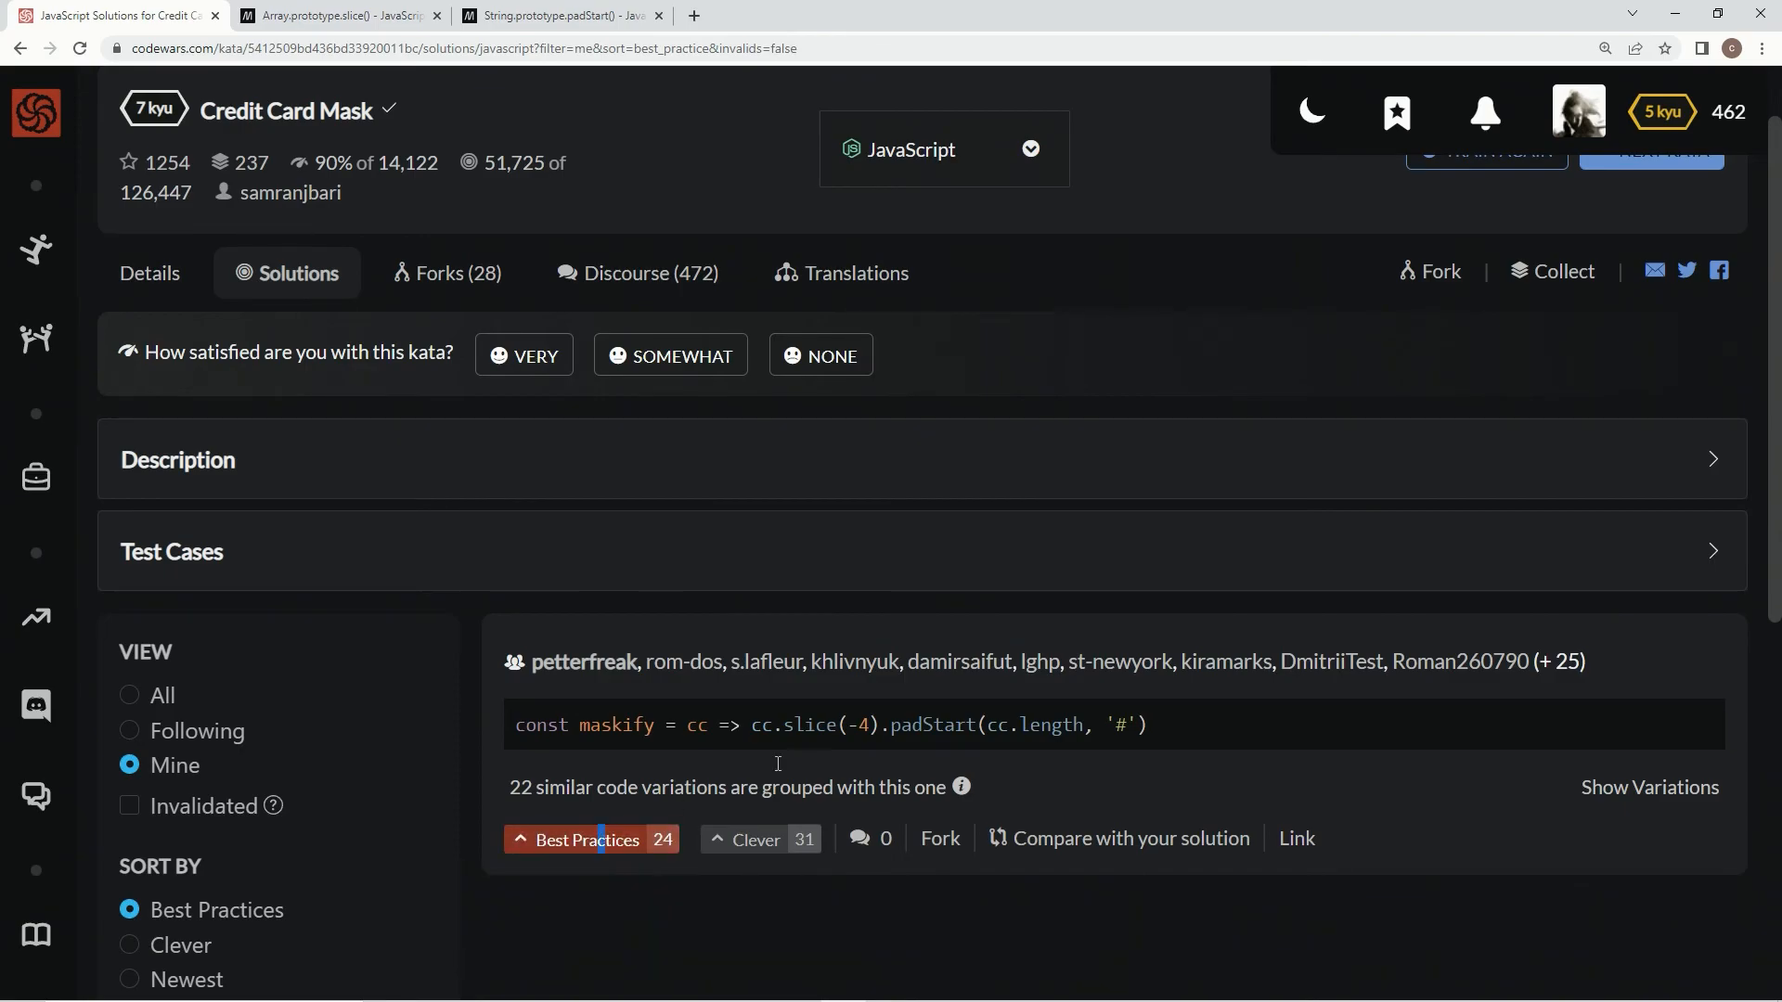
{"action": "mouse_move", "coordinate": [682, 661]}
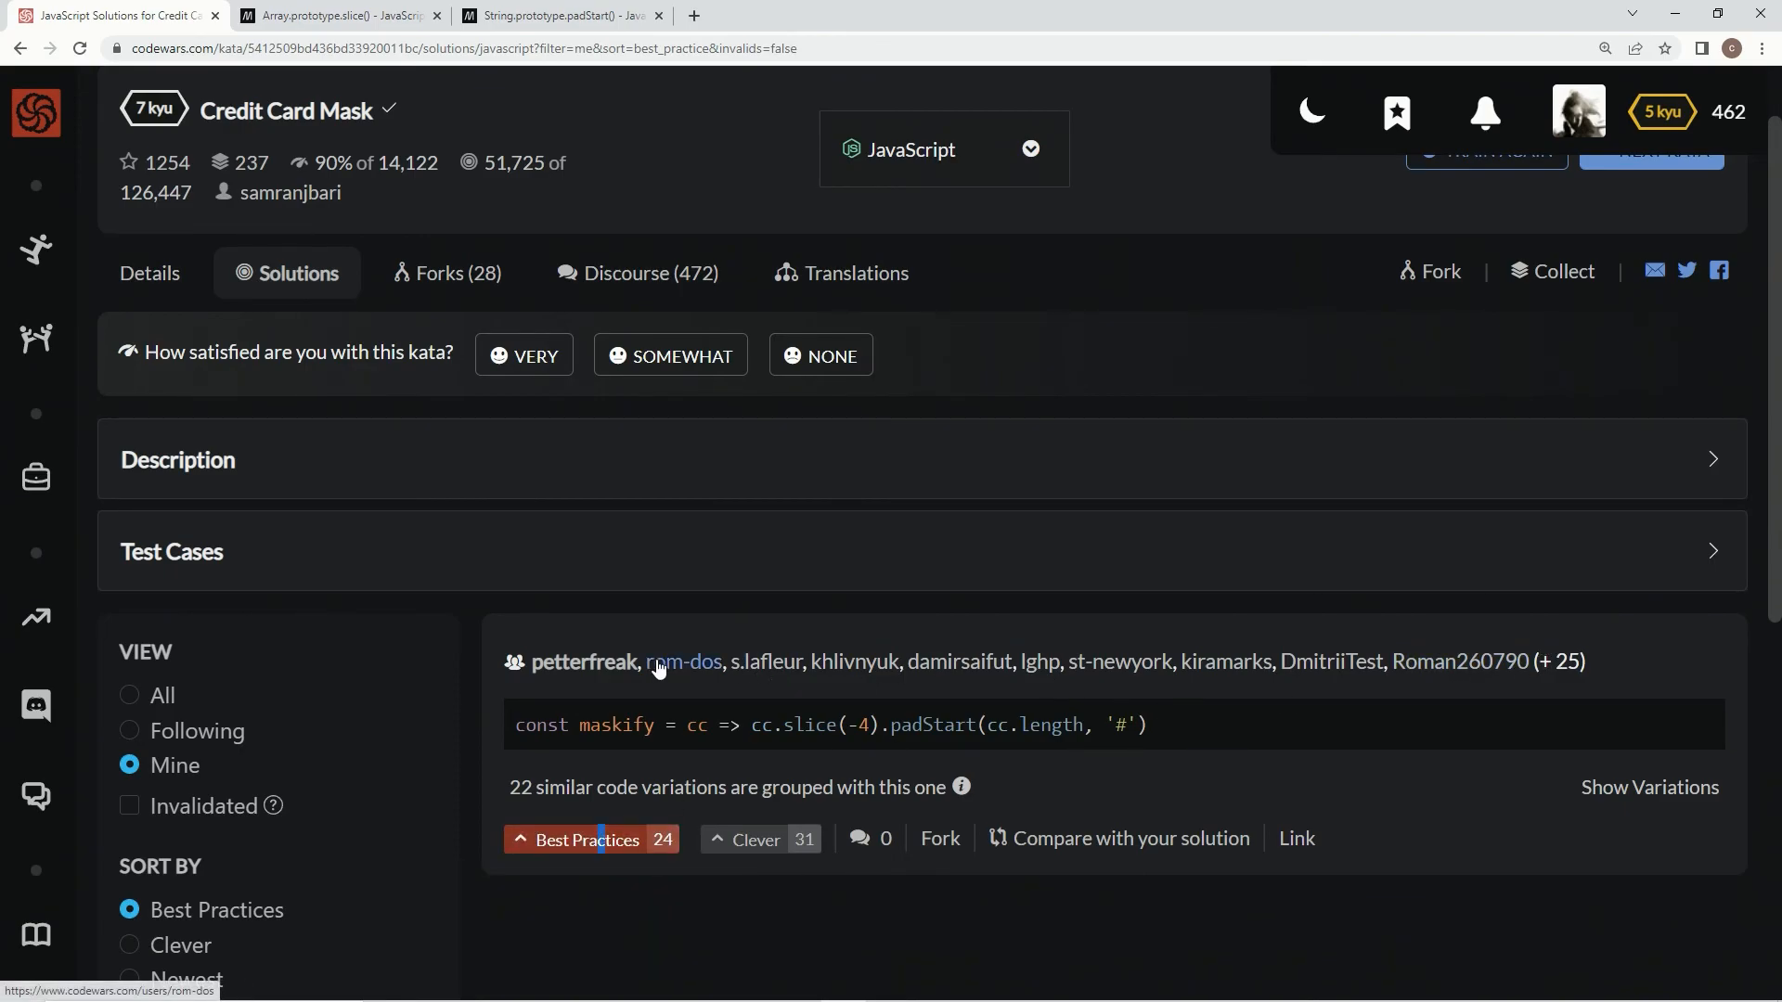